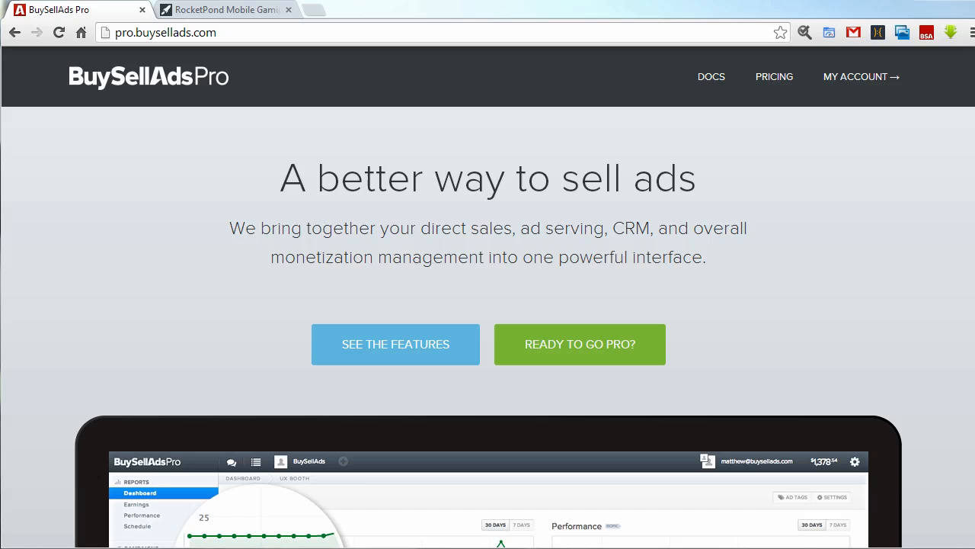
mouse_move(845, 374)
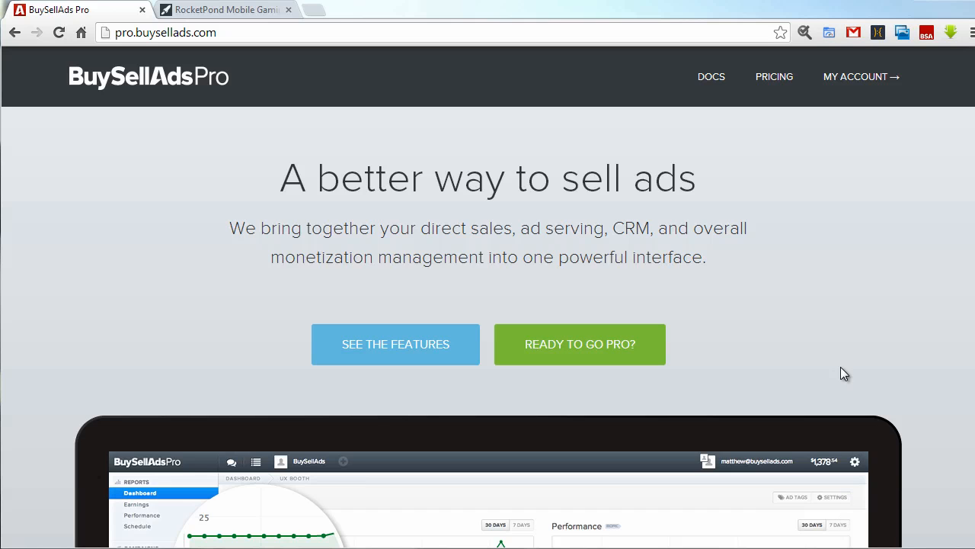
Step: View the RocketPond site's current Google leaderboard and sidebar ads
click(221, 9)
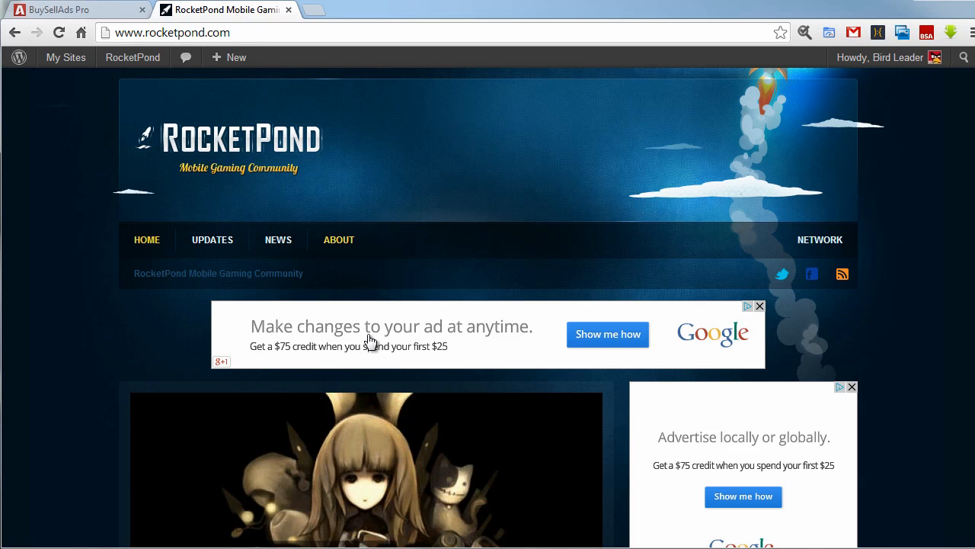
mouse_move(564, 306)
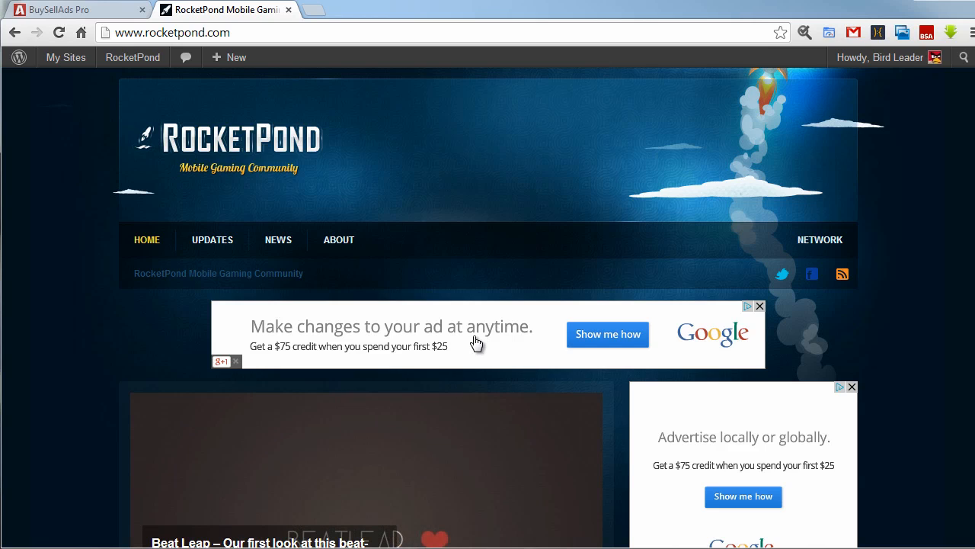
mouse_move(527, 425)
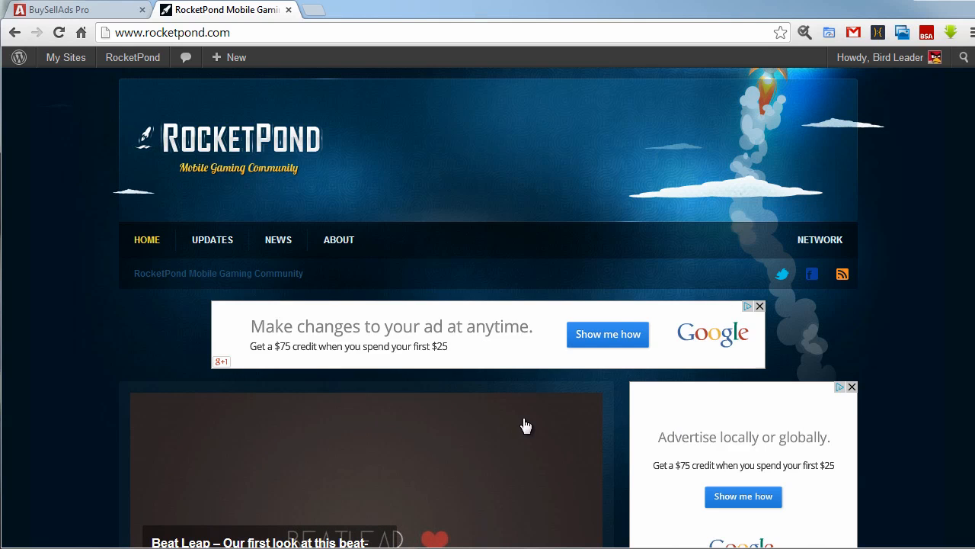
mouse_move(432, 347)
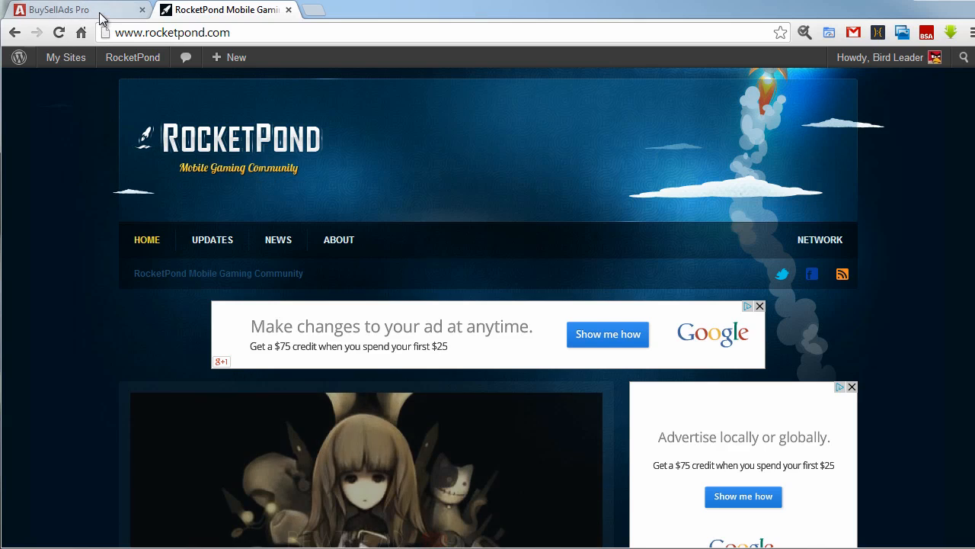
Step: Return to BuySellAds Pro and open the empty RocketPond account dashboard
click(57, 9)
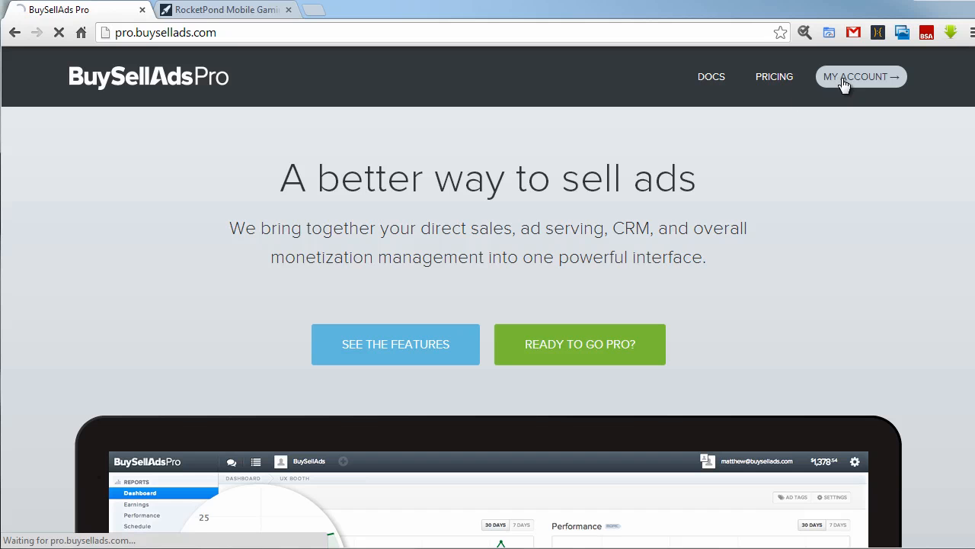
click(860, 76)
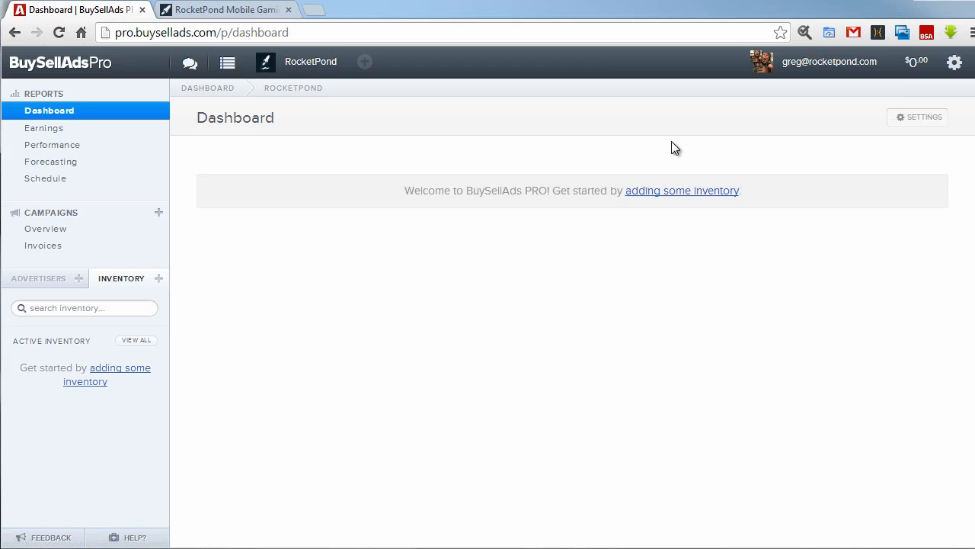
mouse_move(540, 191)
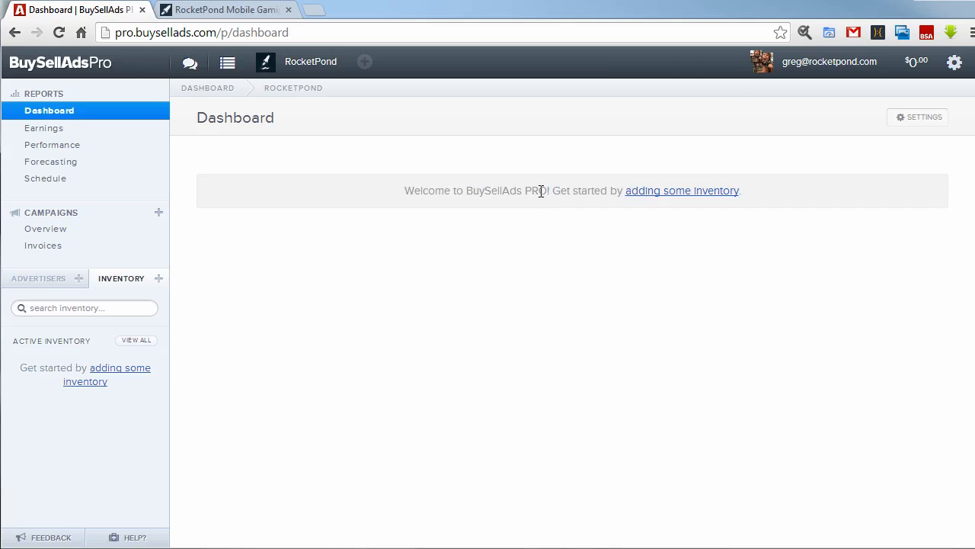
mouse_move(700, 202)
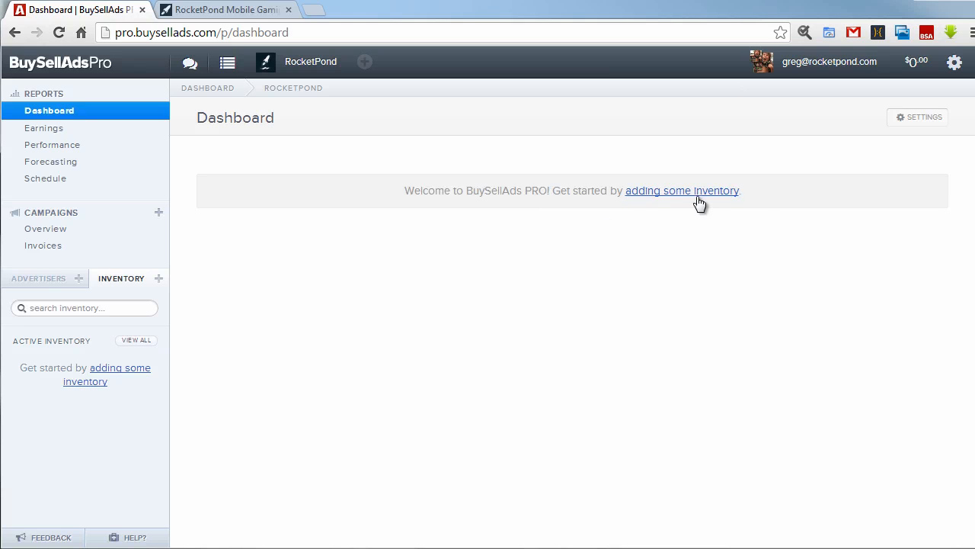
mouse_move(653, 204)
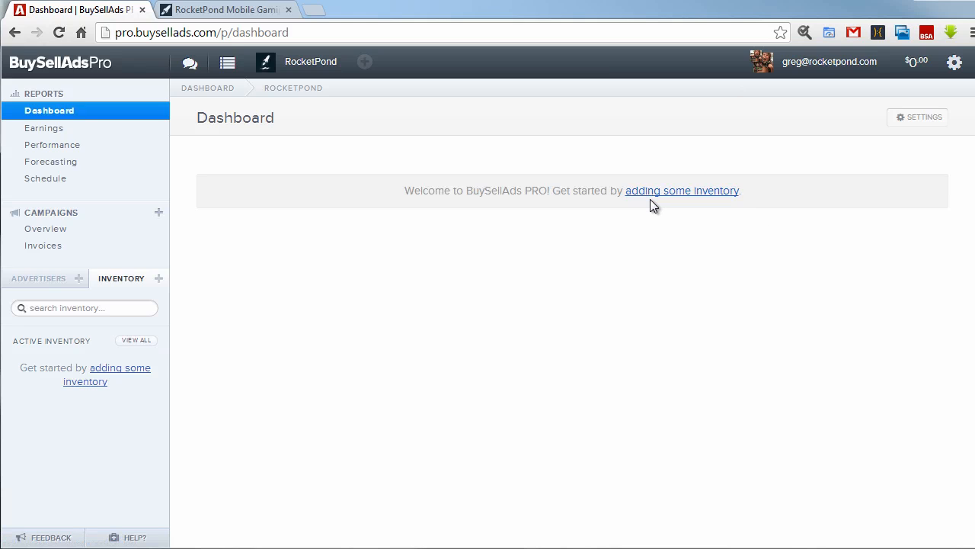
mouse_move(445, 226)
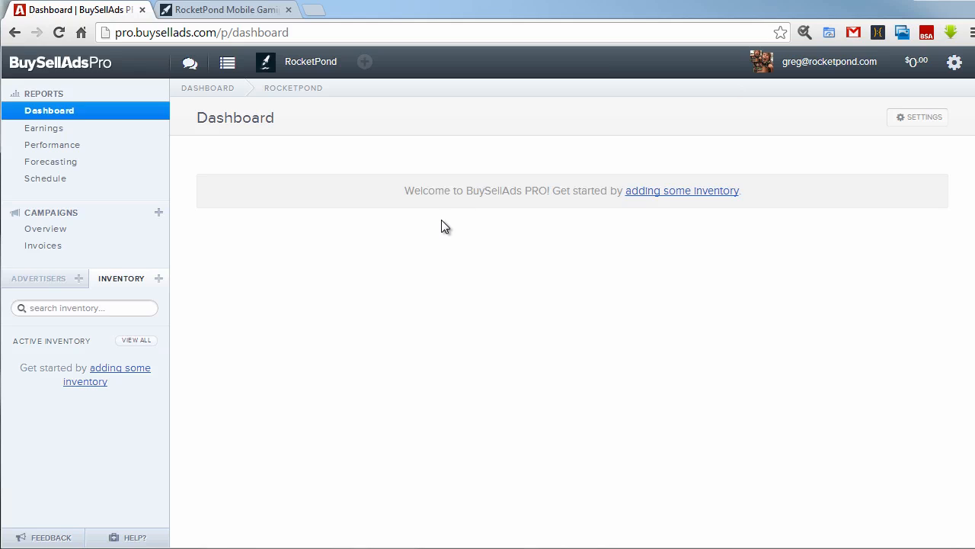
mouse_move(919, 109)
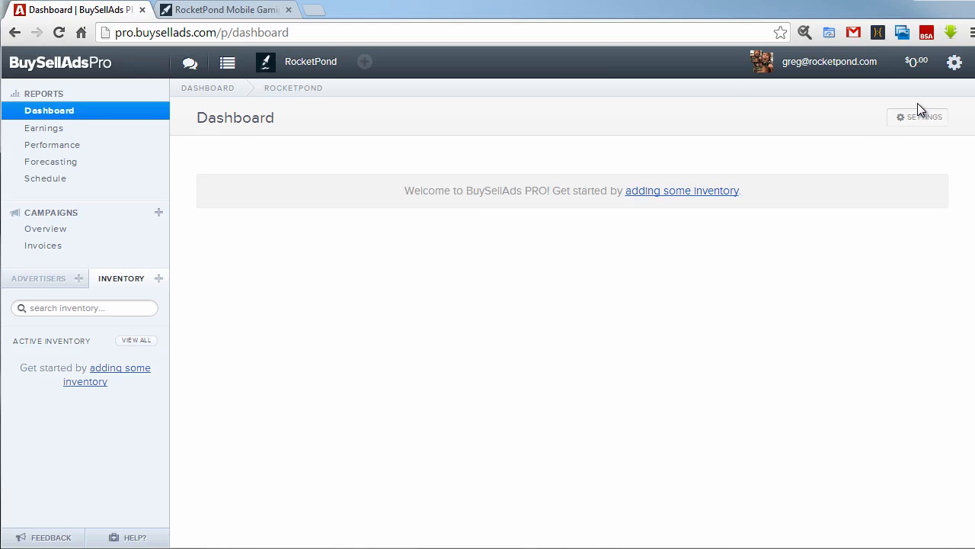
Step: Open Contact Info settings and review the time zone, invoice number and avatar fields
click(954, 62)
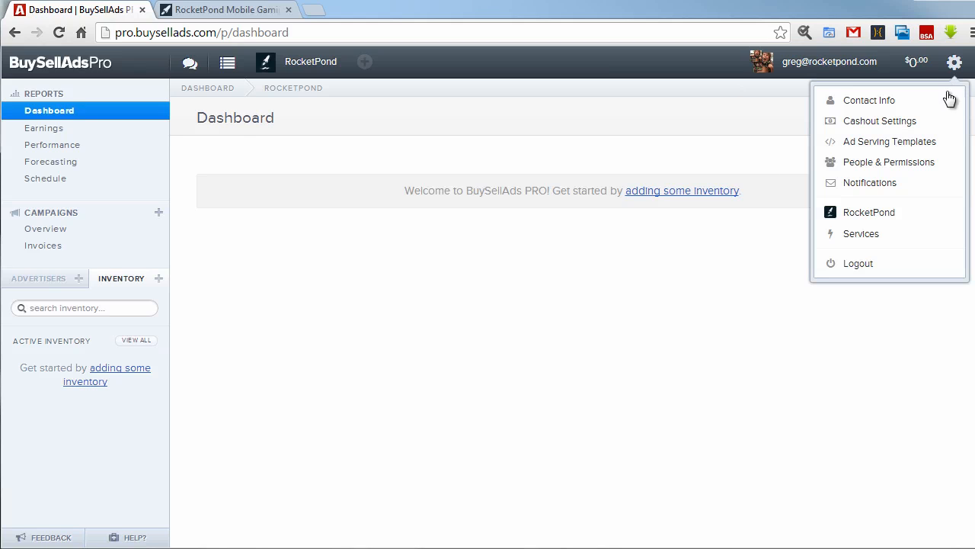
mouse_move(862, 234)
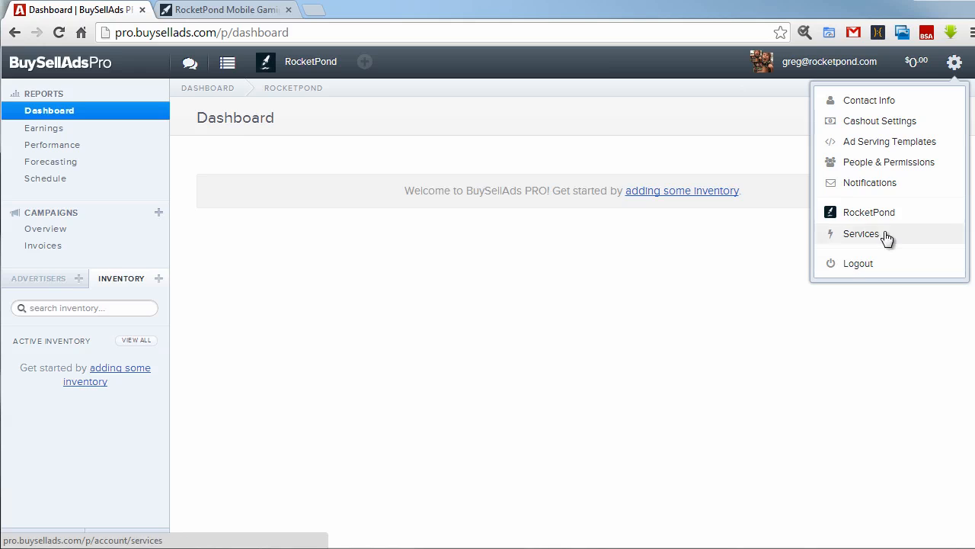
click(868, 100)
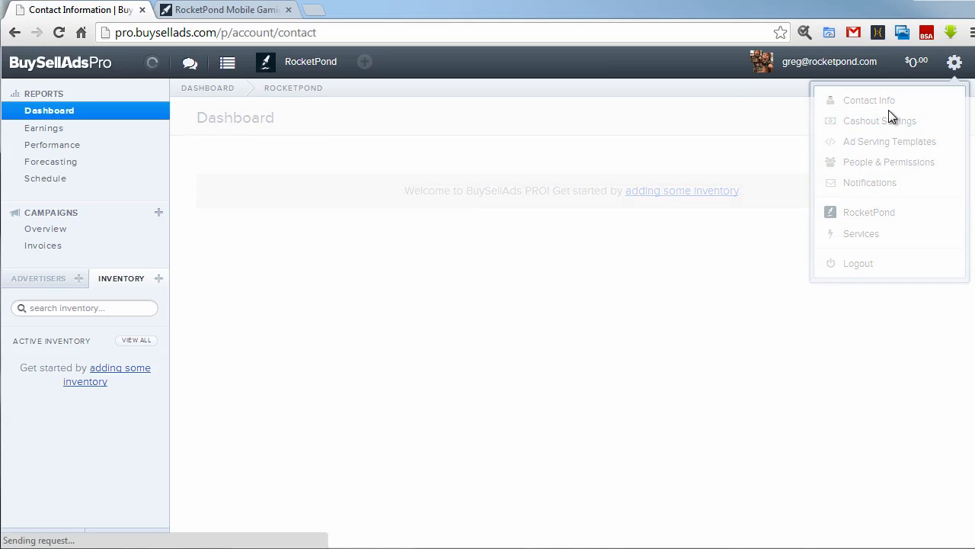
click(869, 100)
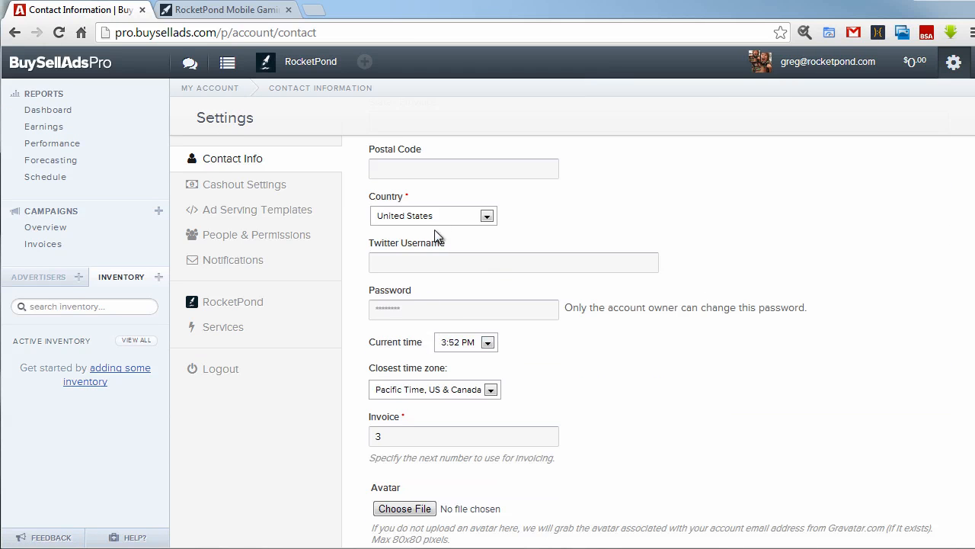
mouse_move(418, 431)
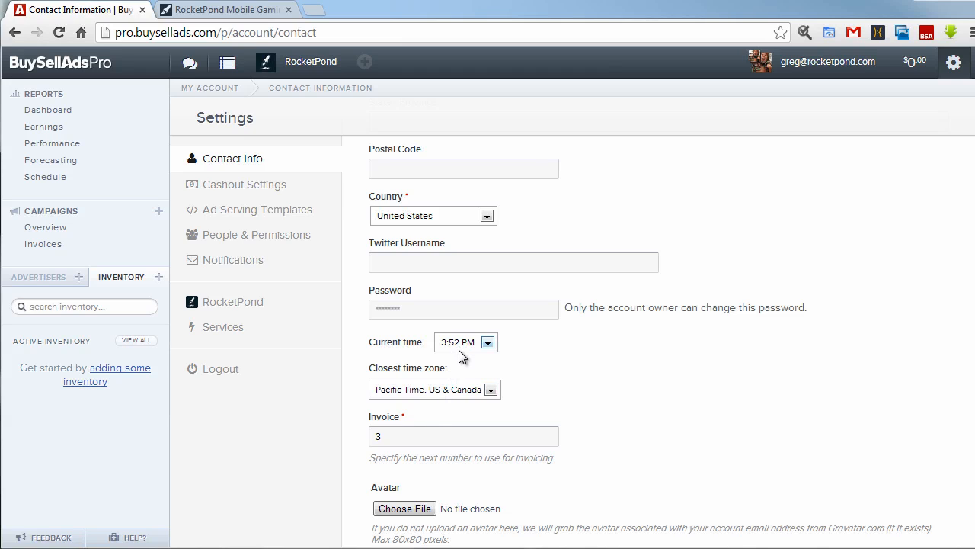
mouse_move(417, 393)
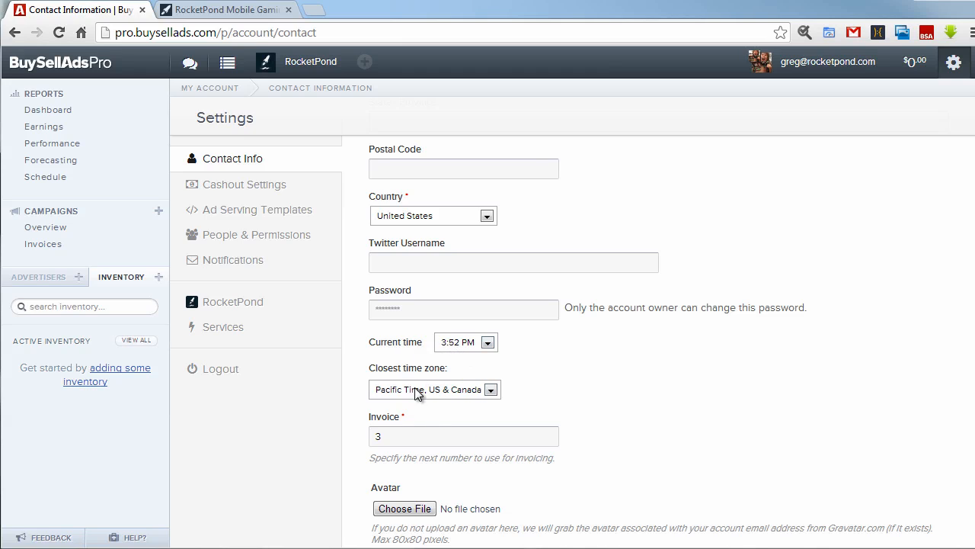
mouse_move(598, 375)
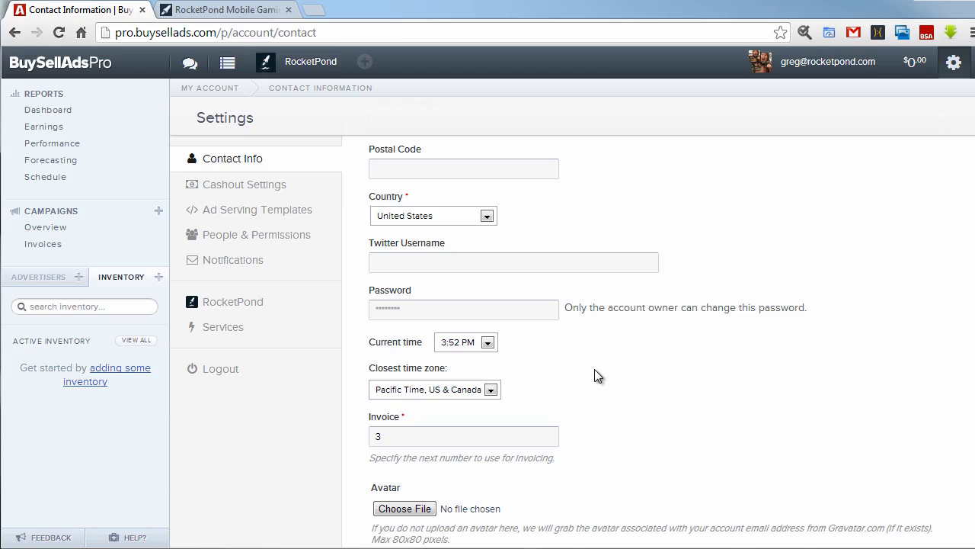
scroll(down, 3)
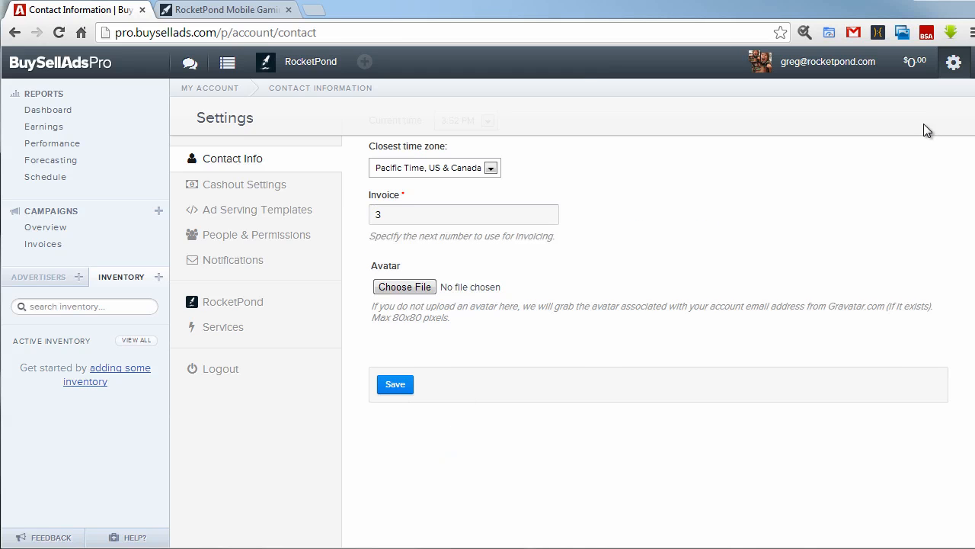
Step: Review RocketPond's property settings, including the screenshot and 48×48 and 16×16 icon uploads
click(954, 61)
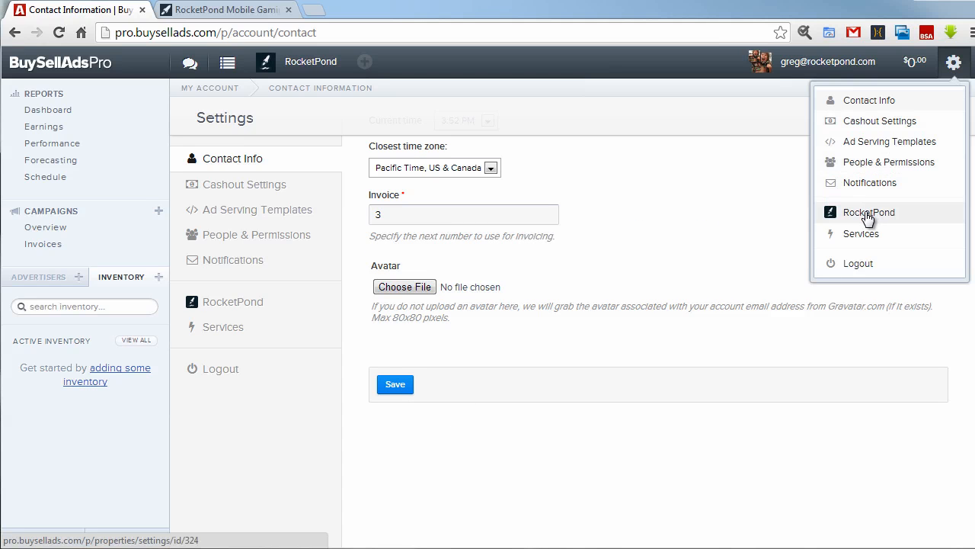
click(869, 212)
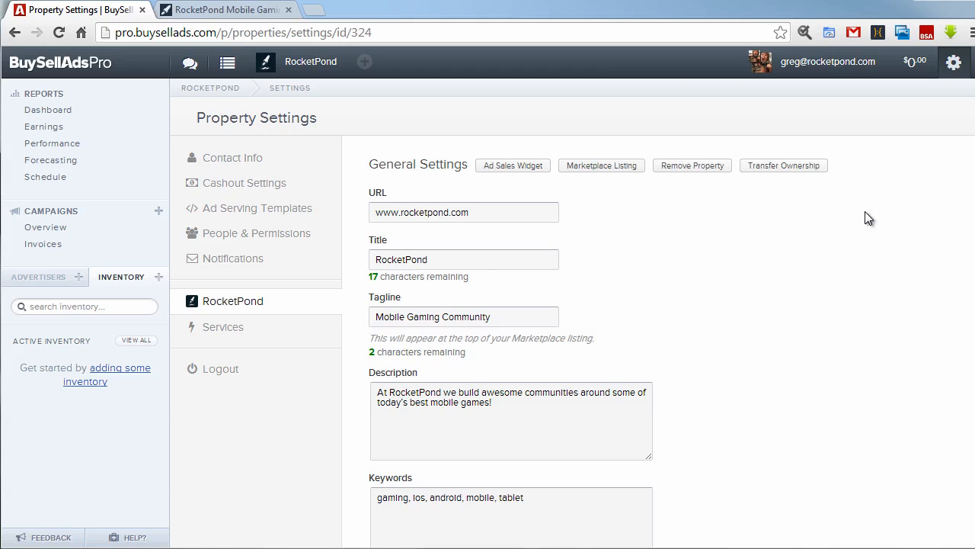
mouse_move(834, 224)
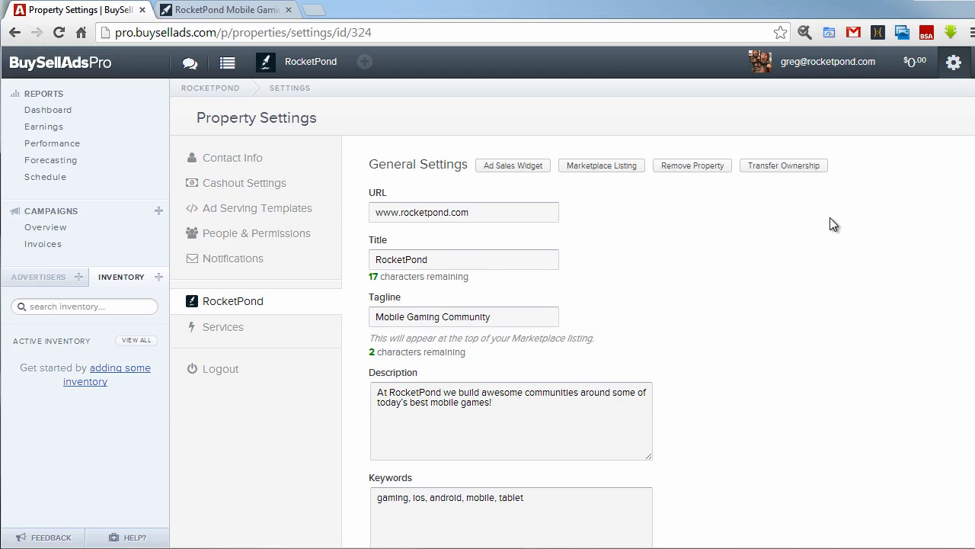
click(364, 62)
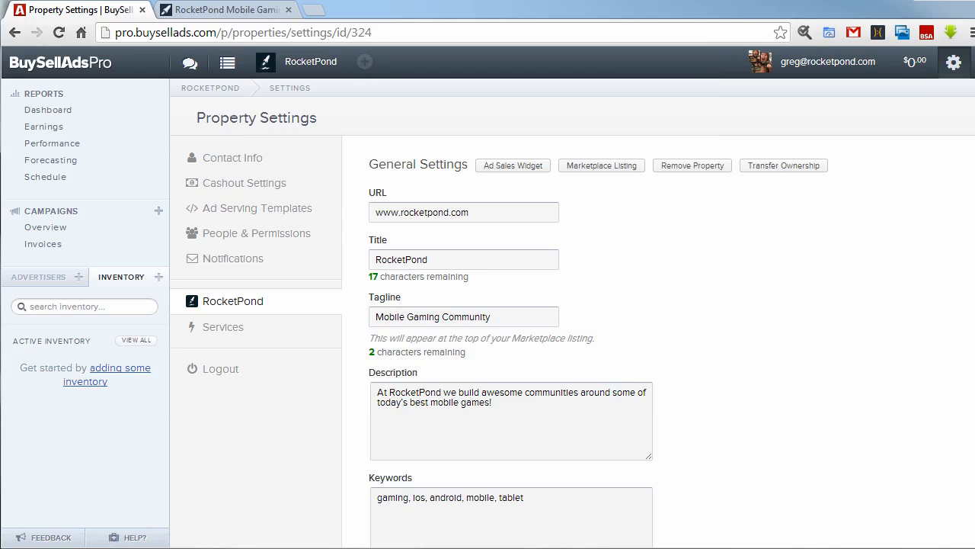
scroll(down, 3)
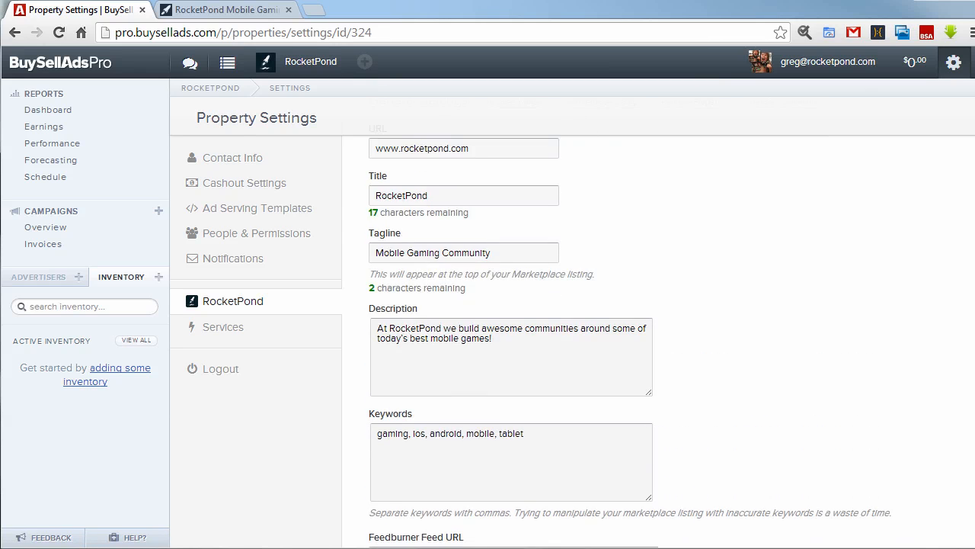
scroll(down, 3)
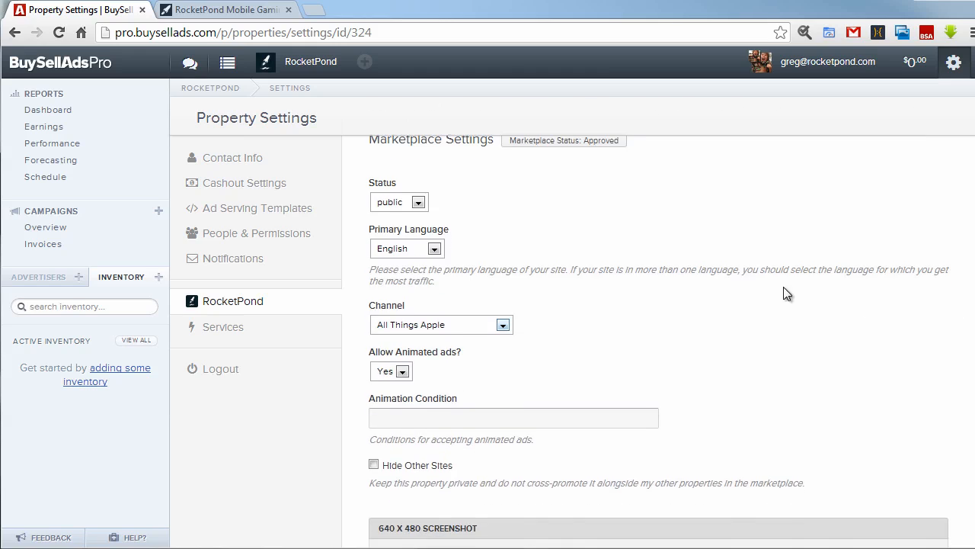
scroll(up, 3)
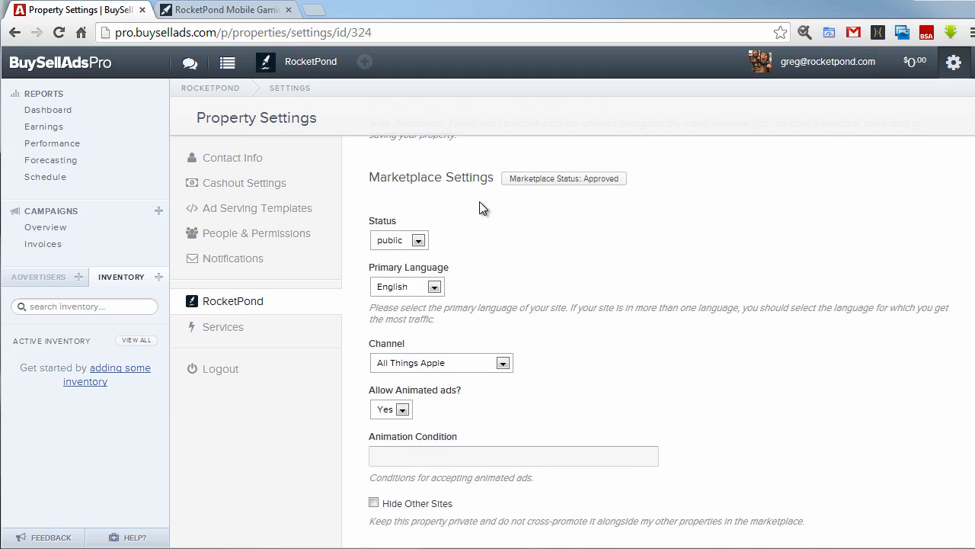
mouse_move(625, 193)
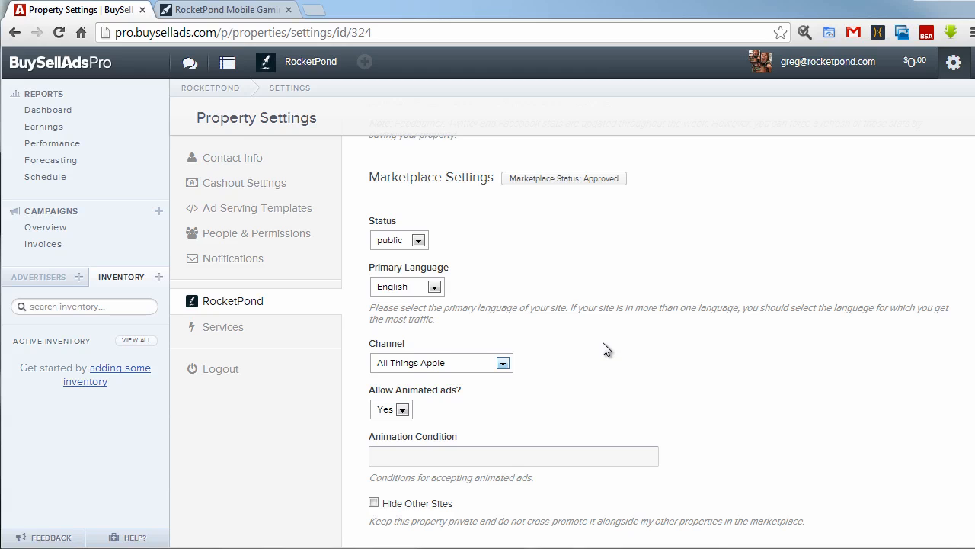
scroll(down, 3)
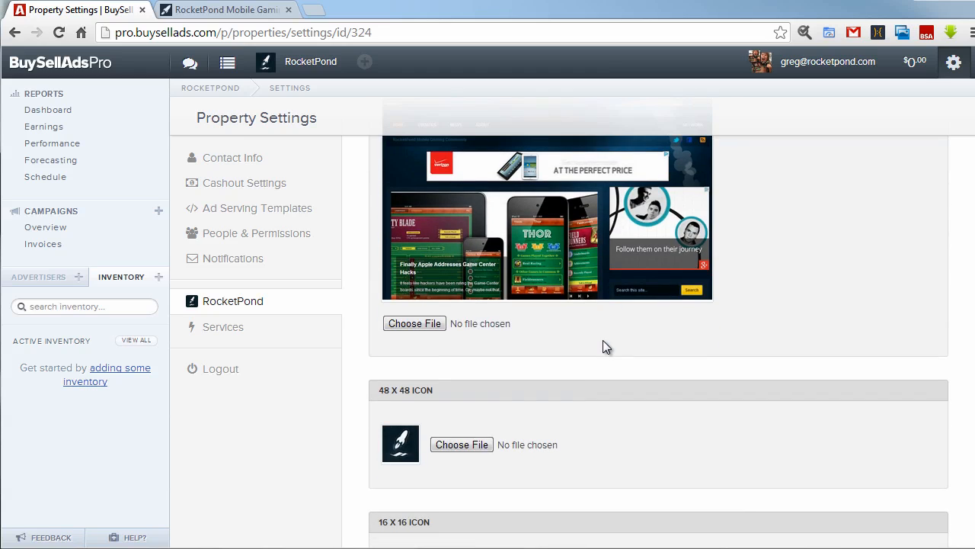
scroll(down, 3)
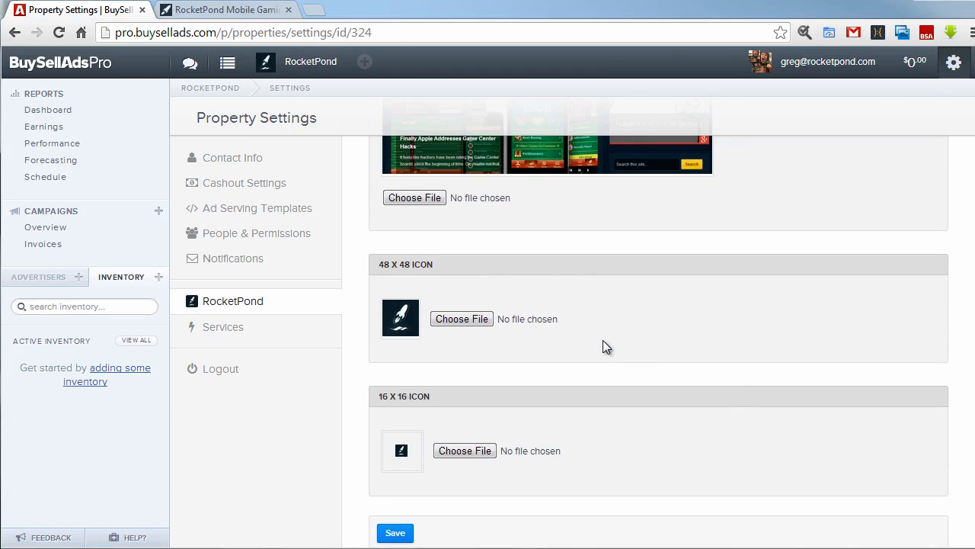
mouse_move(614, 349)
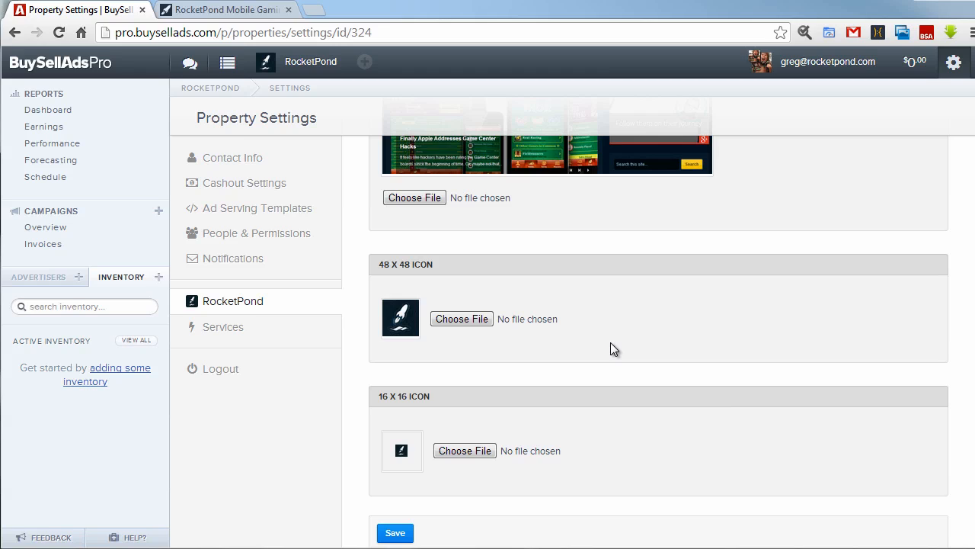
mouse_move(585, 438)
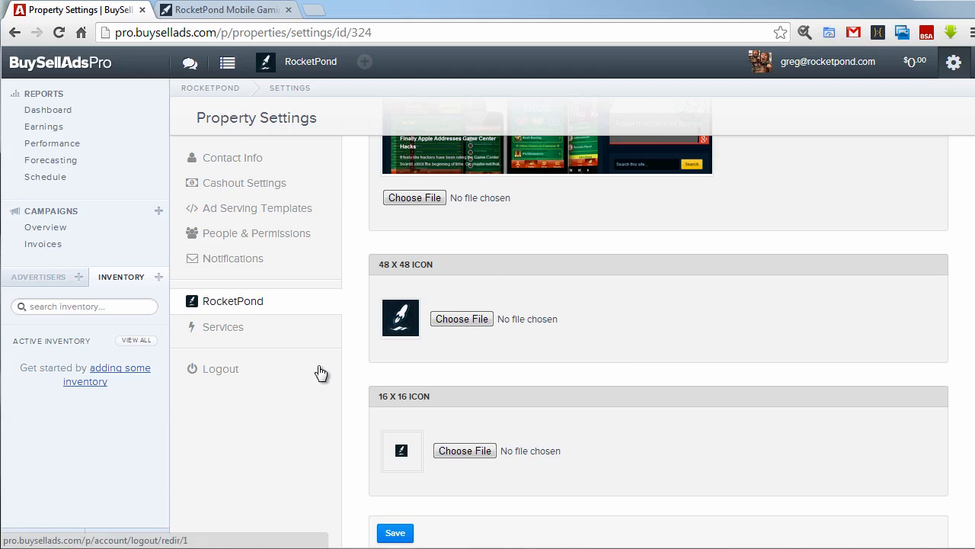
mouse_move(254, 198)
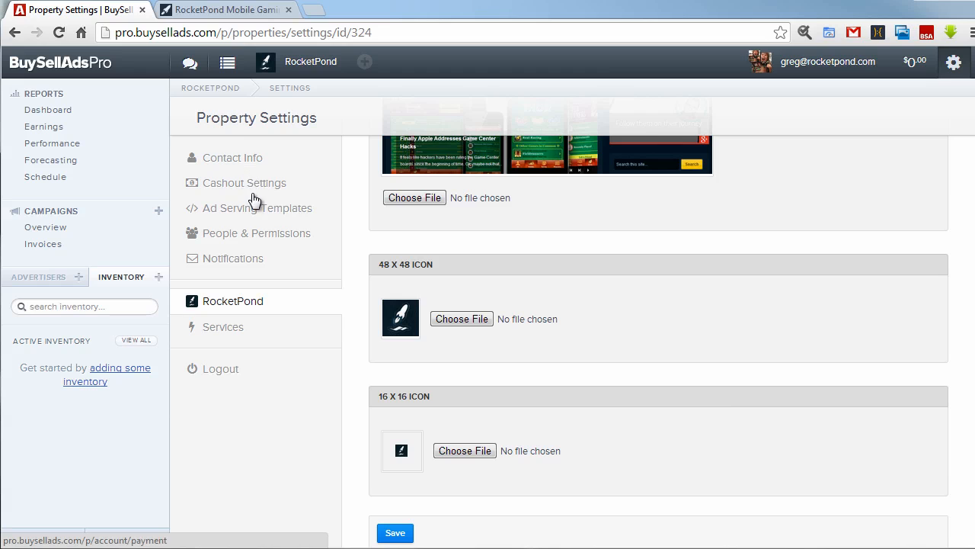
Step: Open Ad Serving Templates settings and confirm no templates exist
click(265, 208)
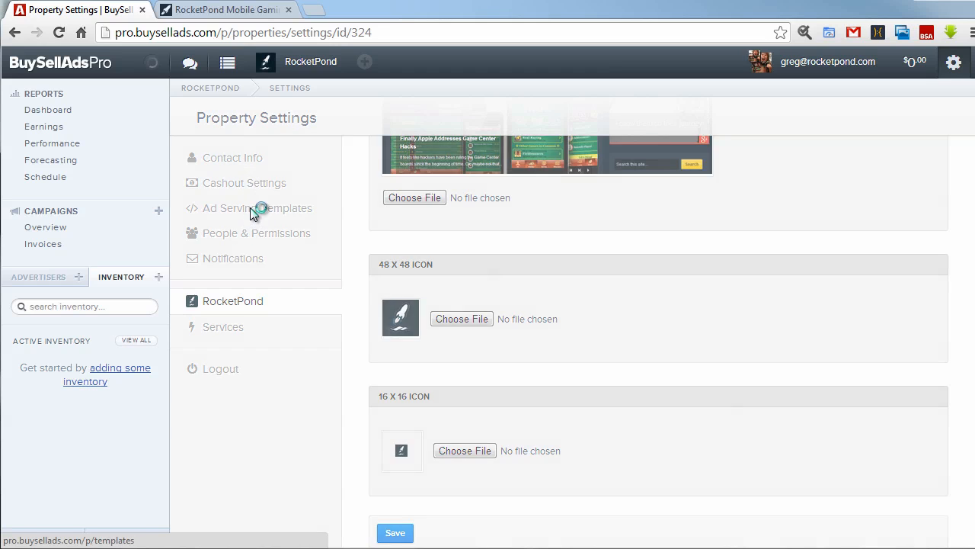
click(257, 208)
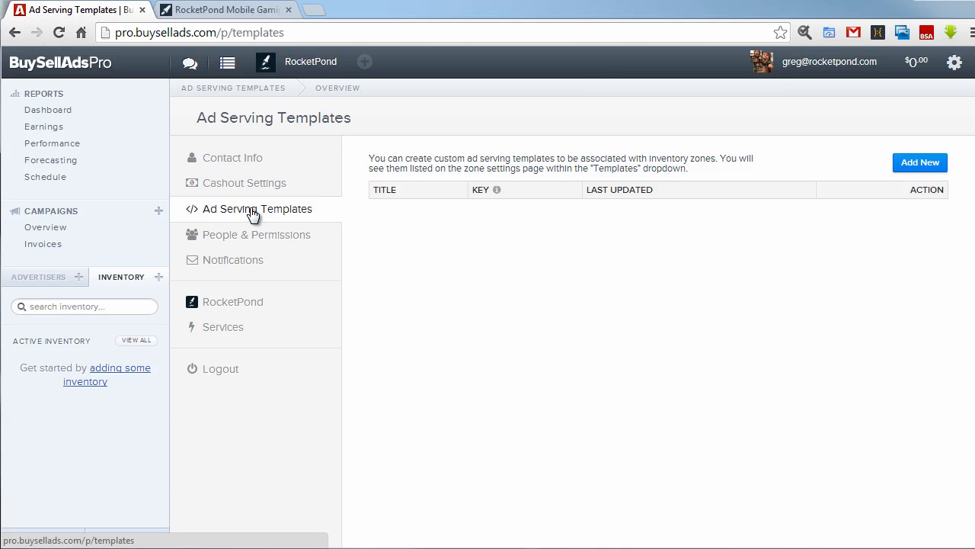
mouse_move(329, 313)
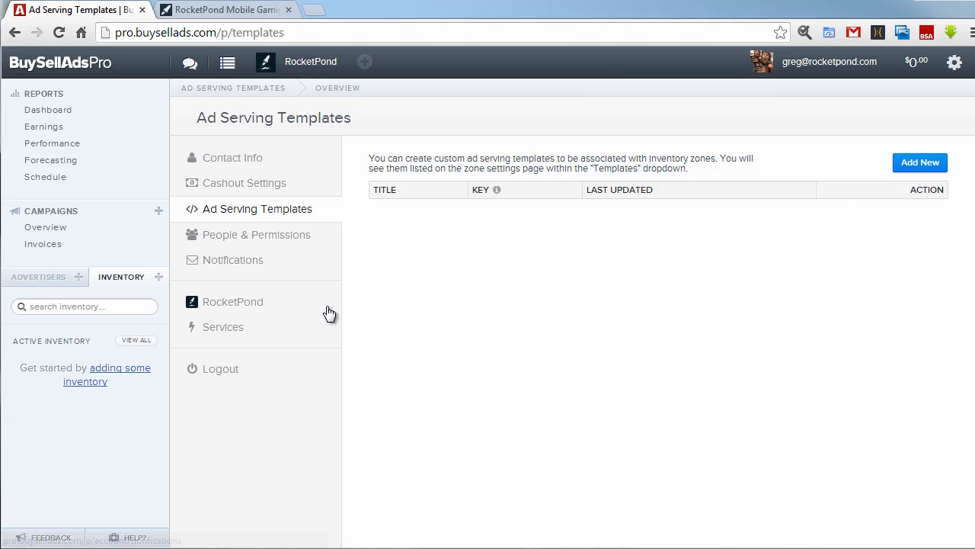
Step: Open People & Permissions to see the owner and three pending invitations
click(257, 234)
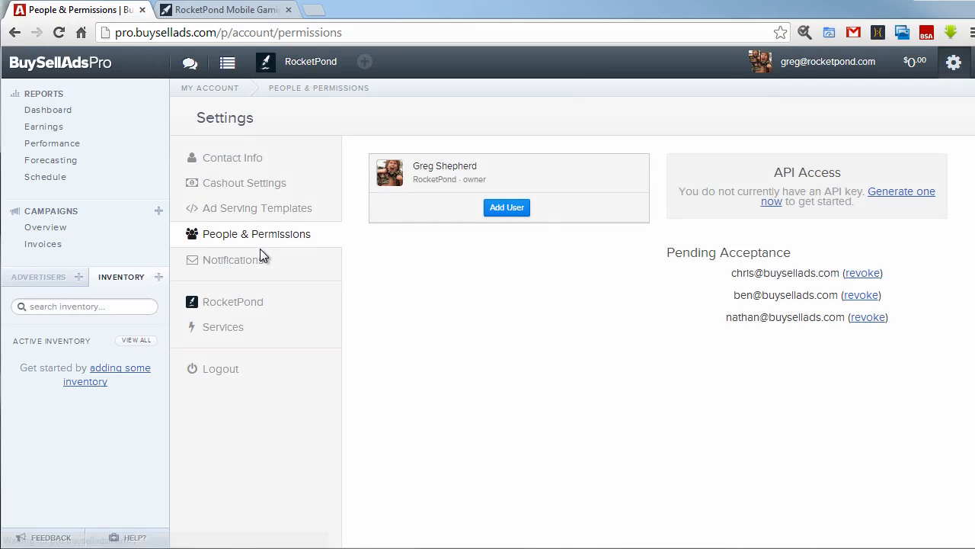
mouse_move(263, 255)
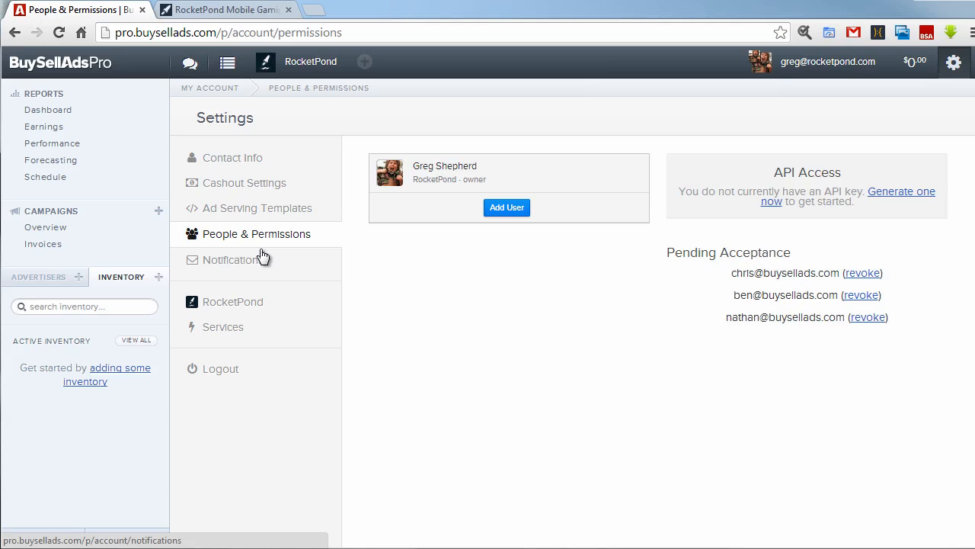
mouse_move(506, 207)
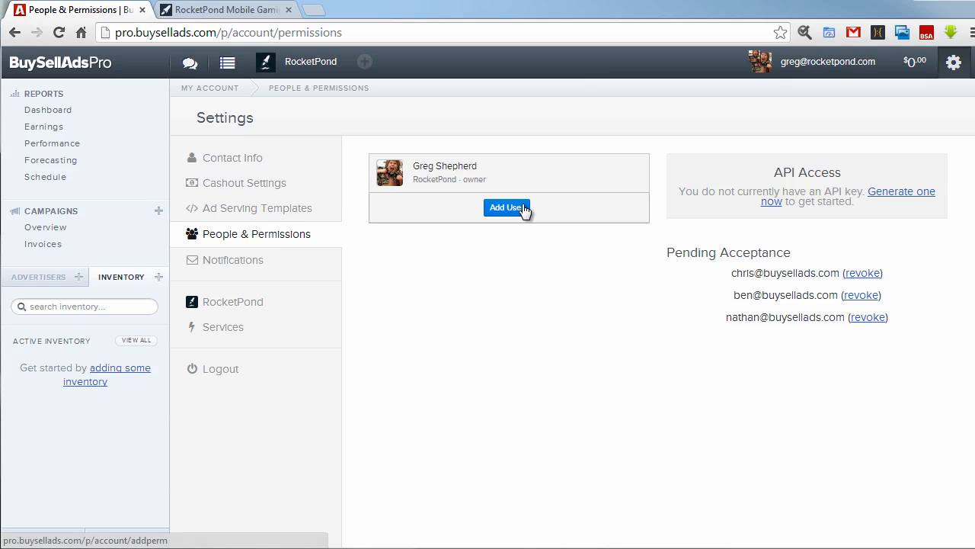
mouse_move(530, 286)
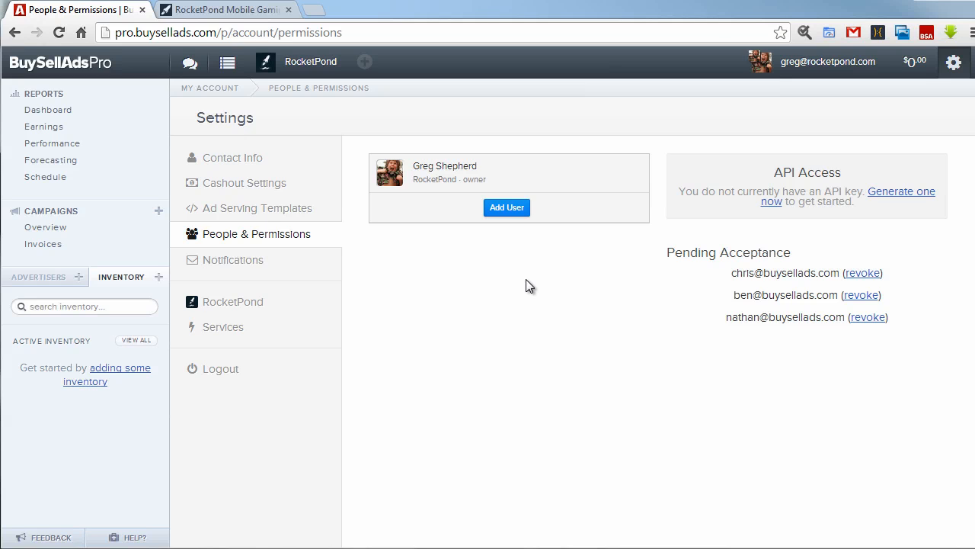
mouse_move(258, 345)
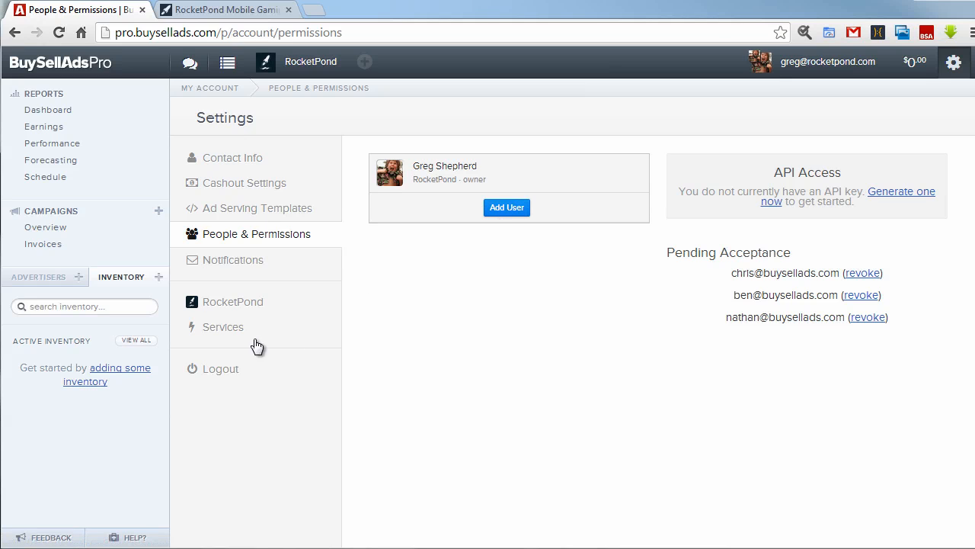
Step: Confirm the authenticated AdSense service, glancing at RocketPond's Google ads in between
click(222, 326)
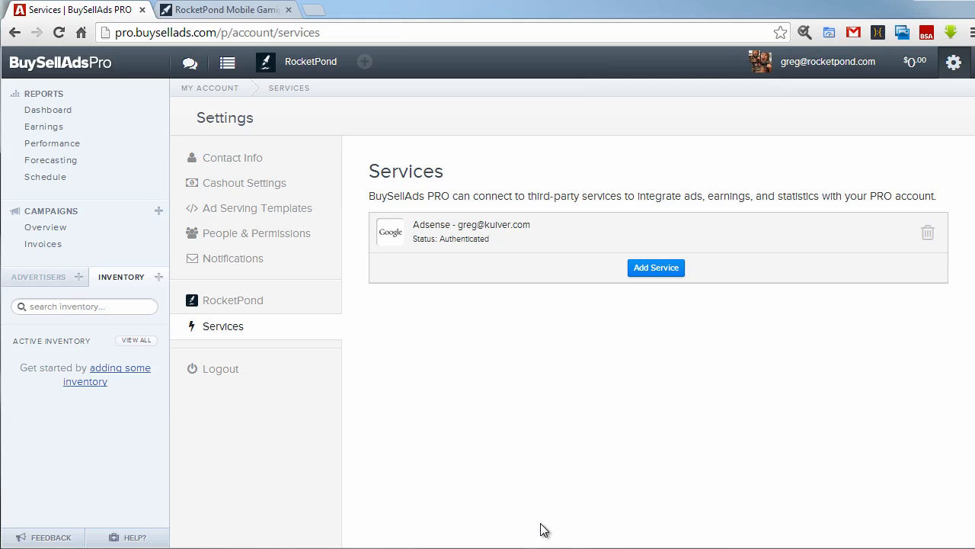
mouse_move(426, 238)
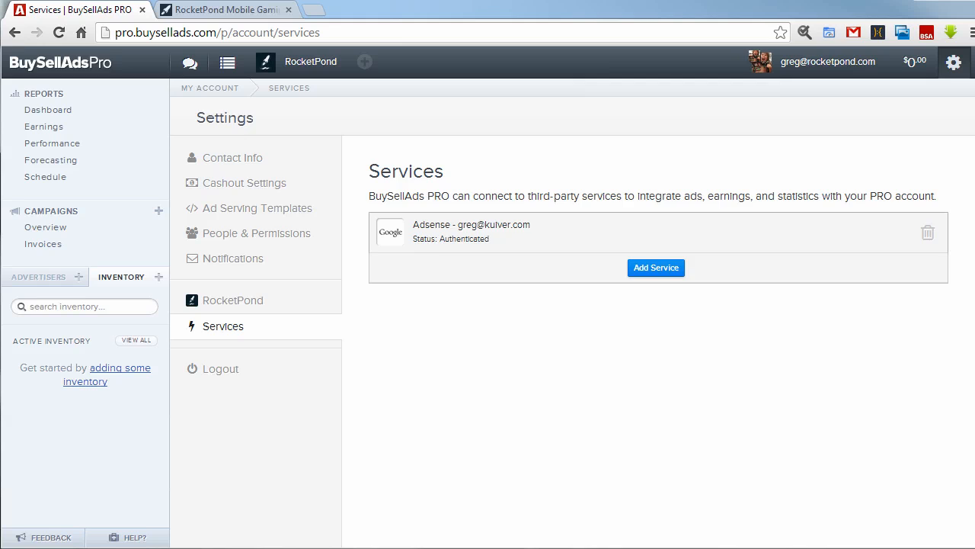
click(221, 9)
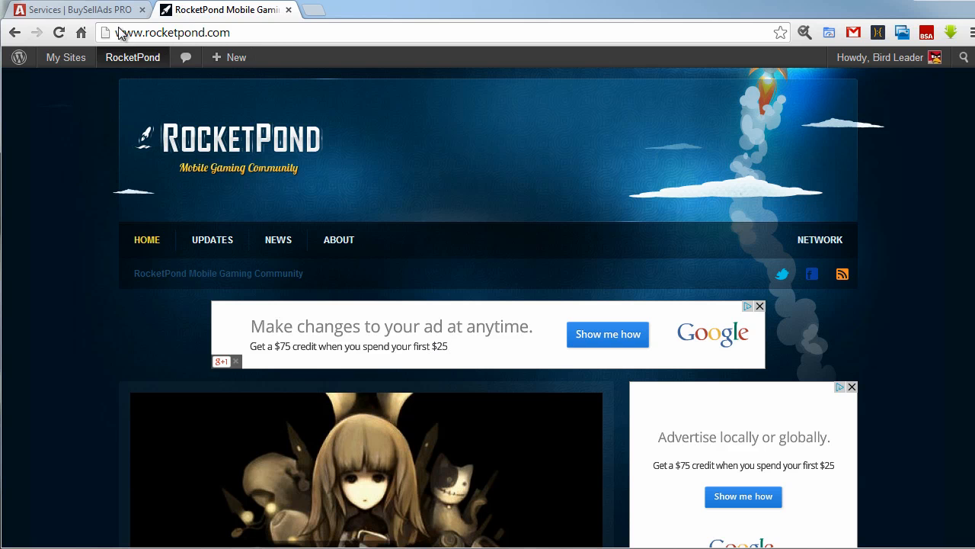
click(73, 9)
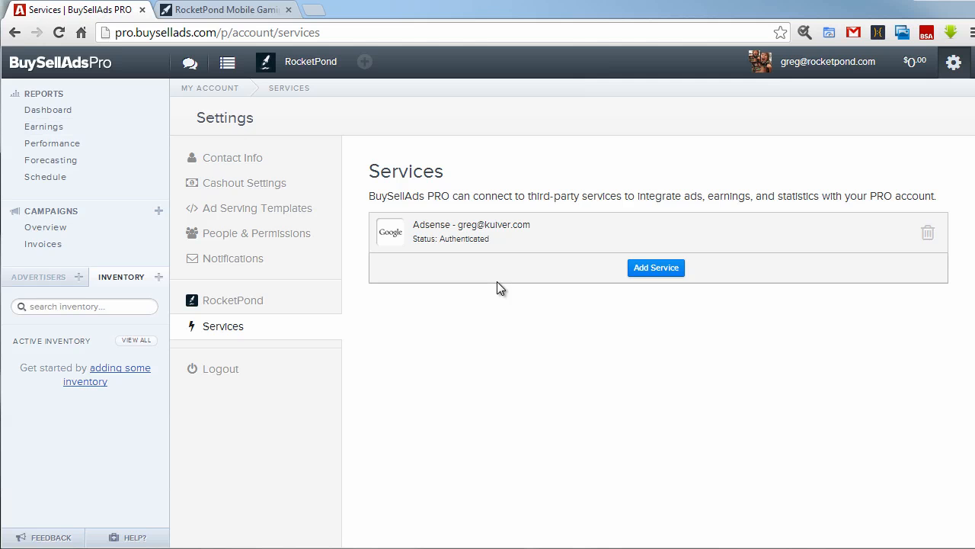
mouse_move(466, 305)
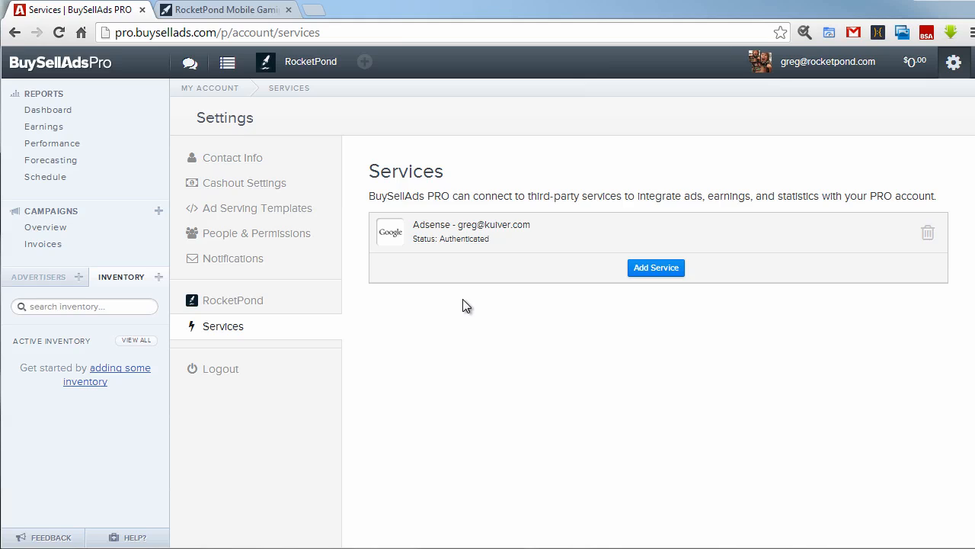
mouse_move(190, 62)
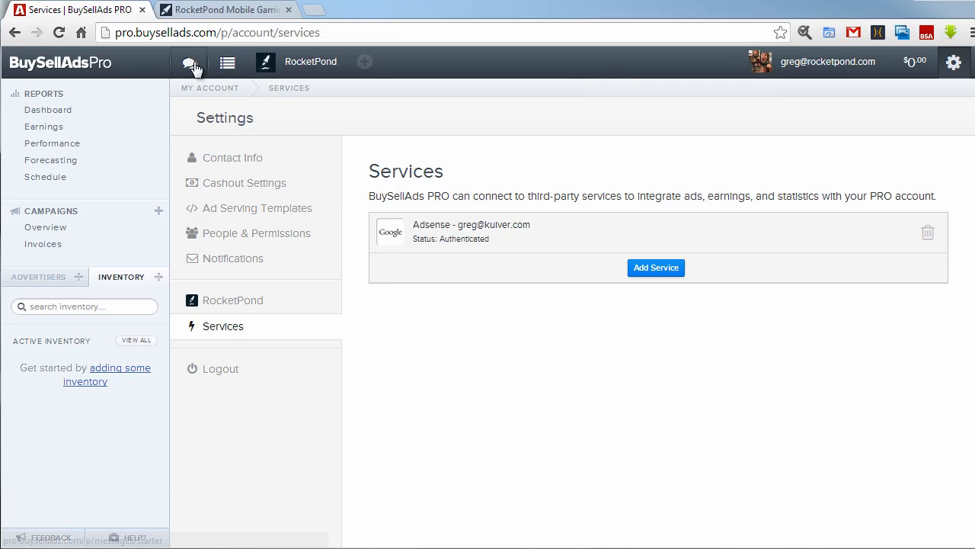
Step: Check the empty Messages and Notifications, then return to the RocketPond Dashboard
click(188, 62)
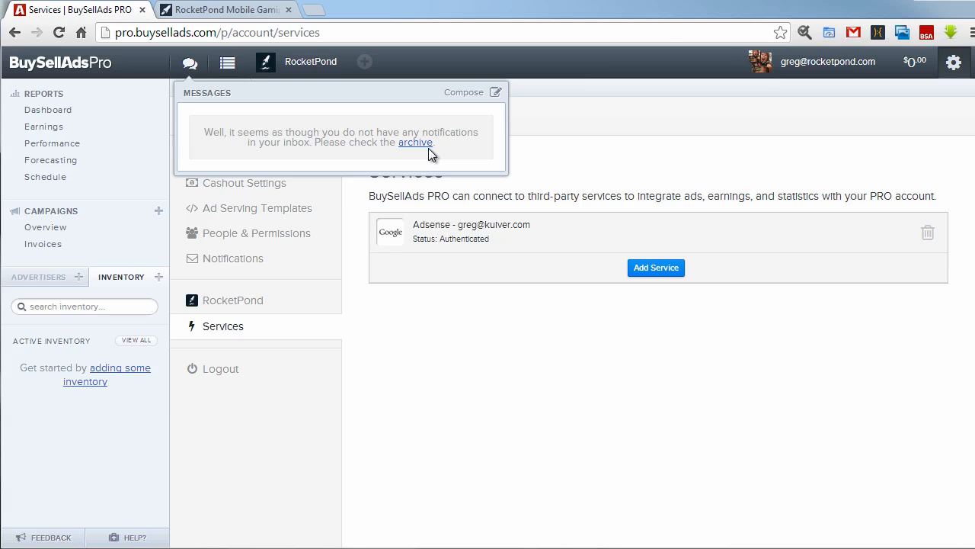
mouse_move(416, 142)
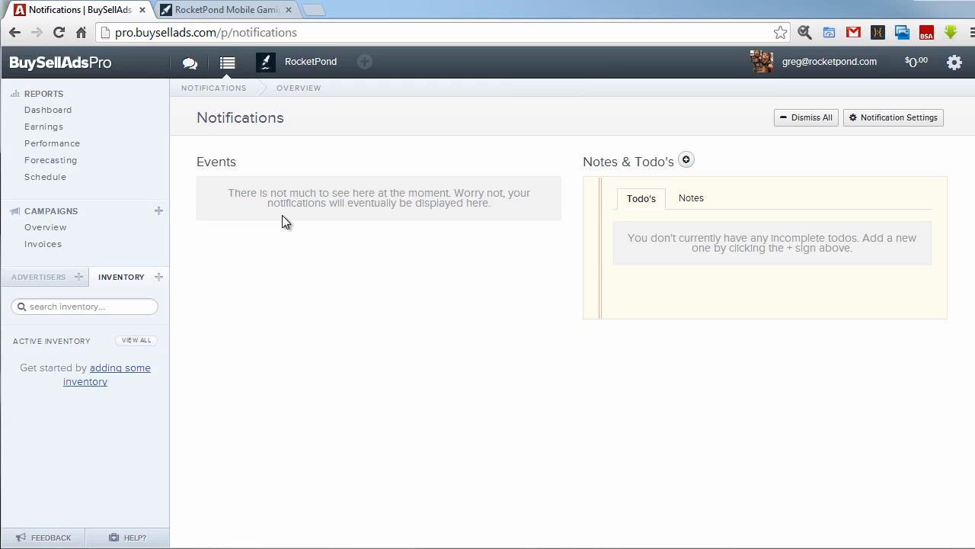
mouse_move(488, 245)
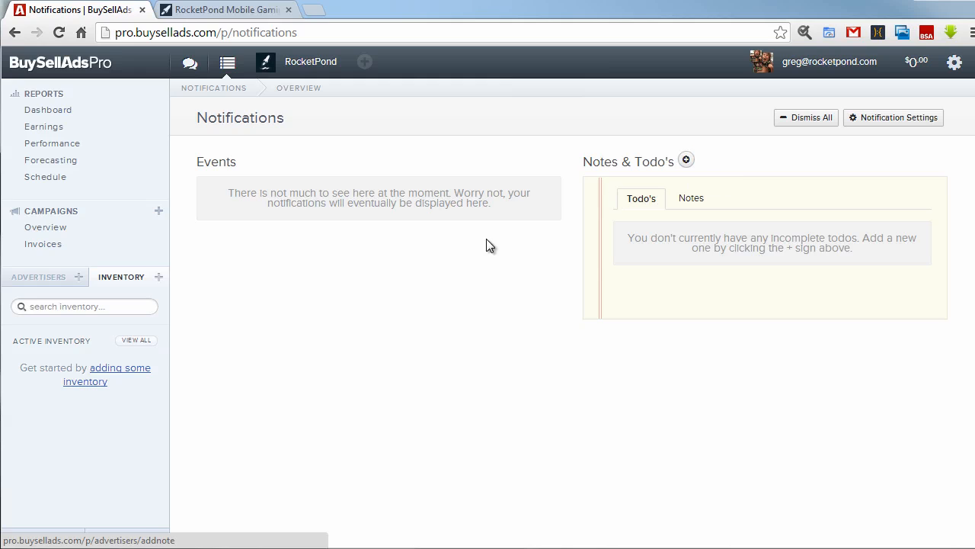
mouse_move(213, 258)
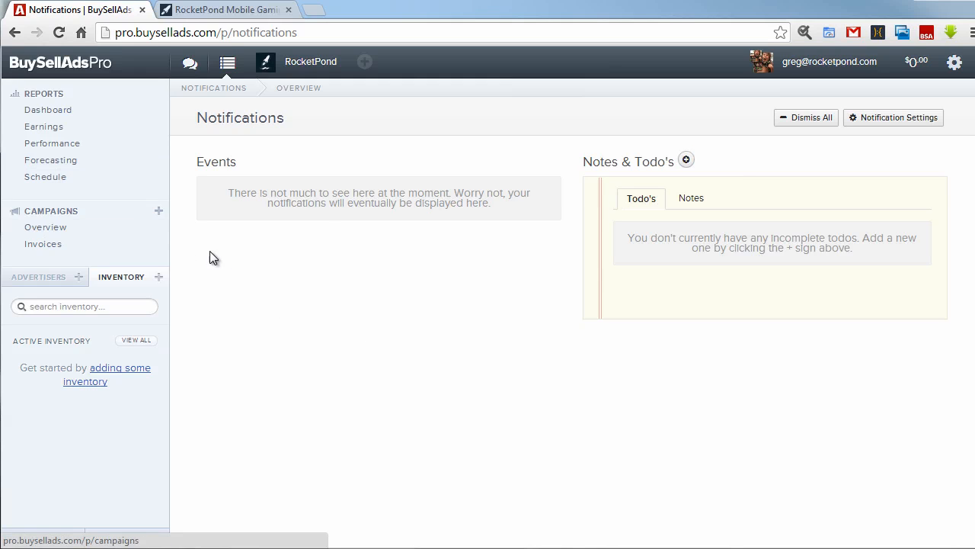
mouse_move(438, 275)
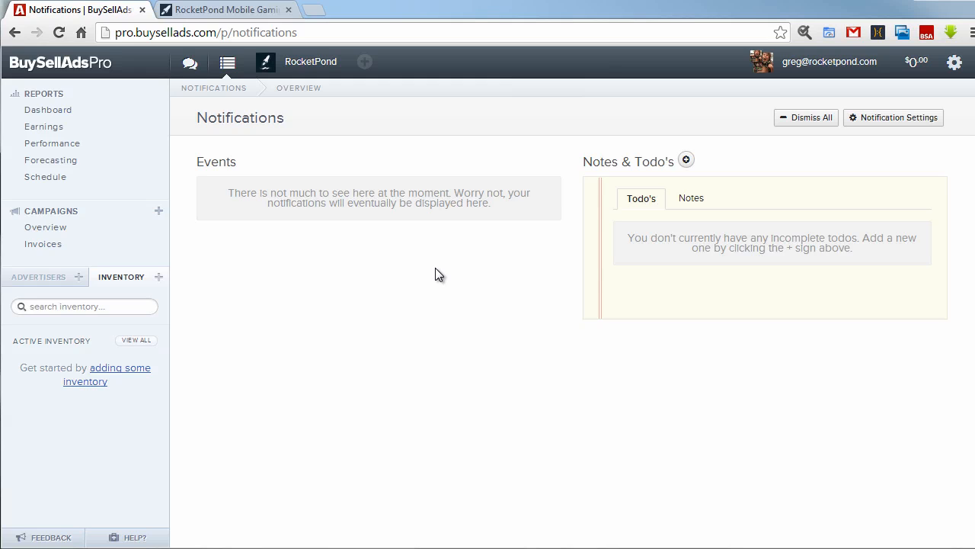
mouse_move(136, 537)
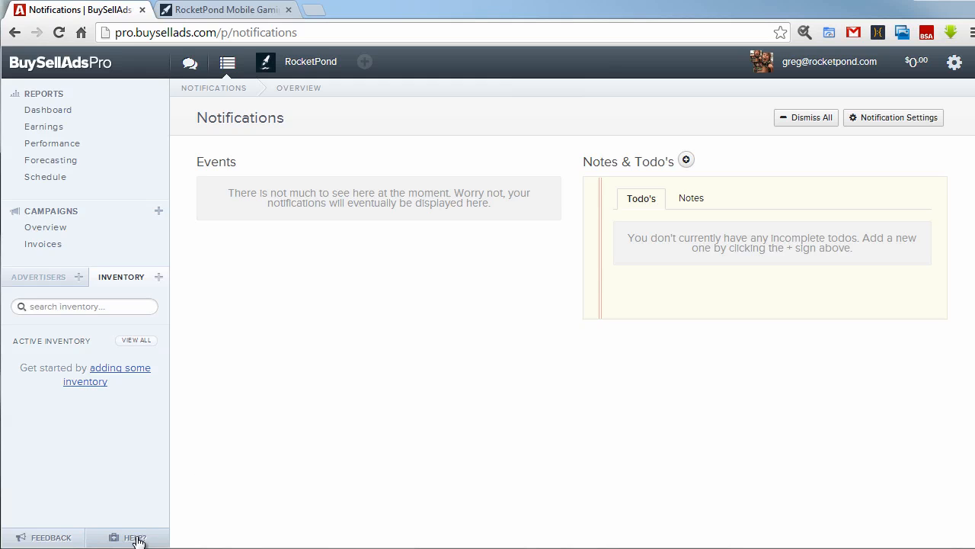
mouse_move(337, 465)
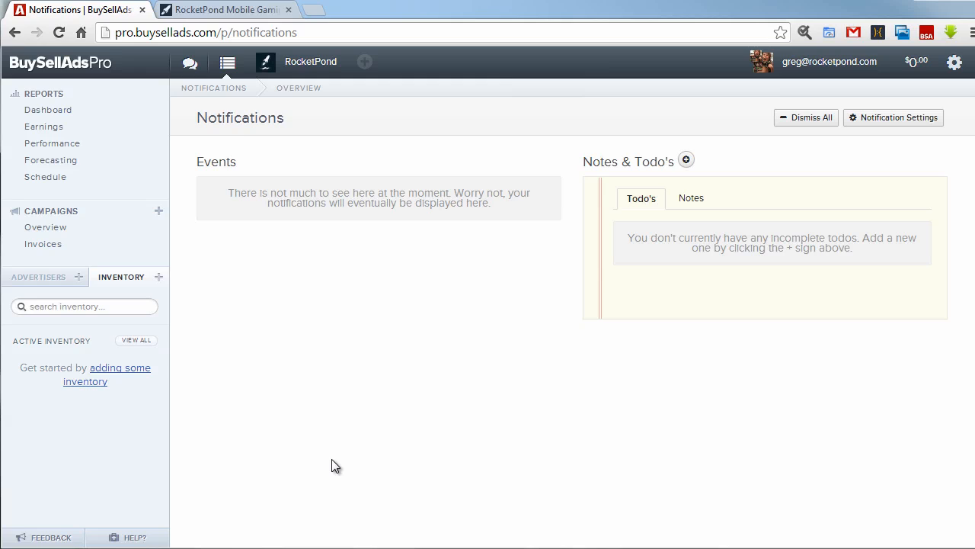
click(84, 306)
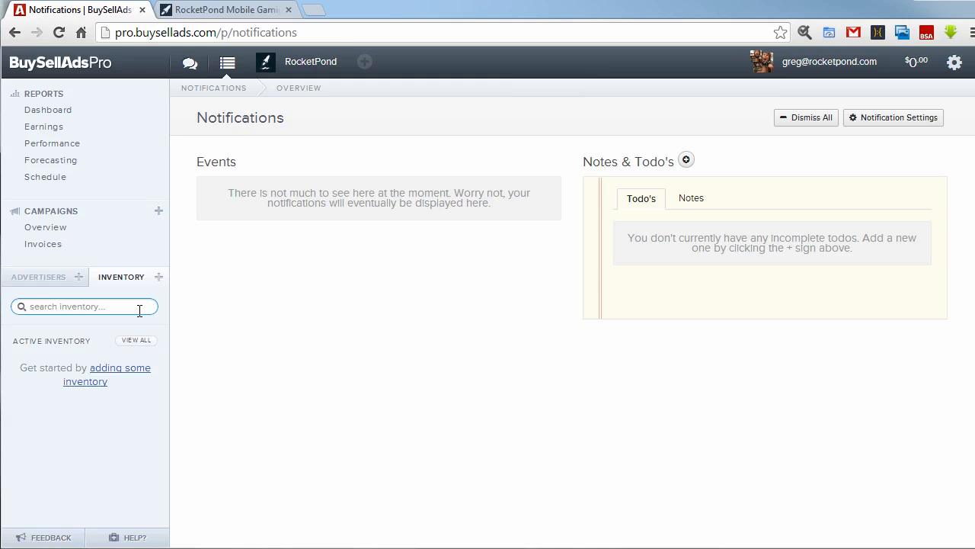
click(221, 9)
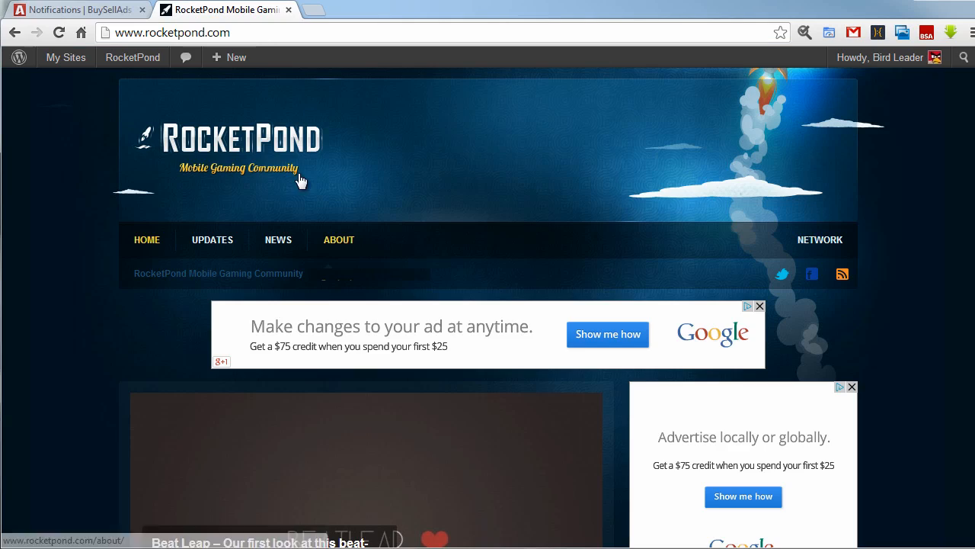
click(73, 9)
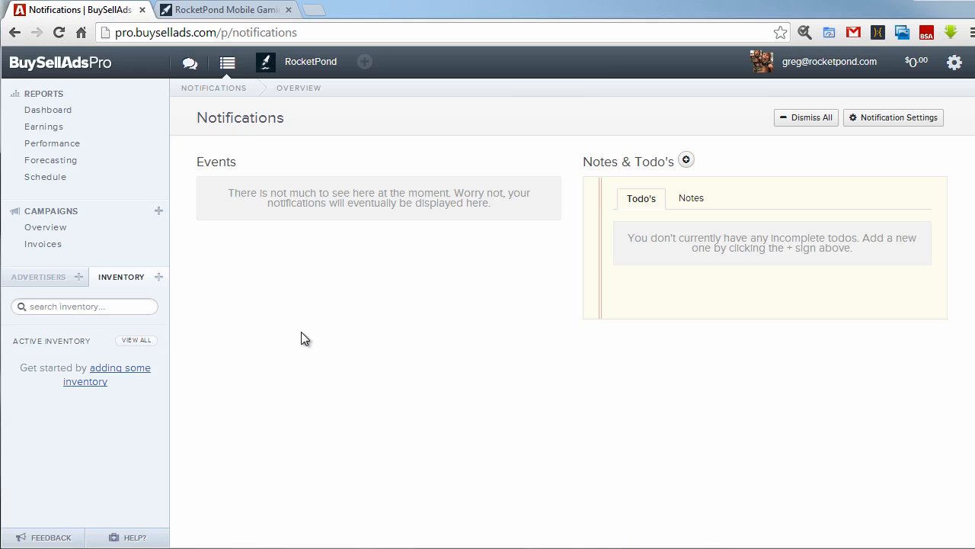
click(48, 110)
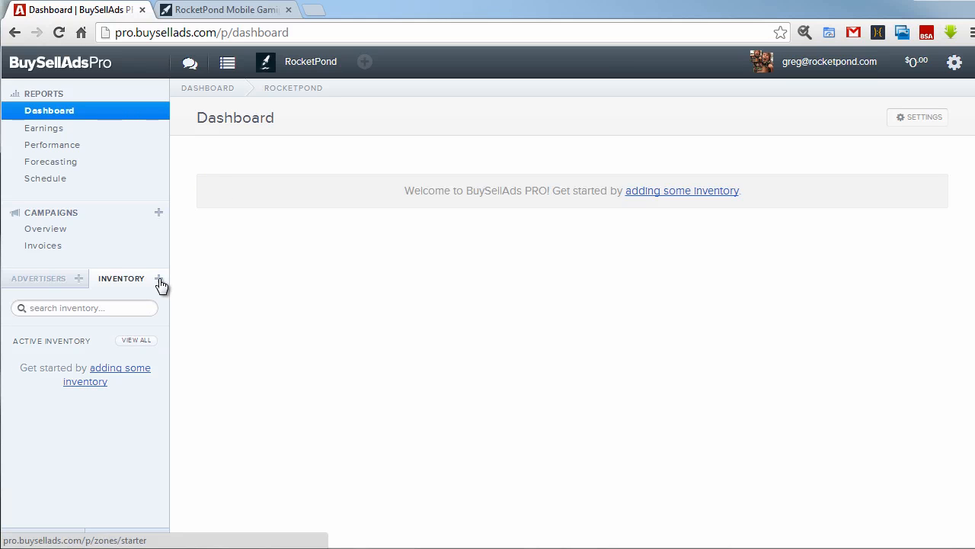
Step: Start a new website Ad Zone with the Image Only (default) template
click(159, 278)
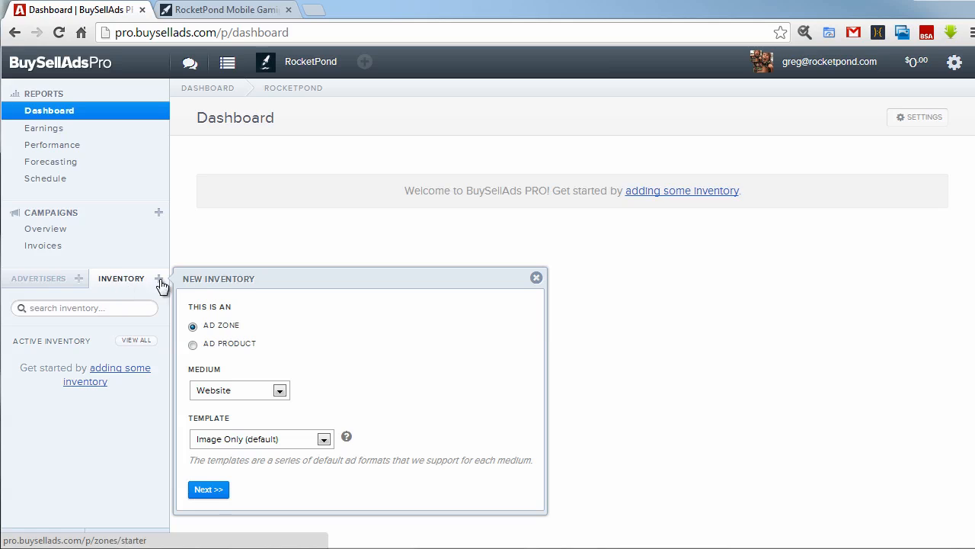
mouse_move(182, 335)
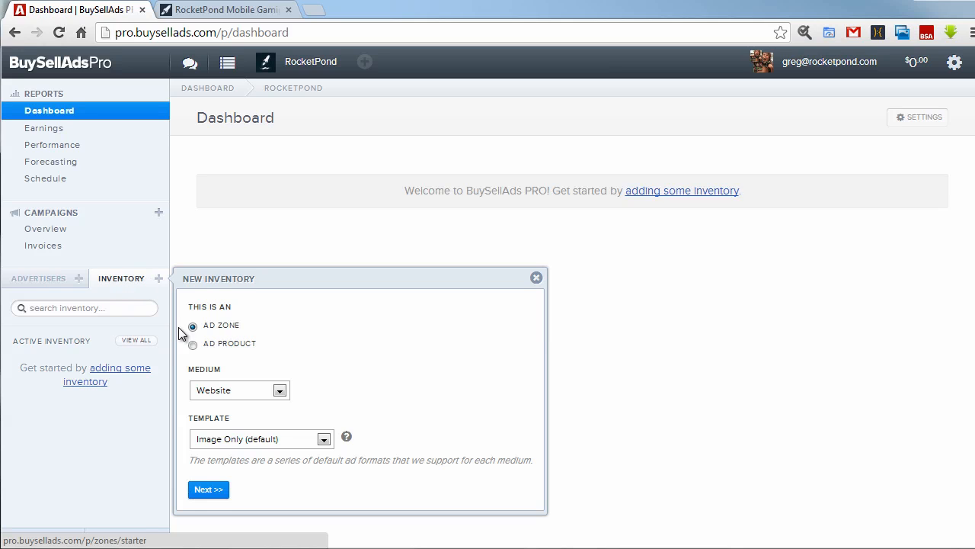
click(279, 389)
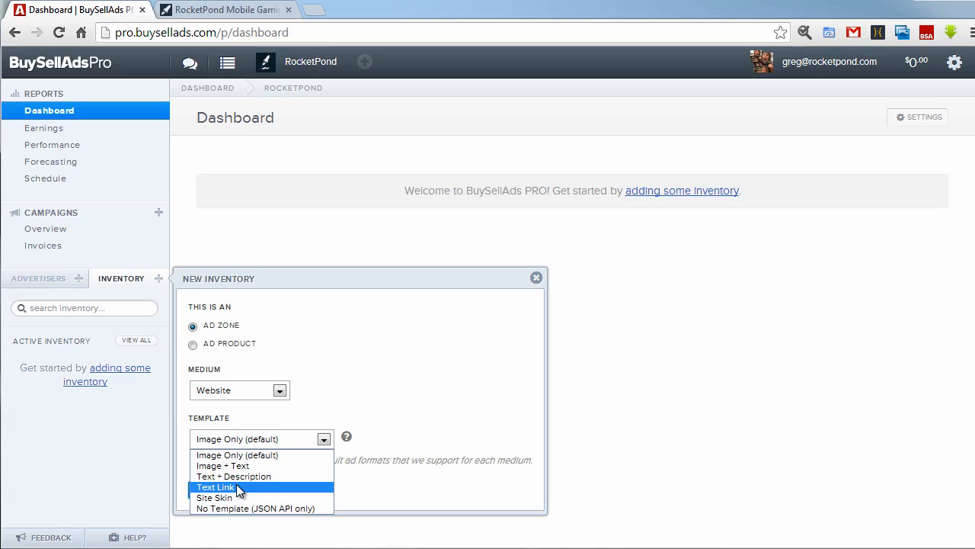
mouse_move(264, 496)
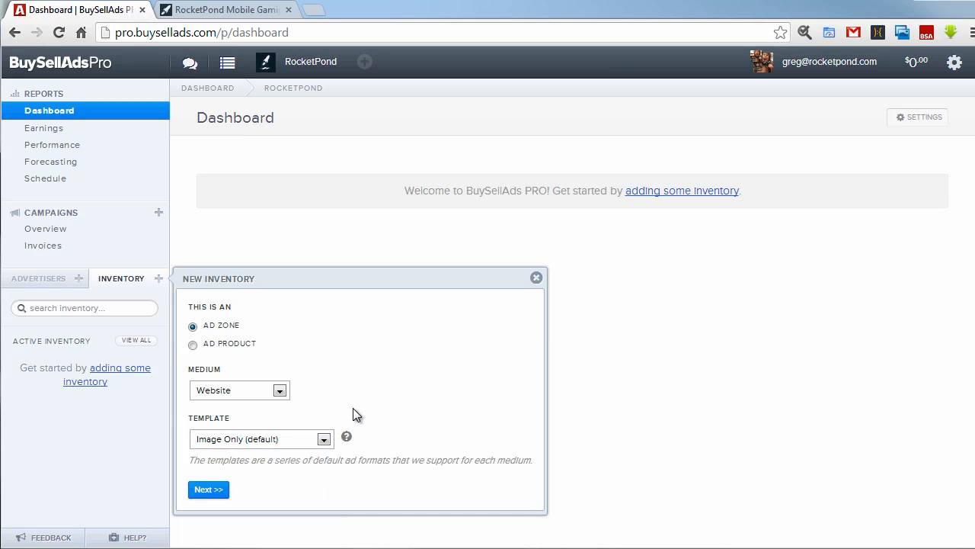
click(208, 489)
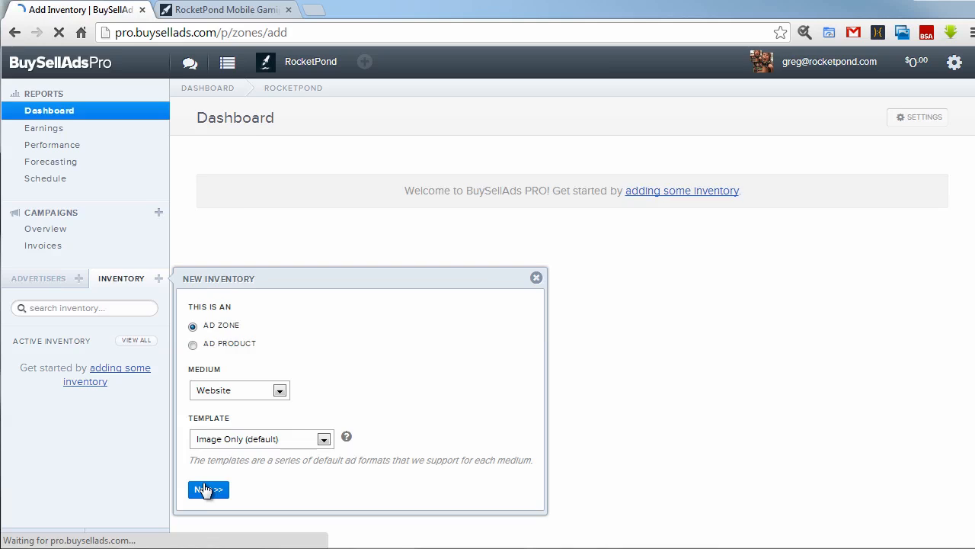
Step: Title the zone 'Premium Leaderboard' and set a custom 970x90 ad size
click(208, 489)
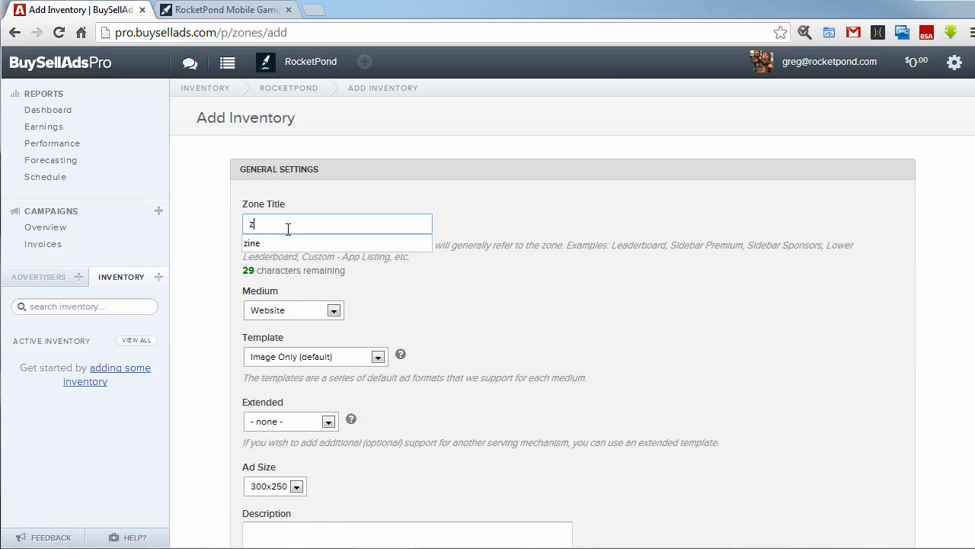
text(Premium Leaderboard-)
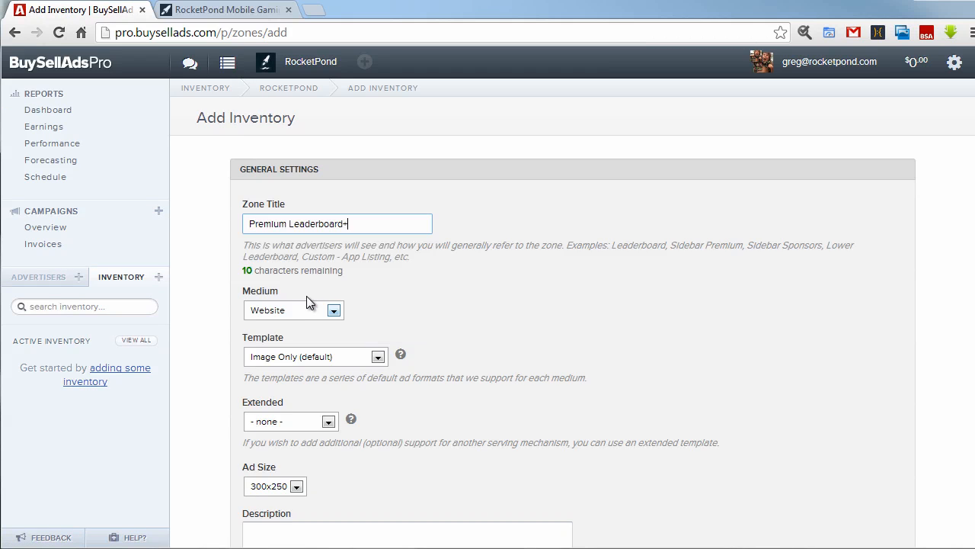
scroll(down, 3)
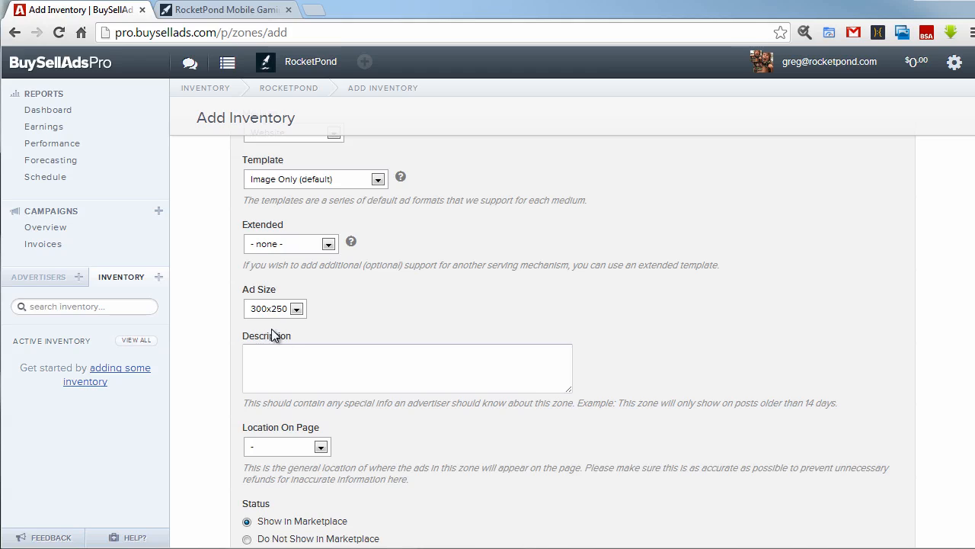
click(274, 308)
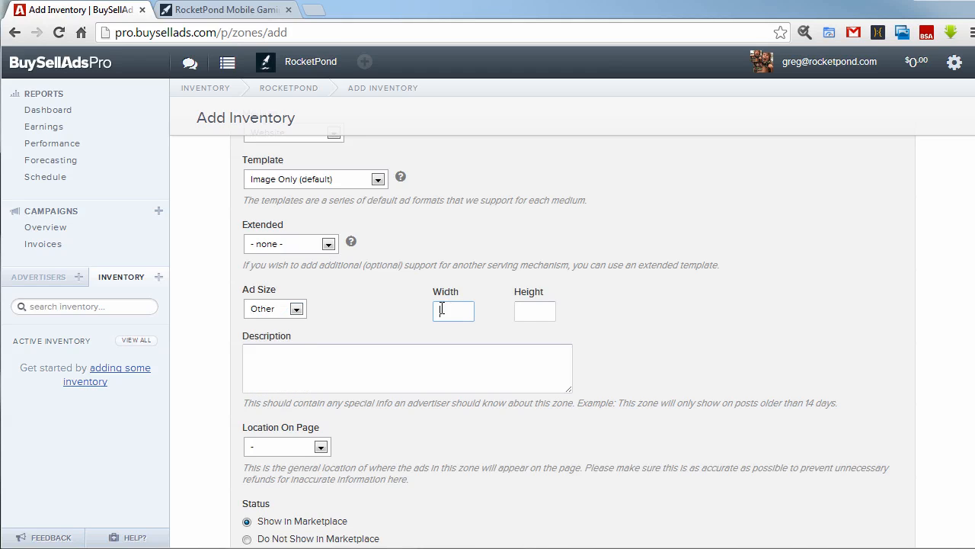
text(90)
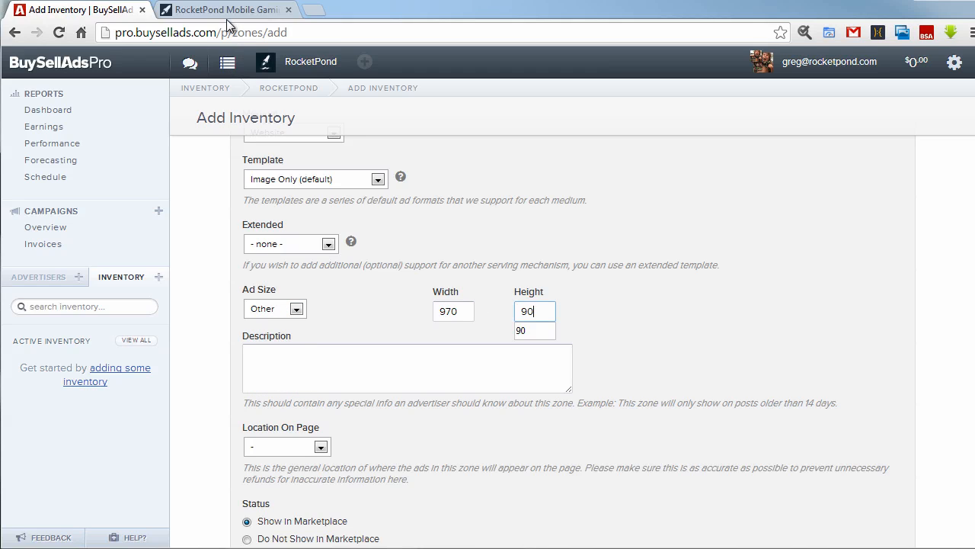
click(221, 9)
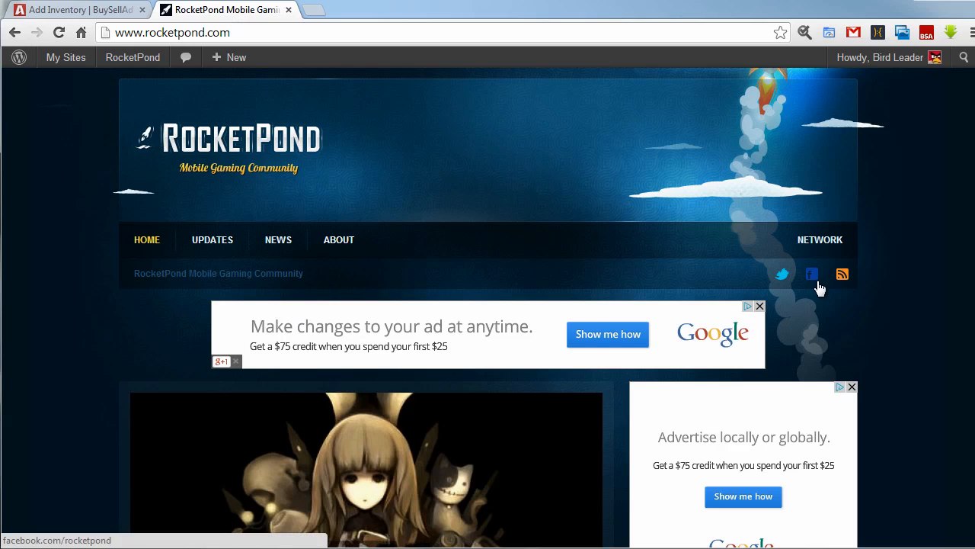
mouse_move(854, 380)
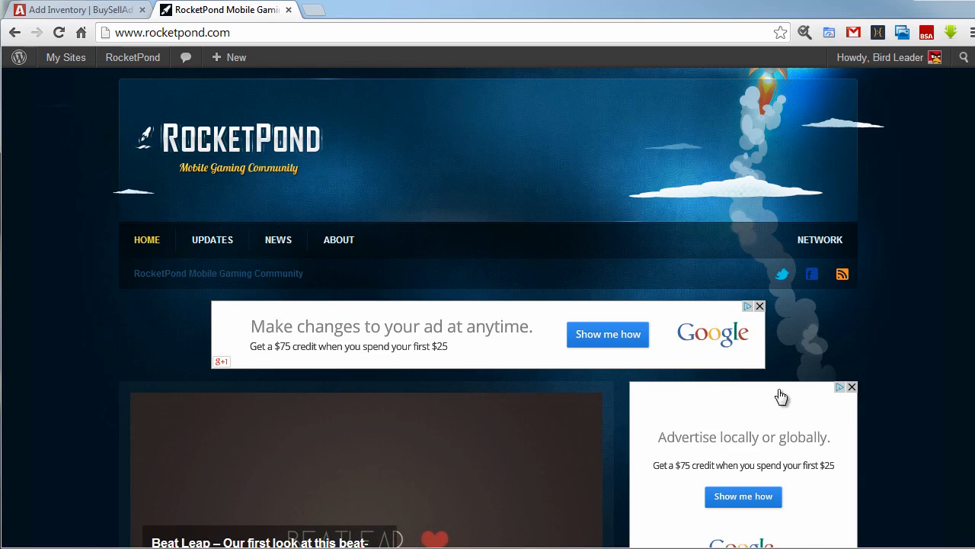
mouse_move(734, 340)
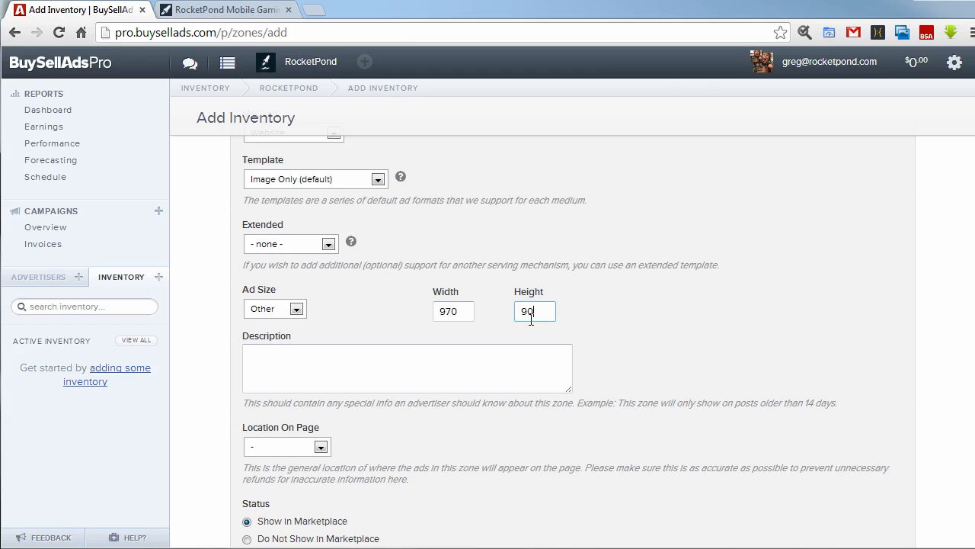
mouse_move(495, 331)
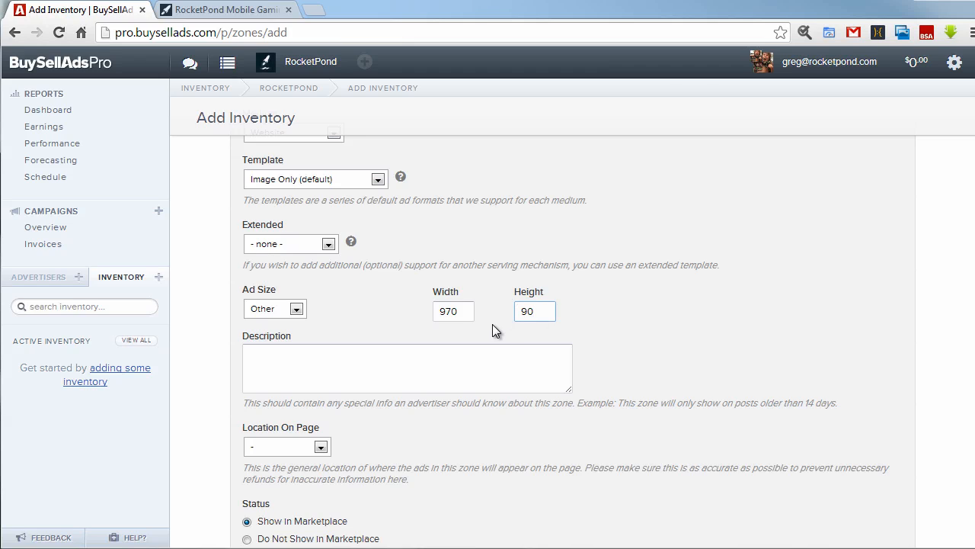
Step: Write the leaderboard zone description and place it at Top Center
click(407, 368)
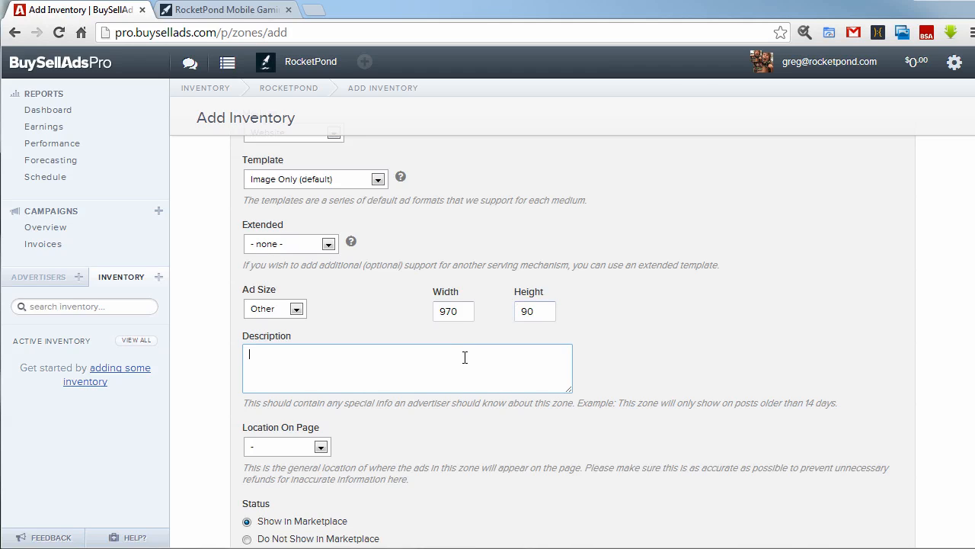
text(Premium)
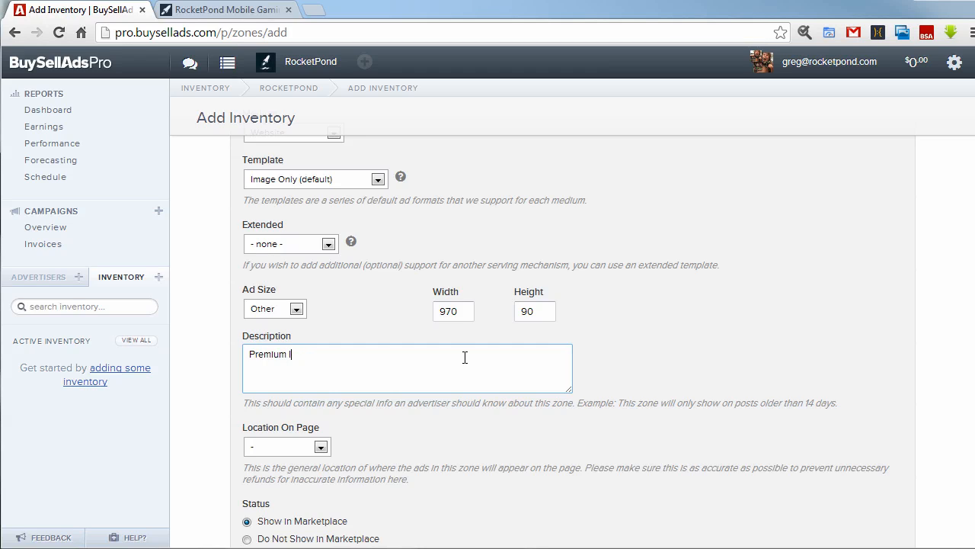
text(large leaderboard on Rocke)
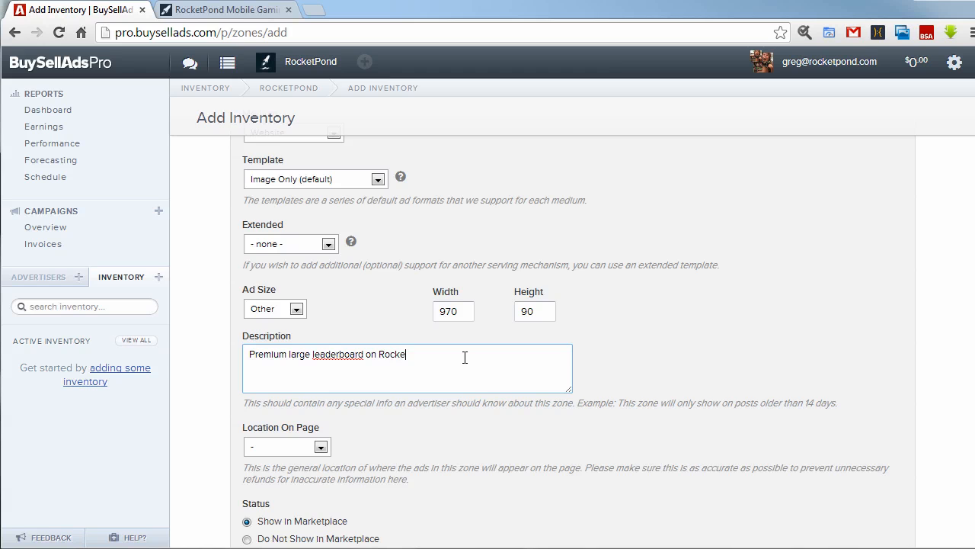
click(321, 446)
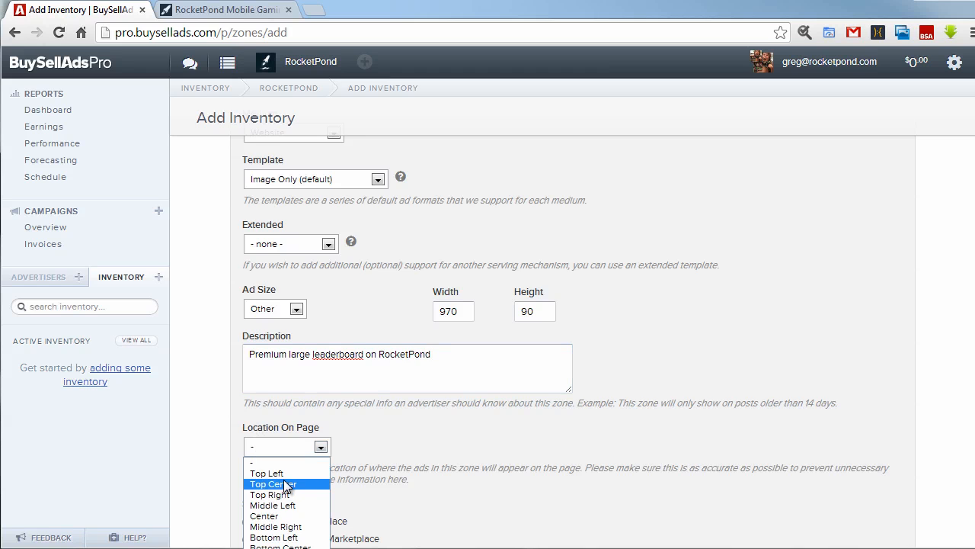
click(272, 483)
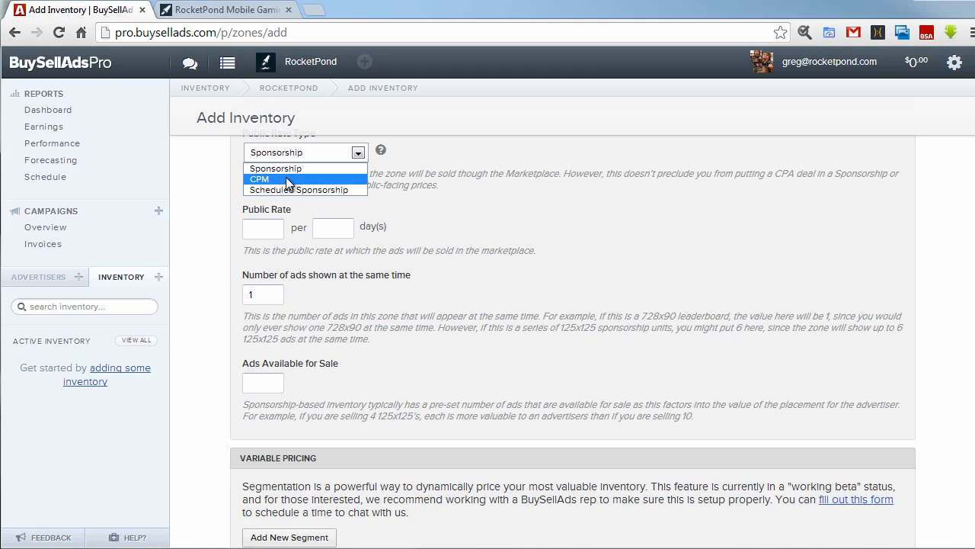
Step: Price the zone at $2.00 CPM with a minimum quantity and save it
click(259, 178)
text(2)
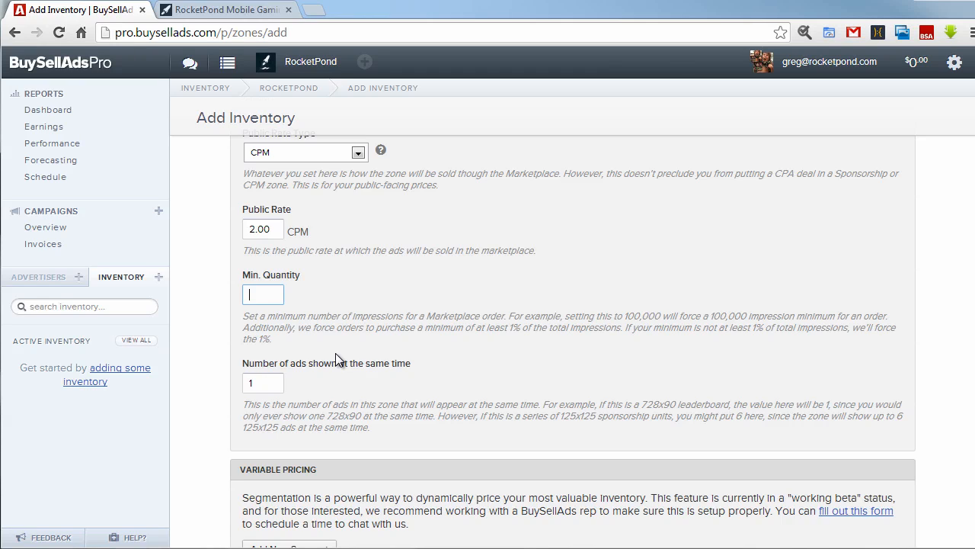
text(1000)
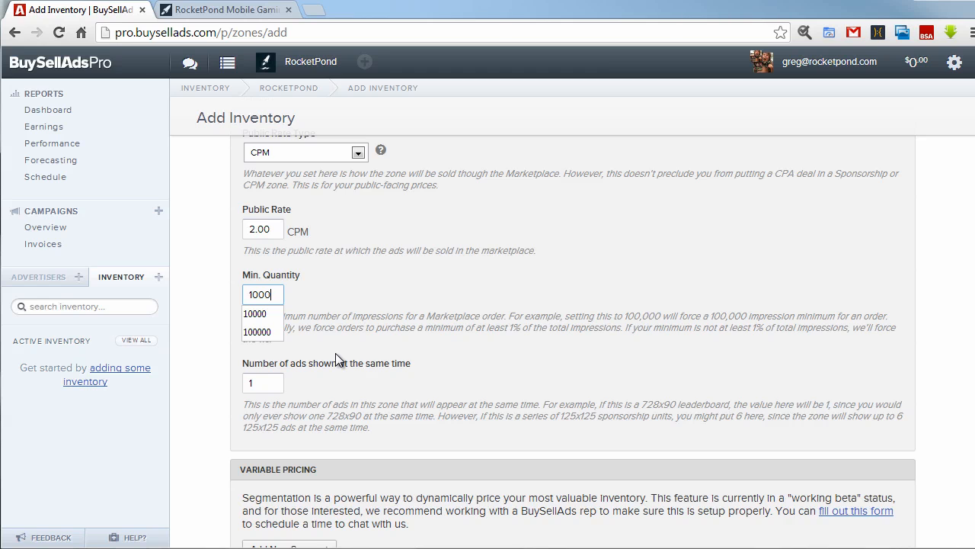
click(221, 9)
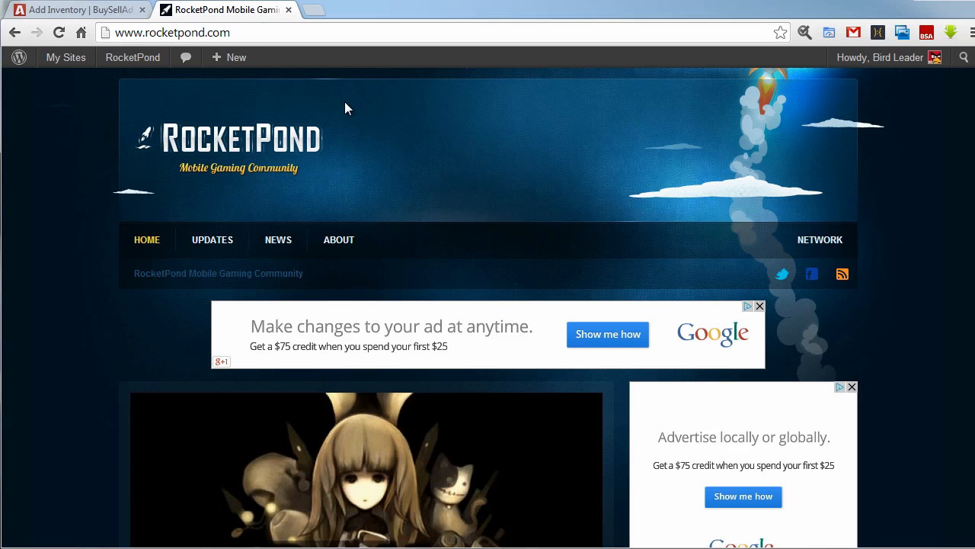
click(77, 9)
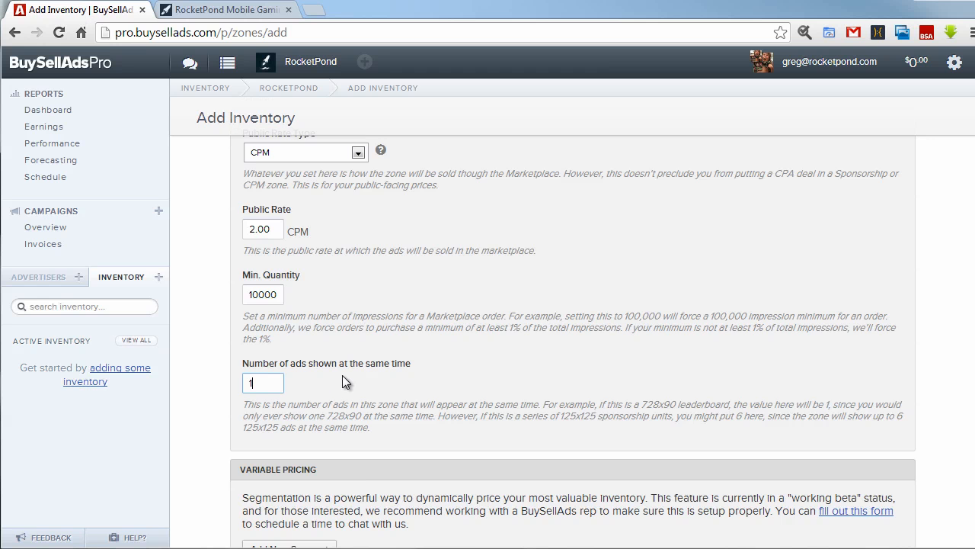
mouse_move(386, 412)
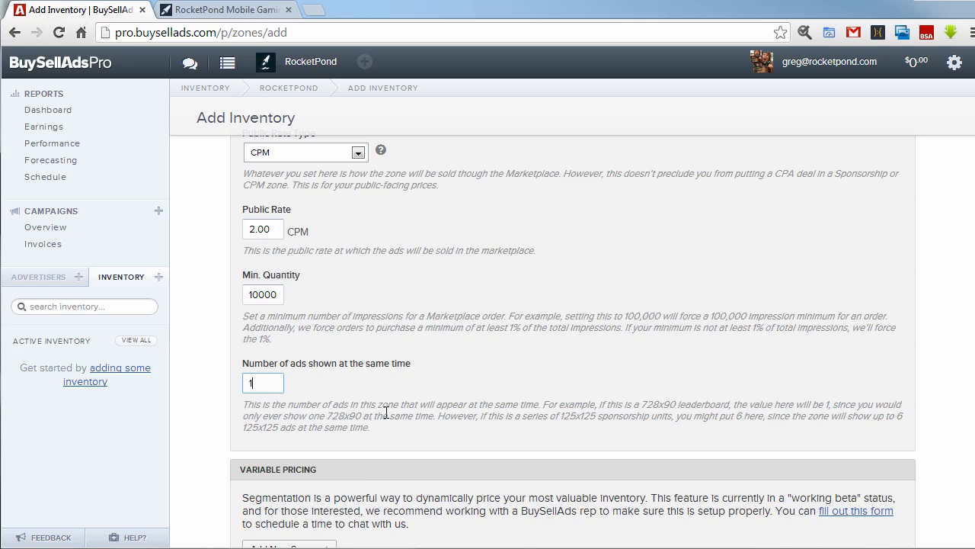
text(8)
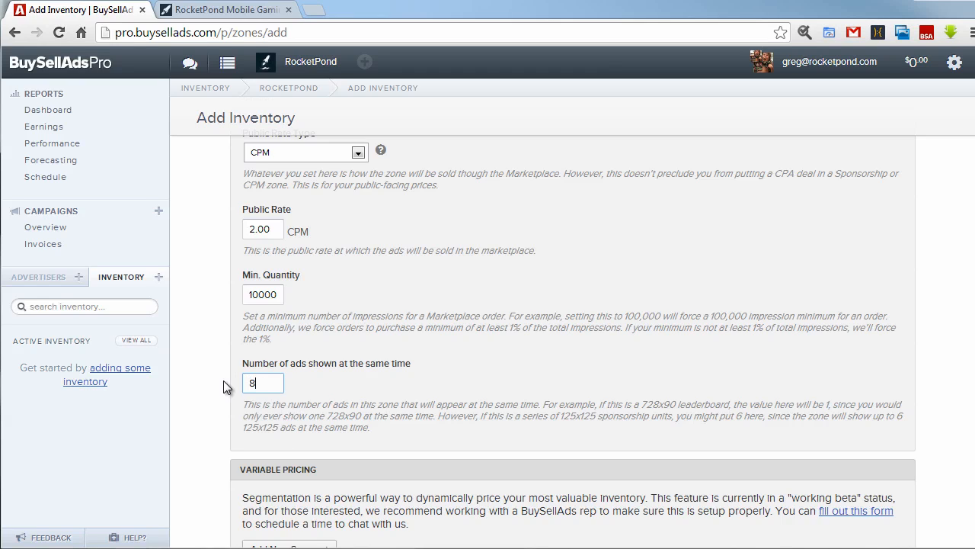
mouse_move(305, 341)
text(1)
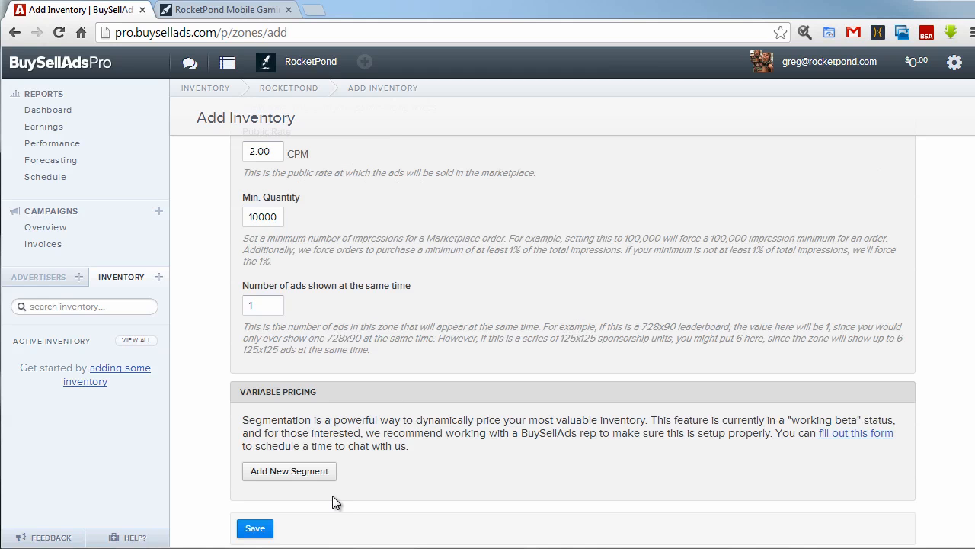
click(255, 528)
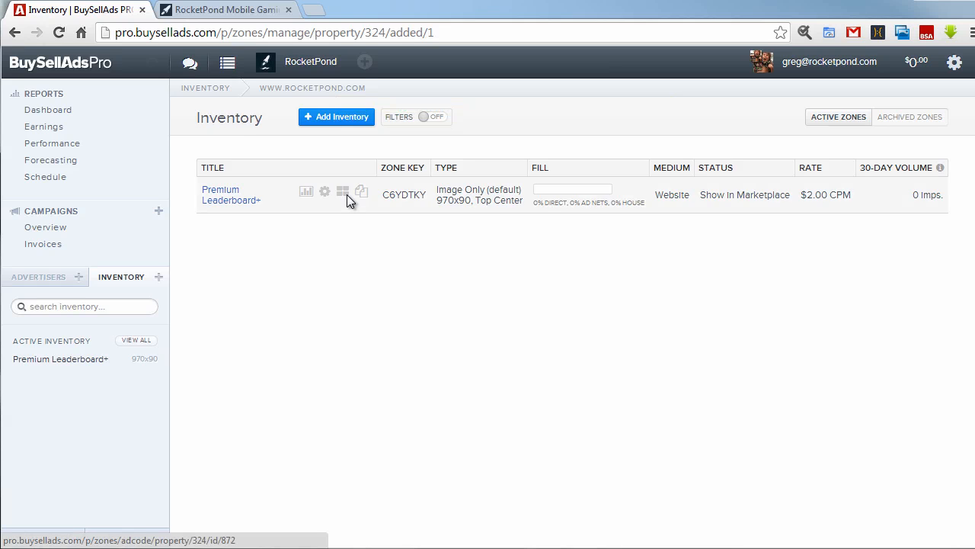
Step: Open the Ad Tags page for the Premium Leaderboard zone from the inventory list
click(342, 191)
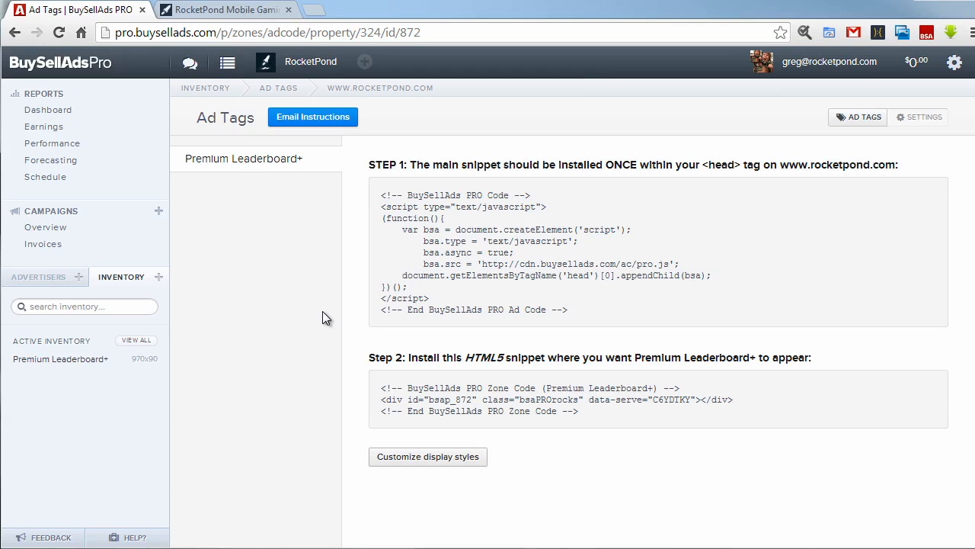
Step: Select the head snippet, check the RocketPond site, and return to the Ad Tags tab
click(533, 399)
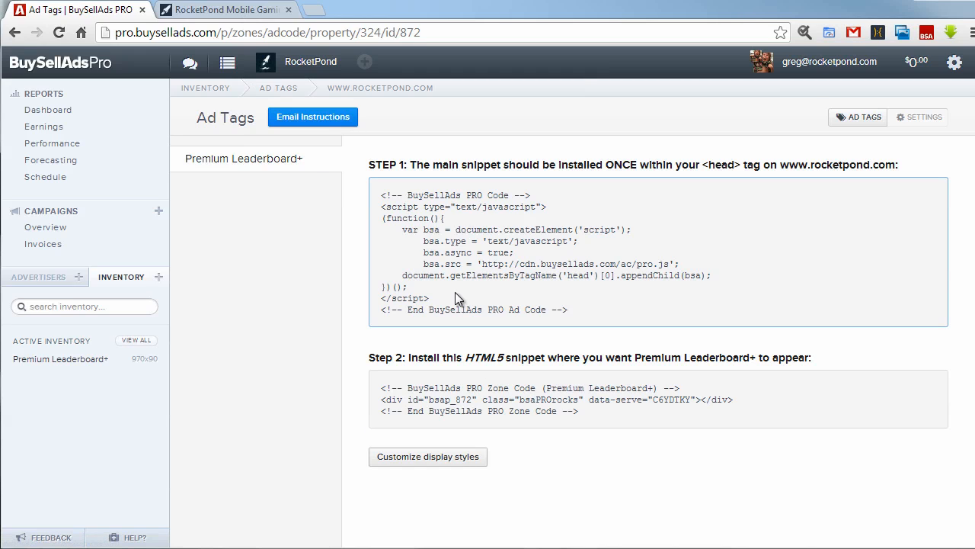
click(224, 9)
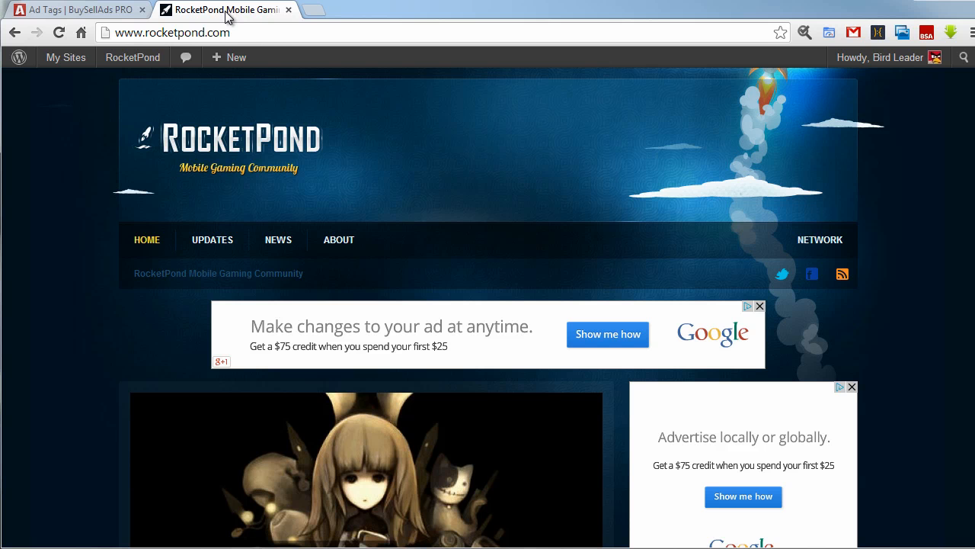
mouse_move(419, 340)
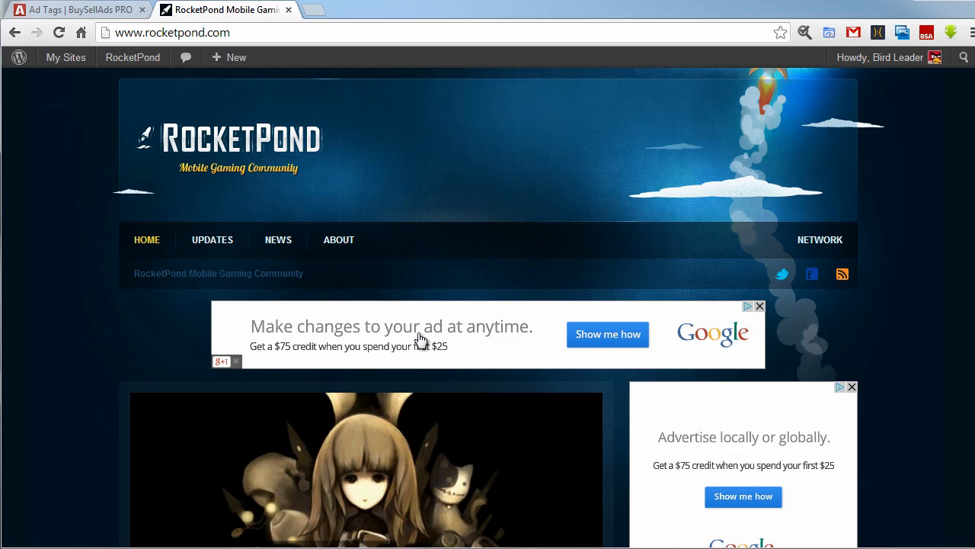
mouse_move(714, 332)
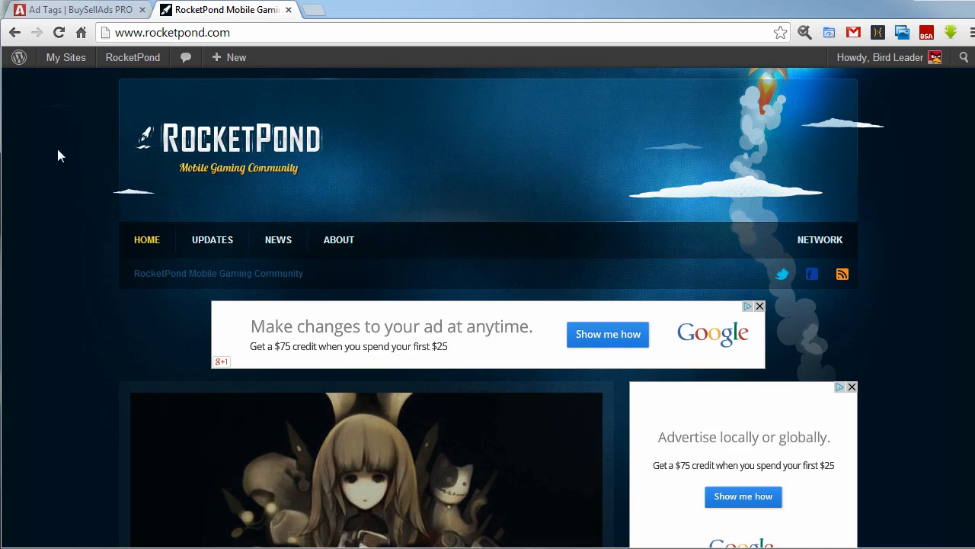
click(77, 9)
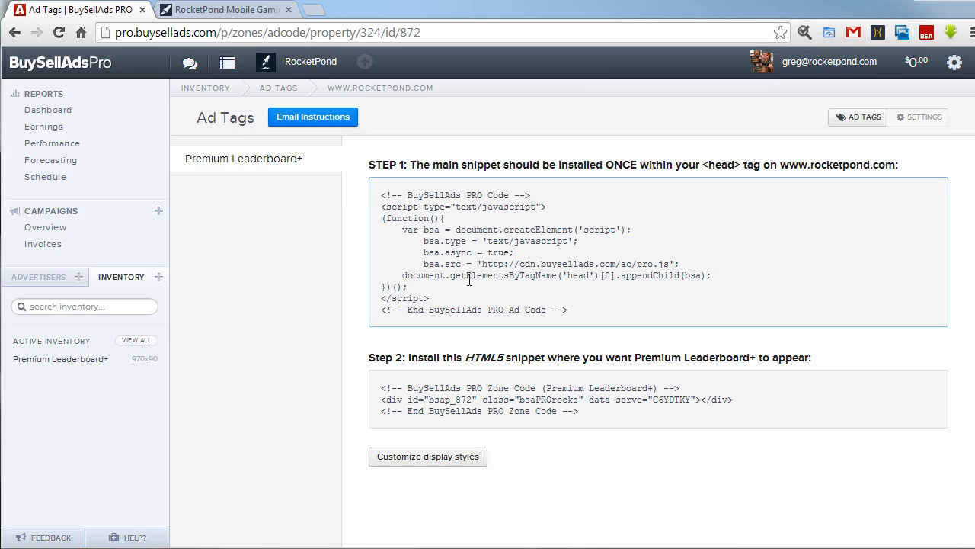
mouse_move(347, 206)
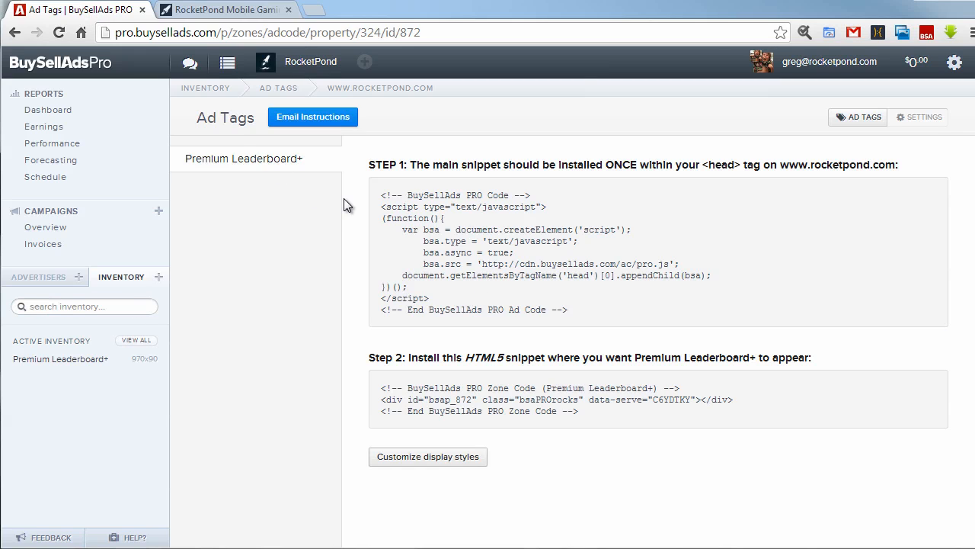
mouse_move(48, 226)
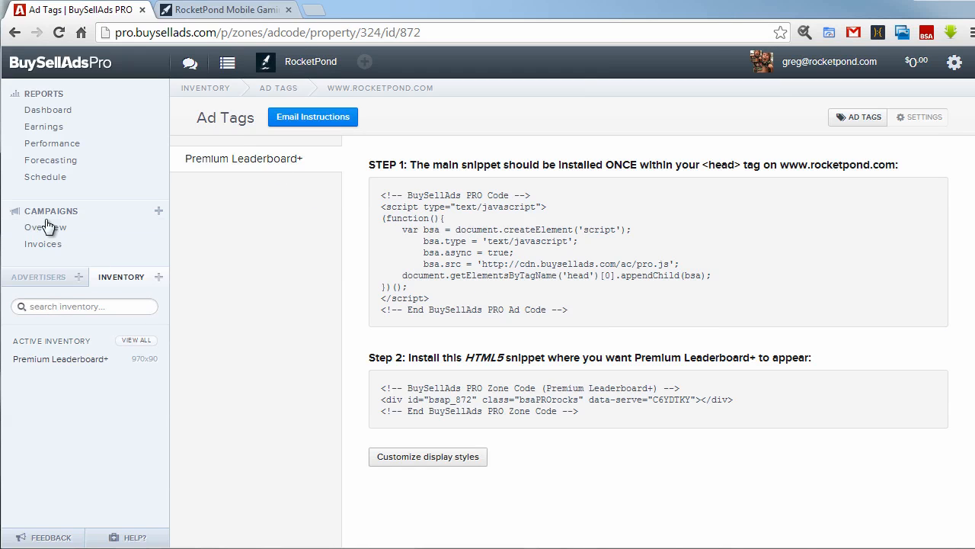
Step: Start a new 3rd Party campaign on the Google AdSense network from Campaigns Overview
click(44, 227)
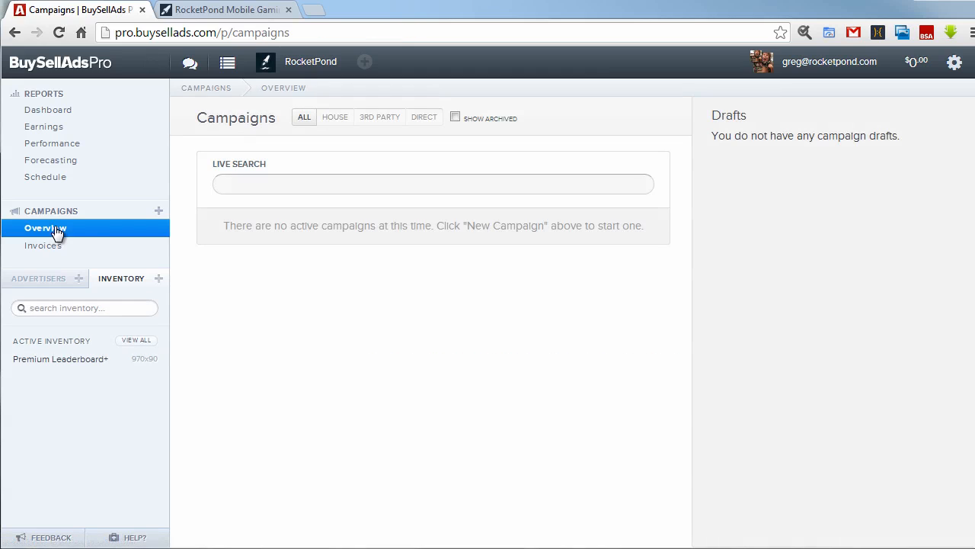
mouse_move(298, 318)
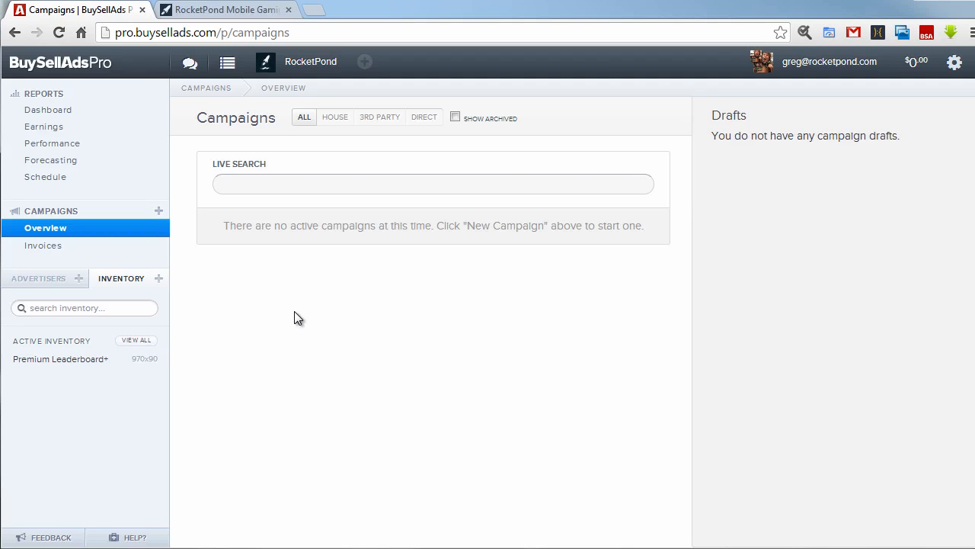
mouse_move(159, 211)
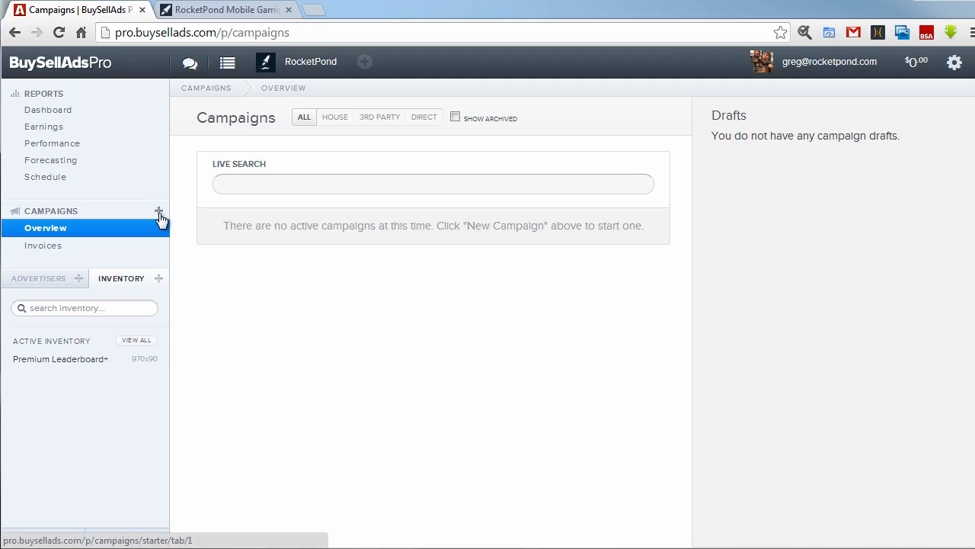
click(160, 212)
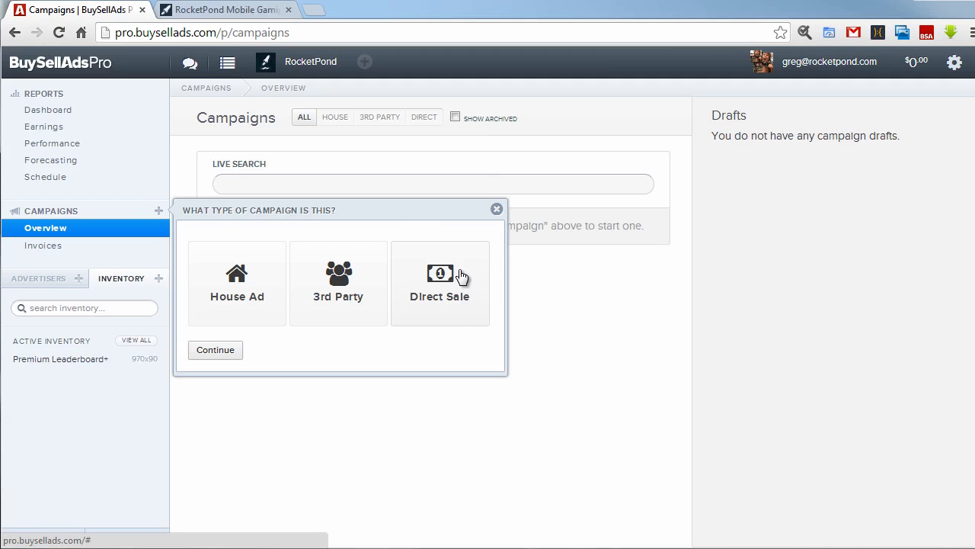
mouse_move(271, 289)
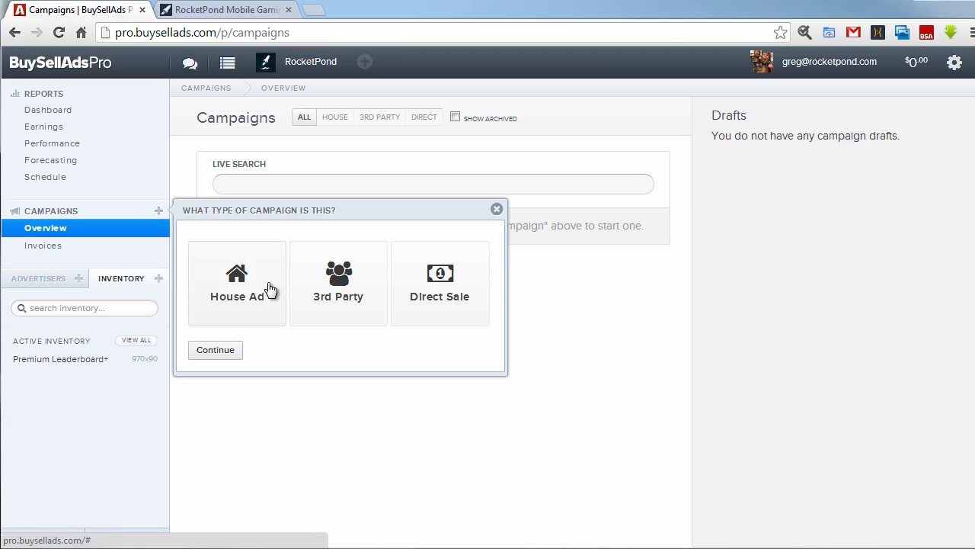
mouse_move(438, 297)
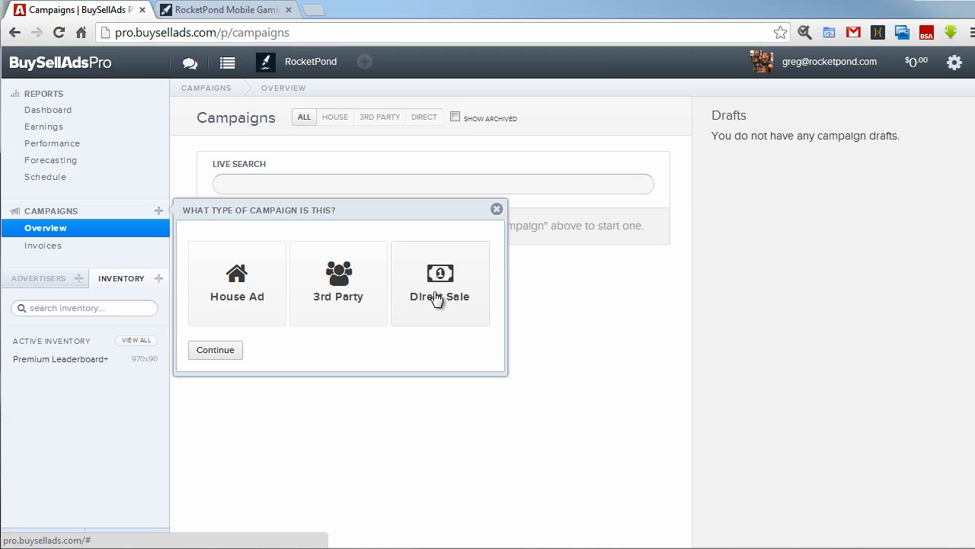
mouse_move(339, 284)
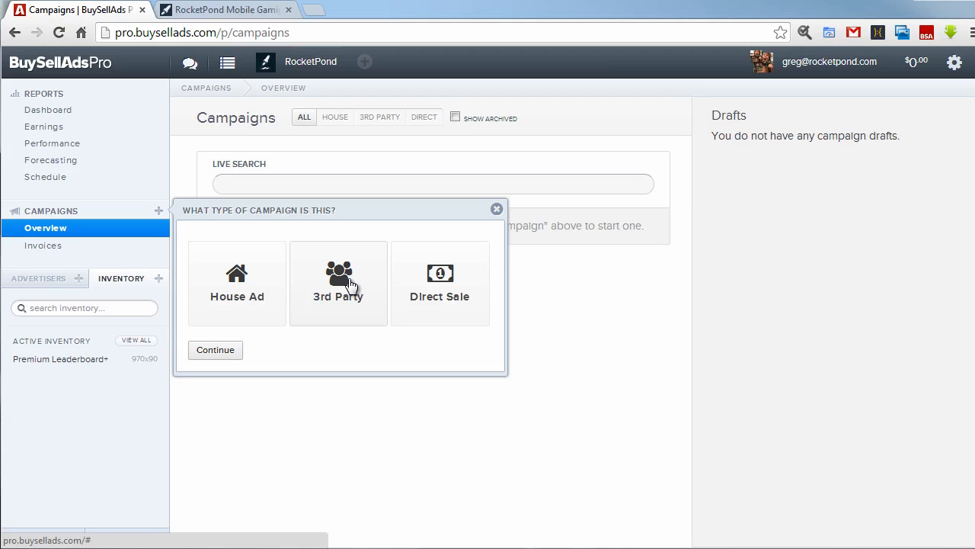
mouse_move(247, 284)
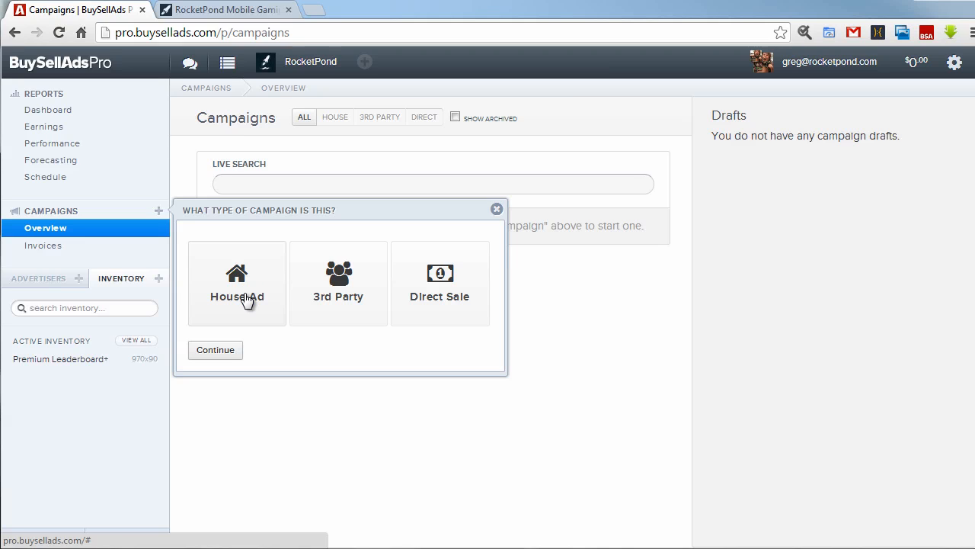
mouse_move(357, 295)
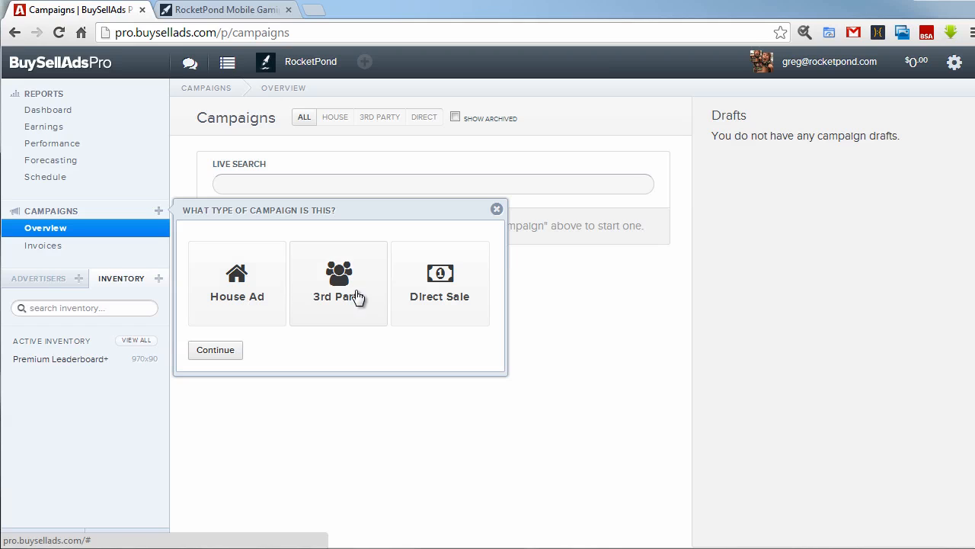
click(338, 283)
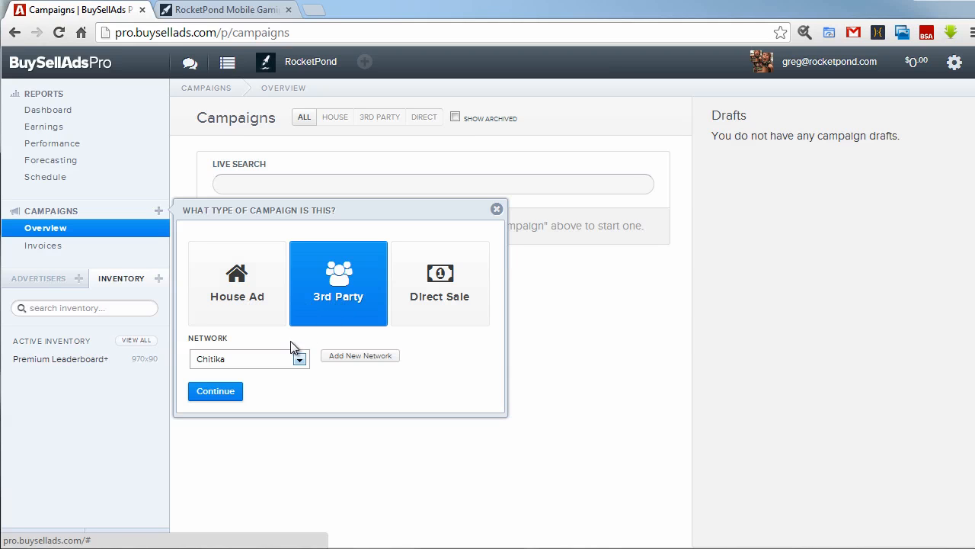
click(249, 358)
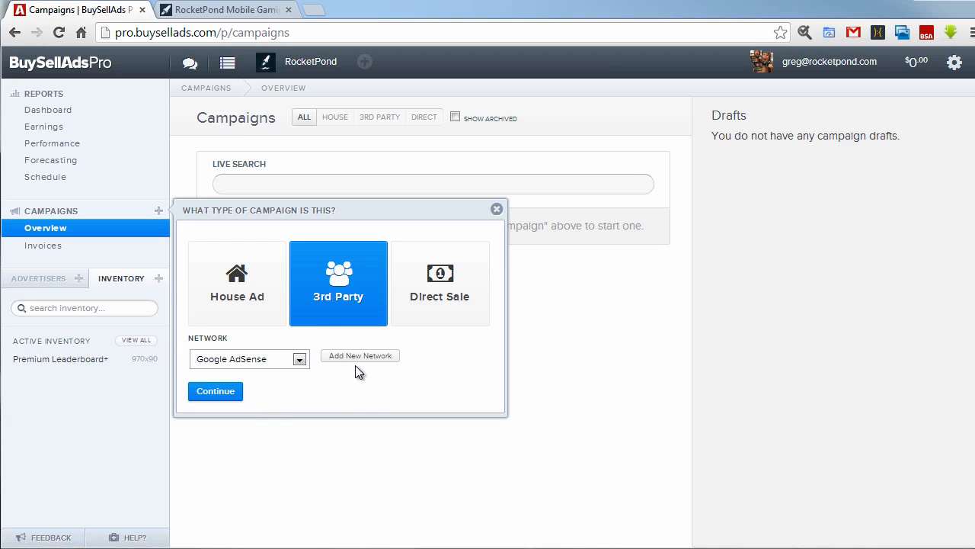
click(215, 391)
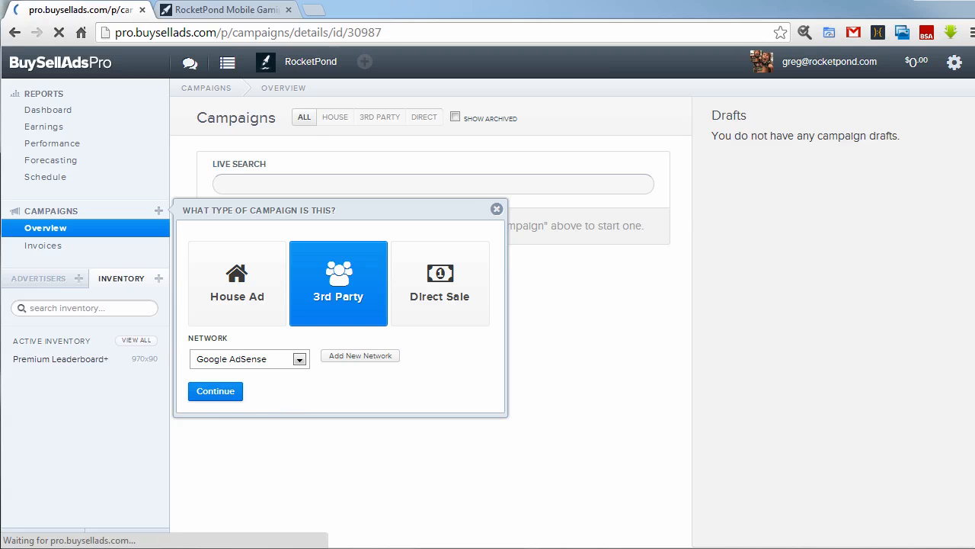
click(215, 391)
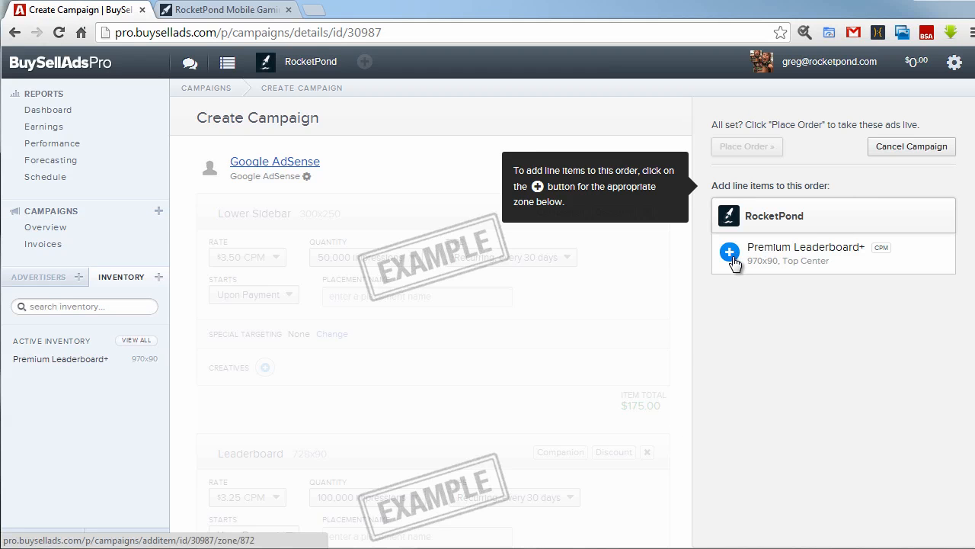
Step: Add Premium Leaderboard+ line item 'Adsense Leaderboard' using the RocketPond 728x90 AdSense unit, and place the order
click(730, 252)
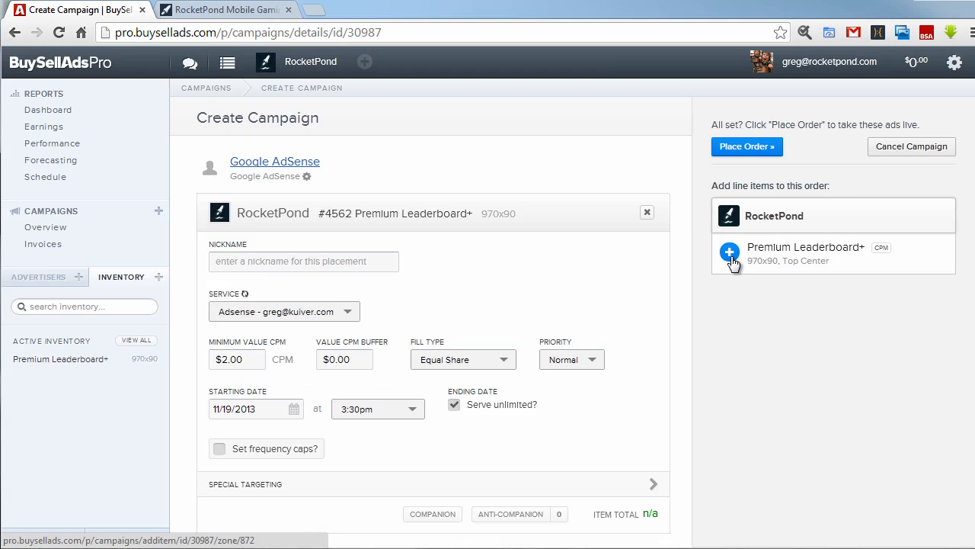
text(Adsense Leaderbo)
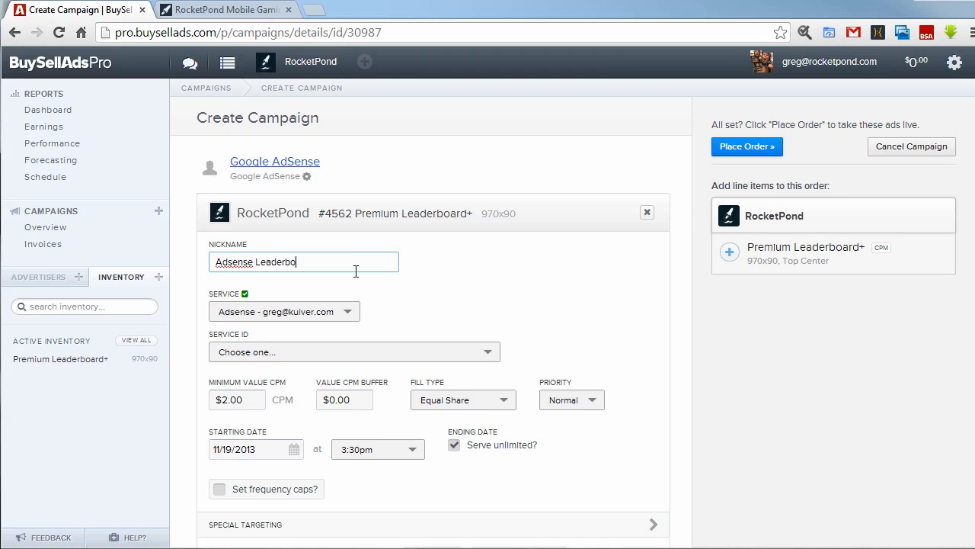
text(ard)
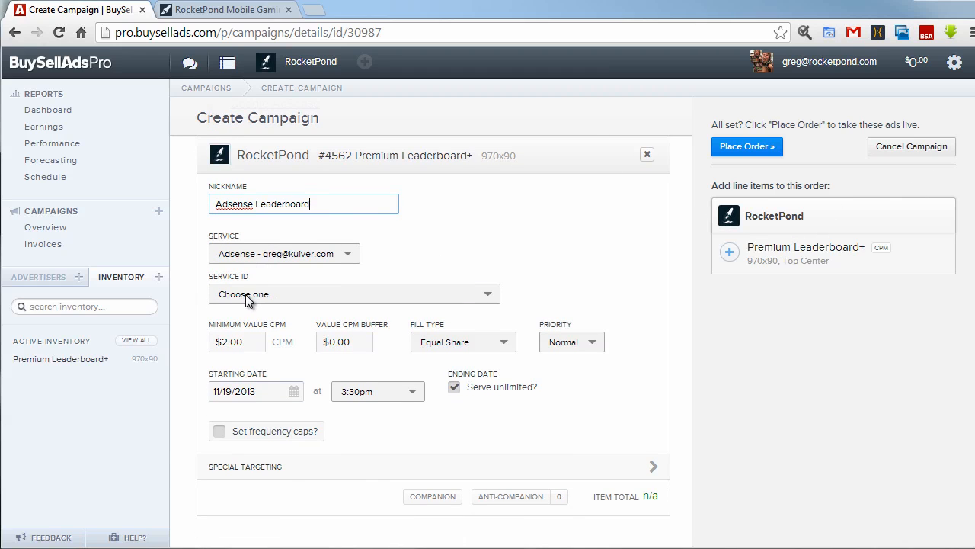
mouse_move(254, 299)
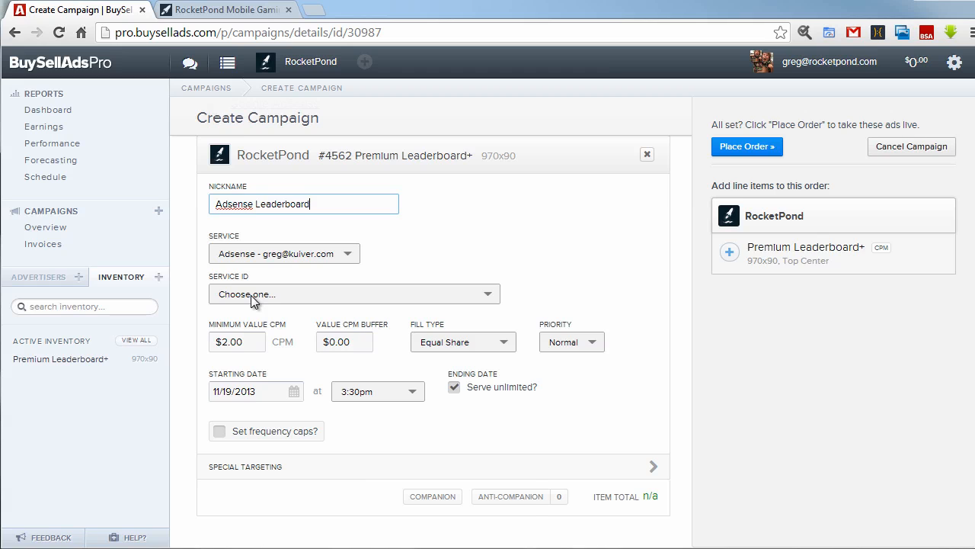
click(354, 293)
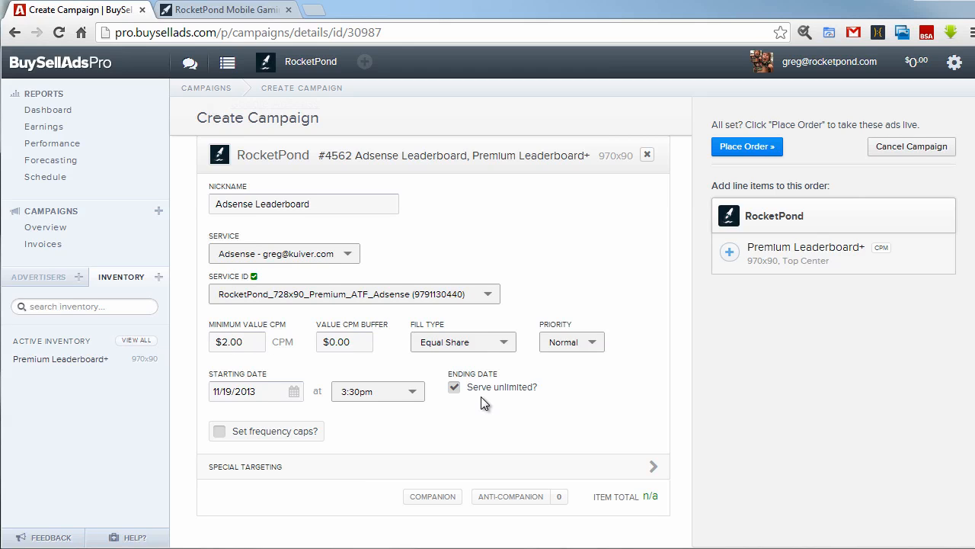
mouse_move(268, 422)
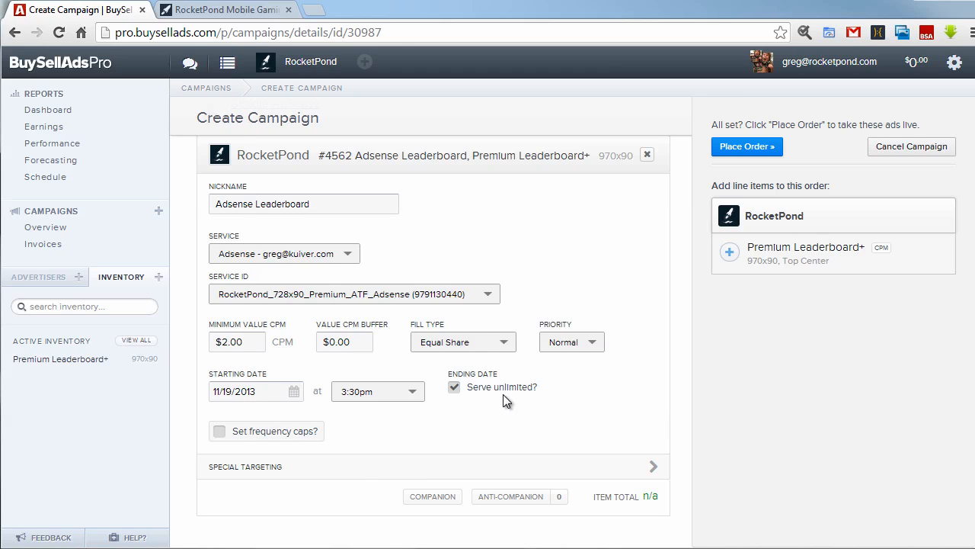
mouse_move(524, 400)
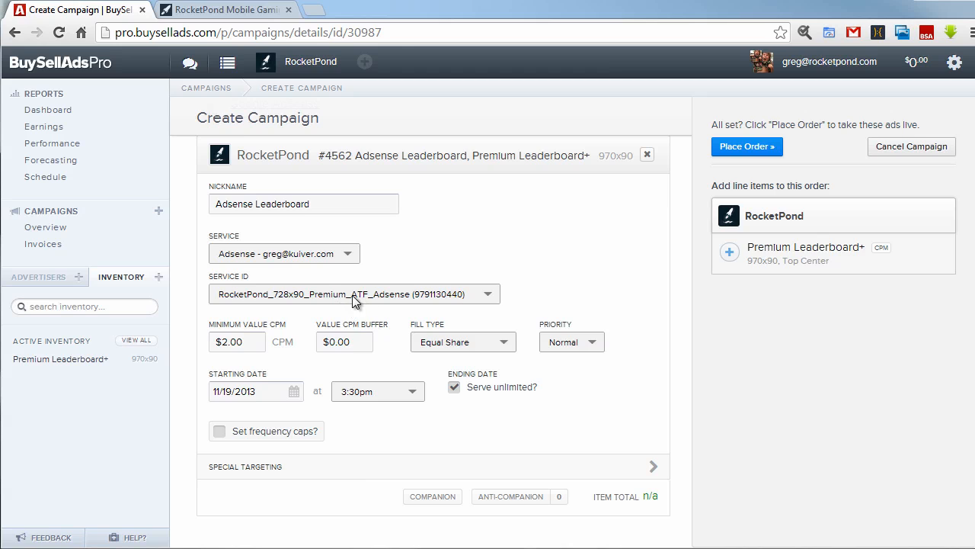
mouse_move(464, 473)
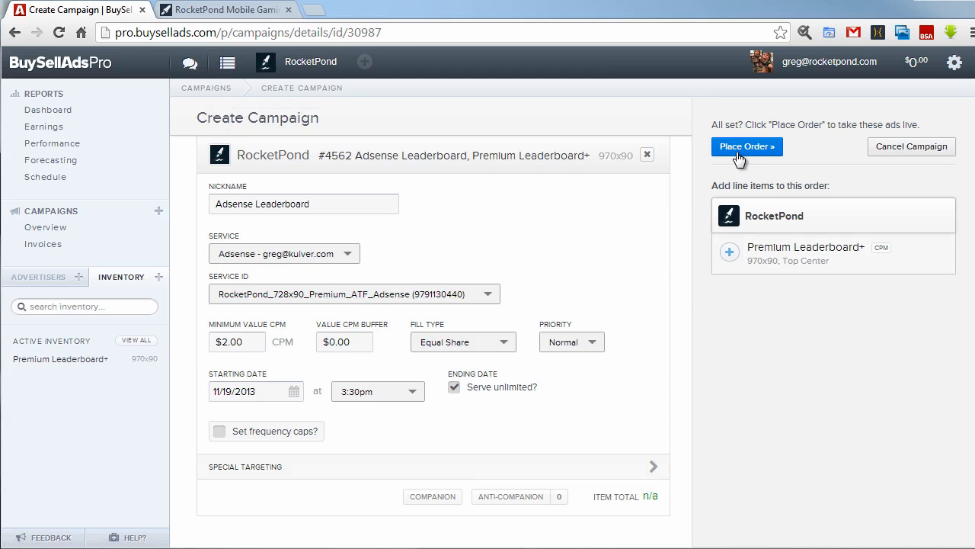
click(746, 146)
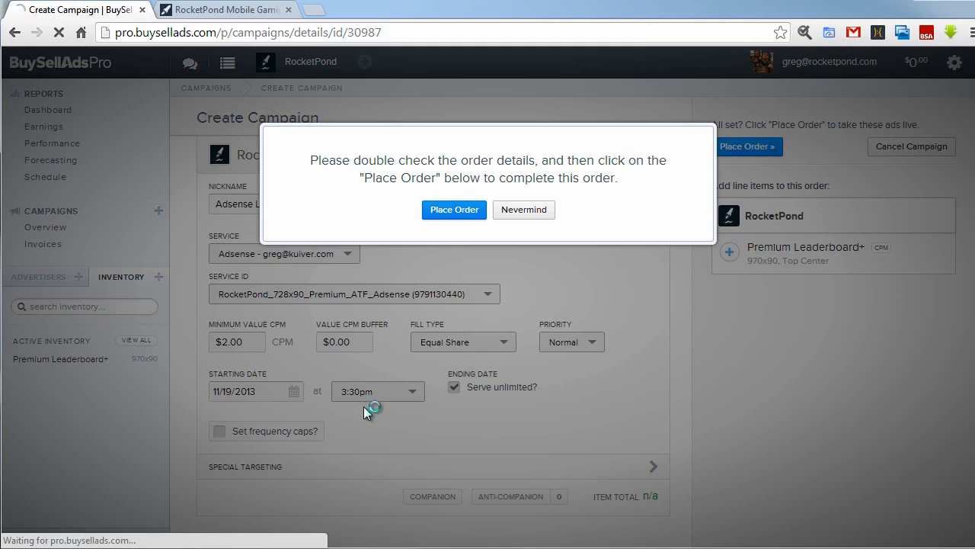
Step: Confirm the order, review the AdSense ad on Premium Leaderboard+, then view all inventory zones
click(454, 210)
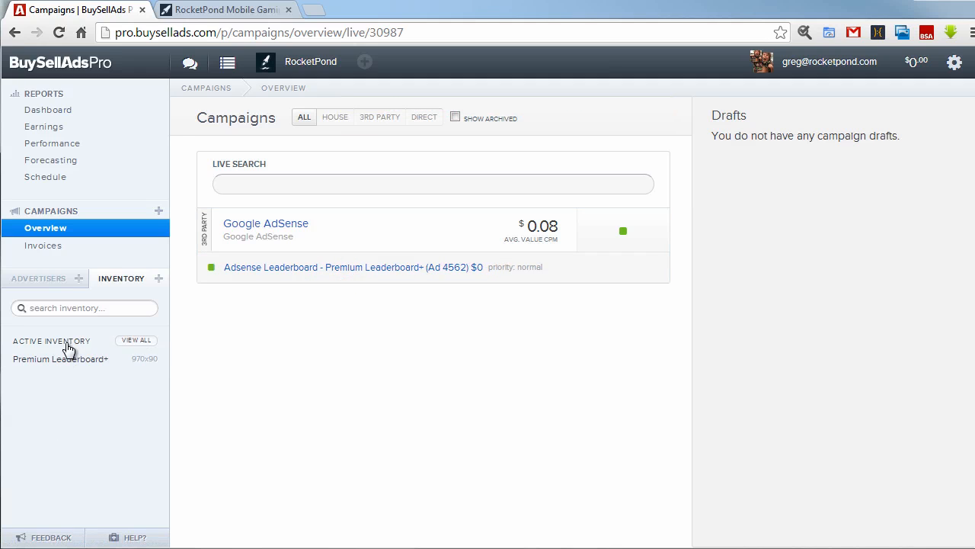
click(60, 359)
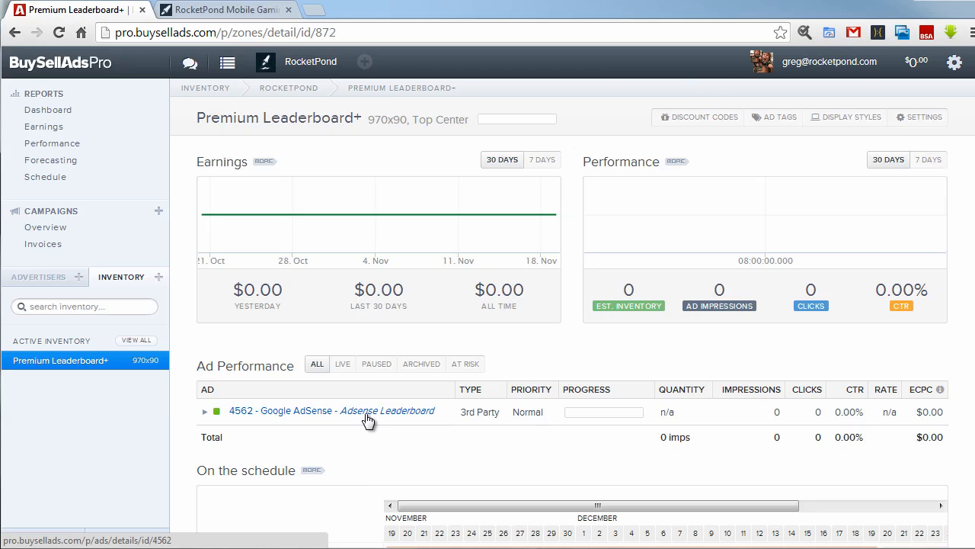
mouse_move(504, 412)
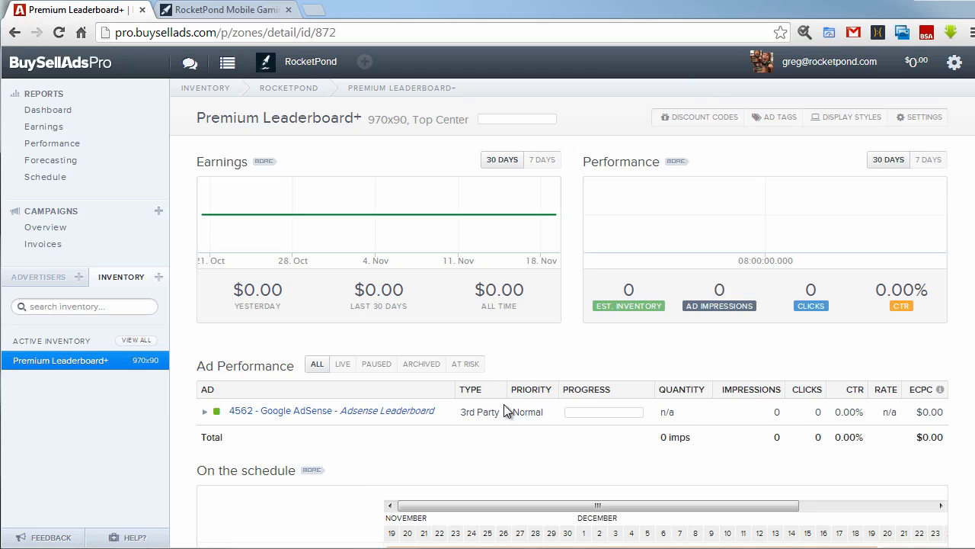
mouse_move(436, 466)
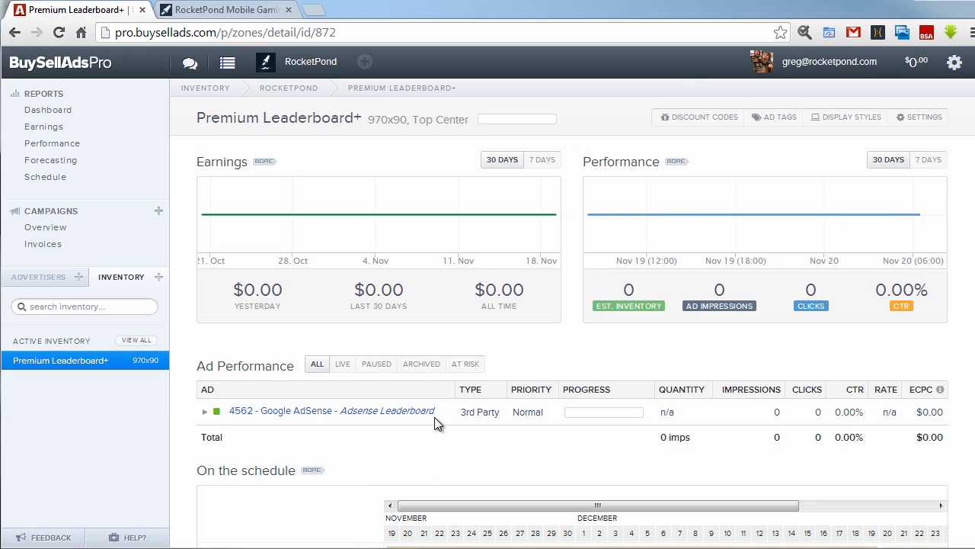
mouse_move(433, 421)
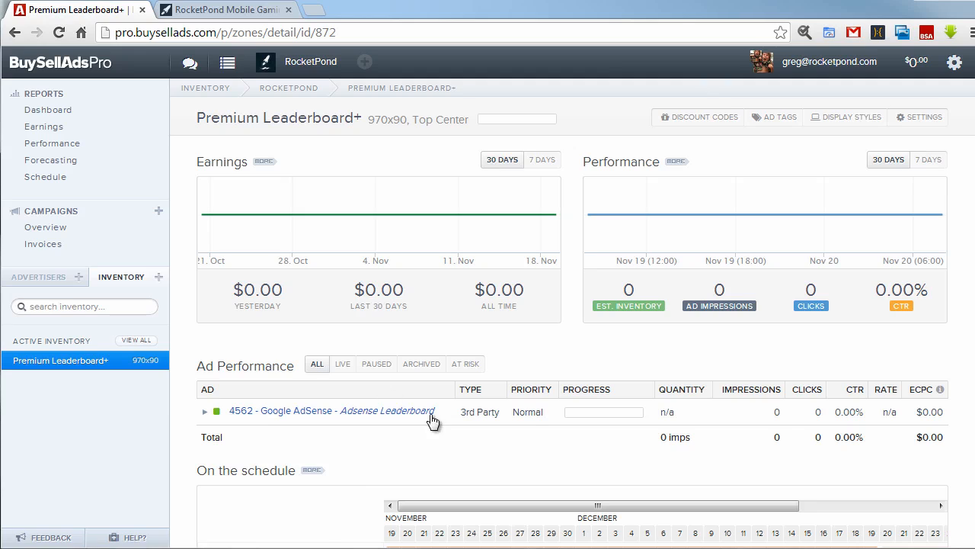
mouse_move(123, 343)
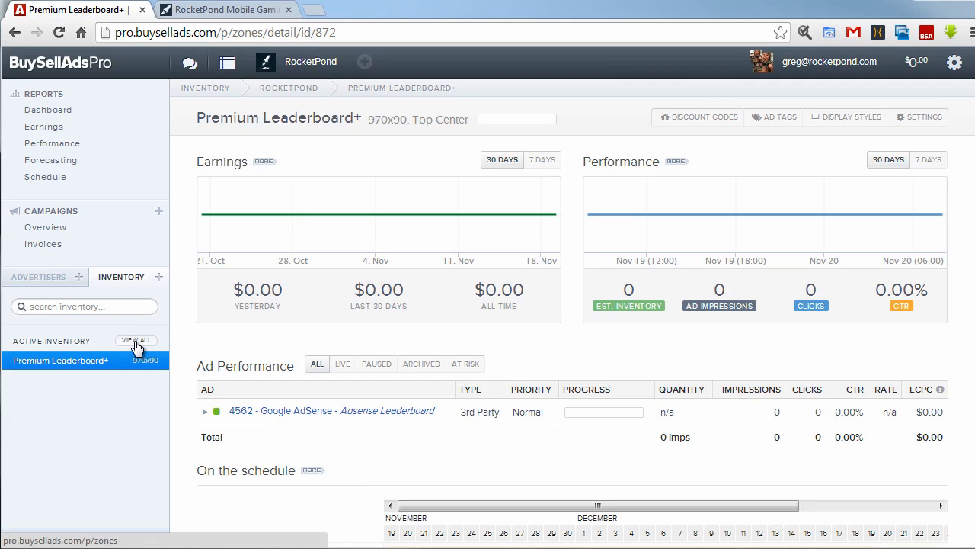
mouse_move(779, 116)
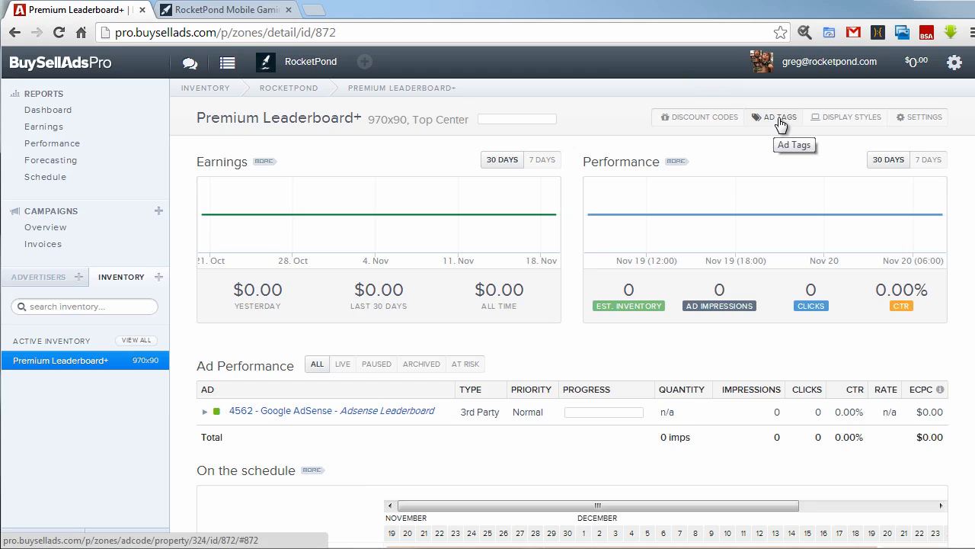
mouse_move(772, 170)
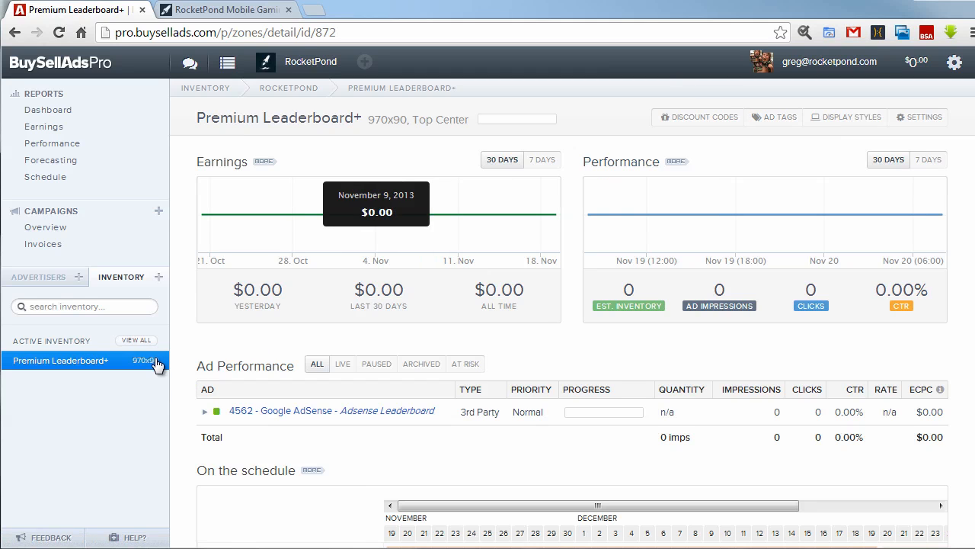
click(121, 277)
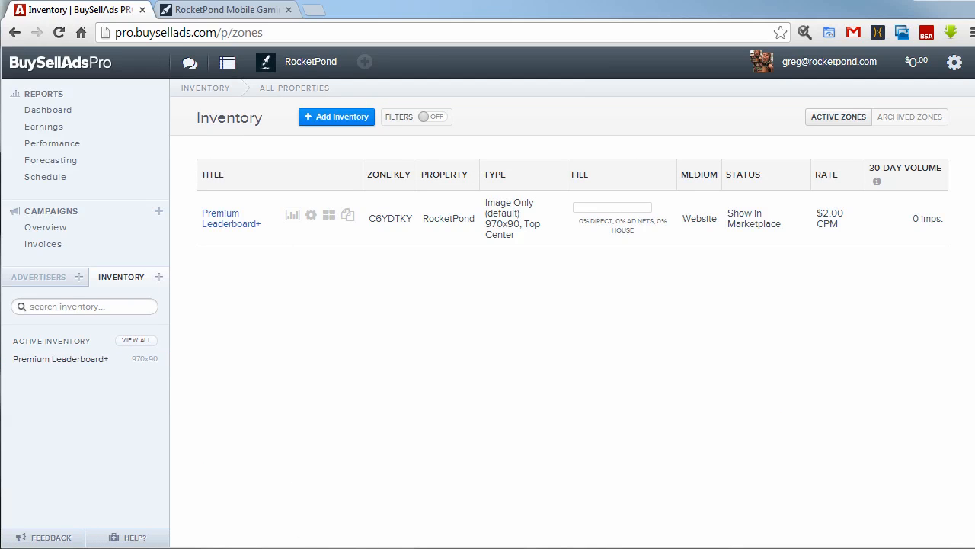
mouse_move(329, 215)
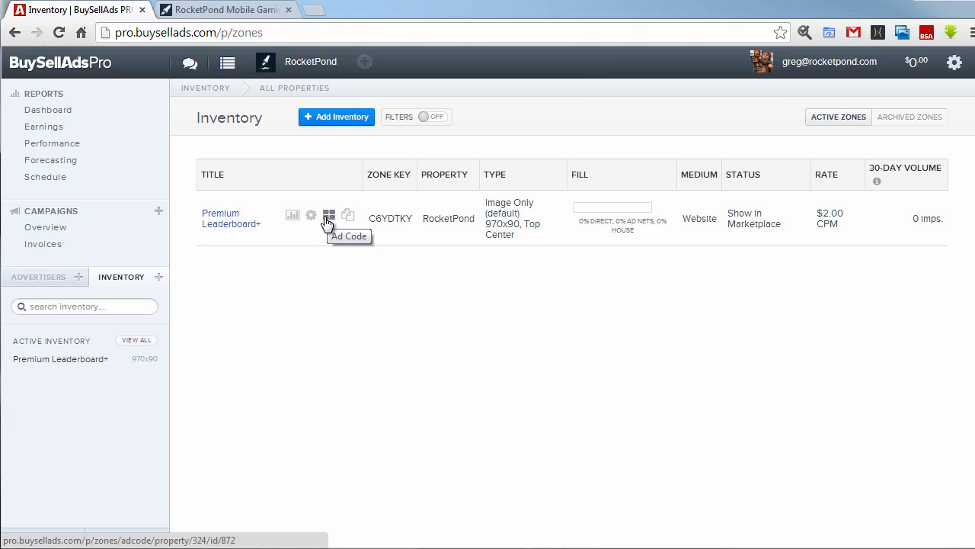
Step: Open the Premium Leaderboard+ ad tags and select the whole head snippet
click(329, 215)
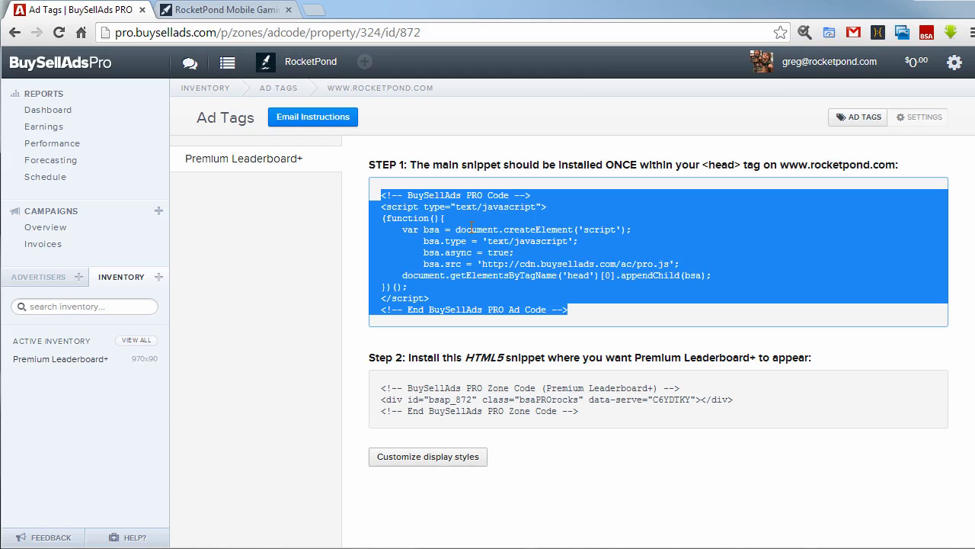
click(424, 206)
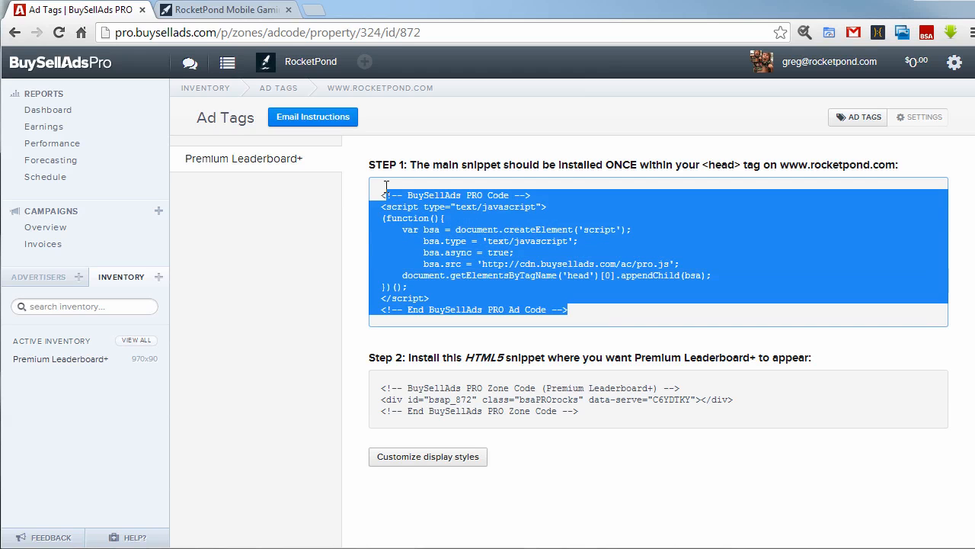
Step: Review both ad tag snippets, then return to the Premium Leaderboard+ zone page
click(567, 309)
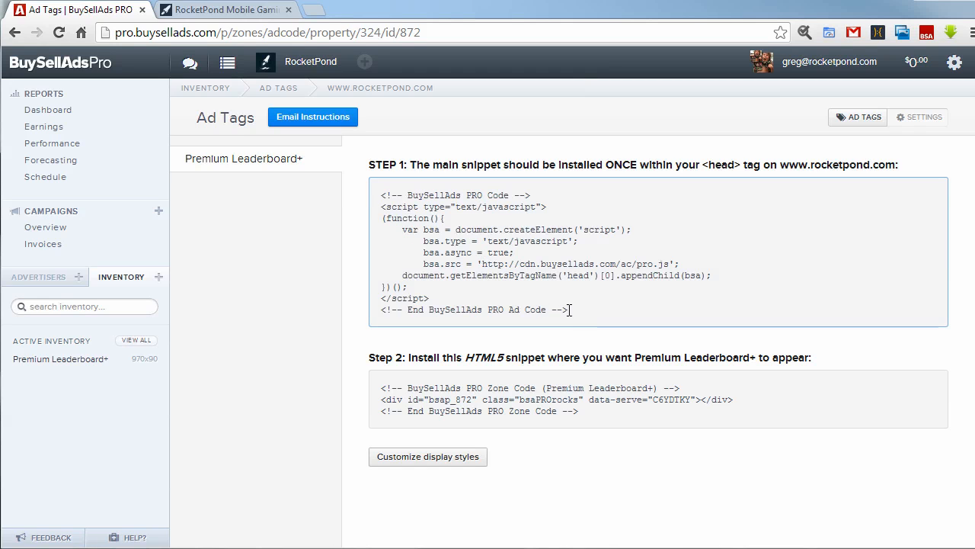
click(495, 399)
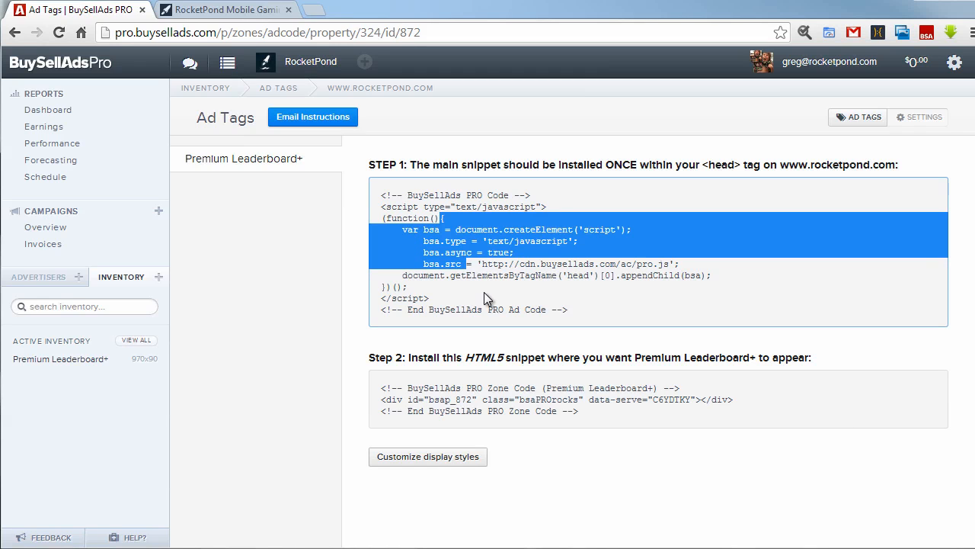
click(488, 289)
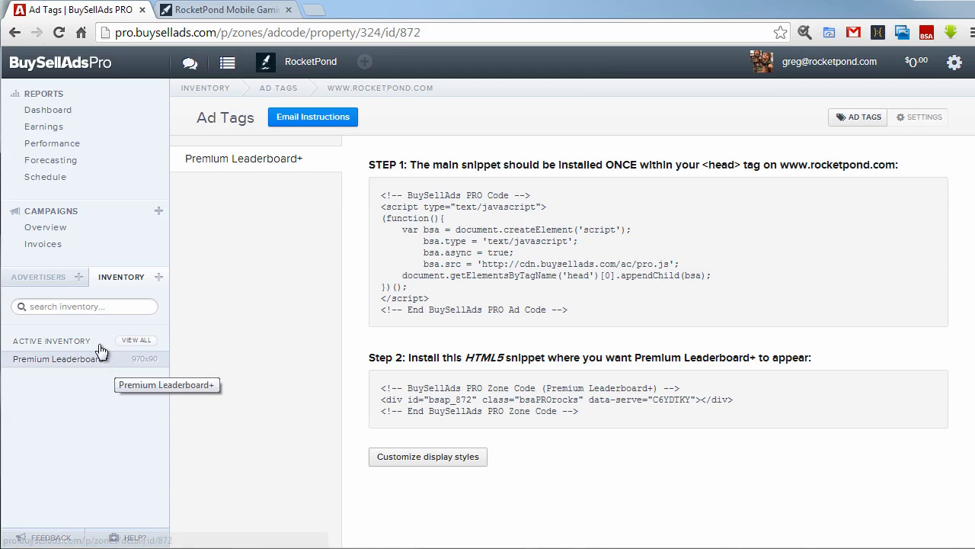
click(57, 358)
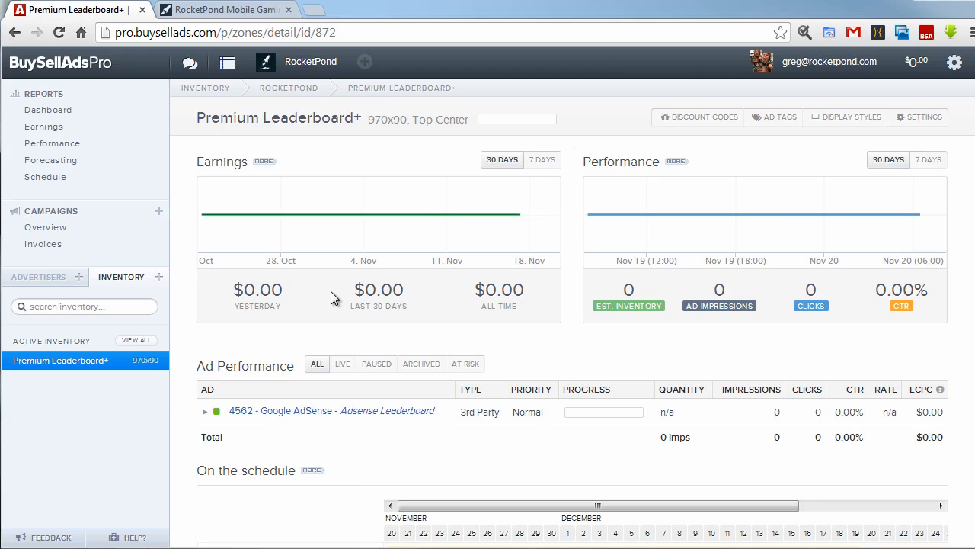
Step: Check the live Google leaderboard ad on the RocketPond homepage, then return to BuySellAds
click(223, 9)
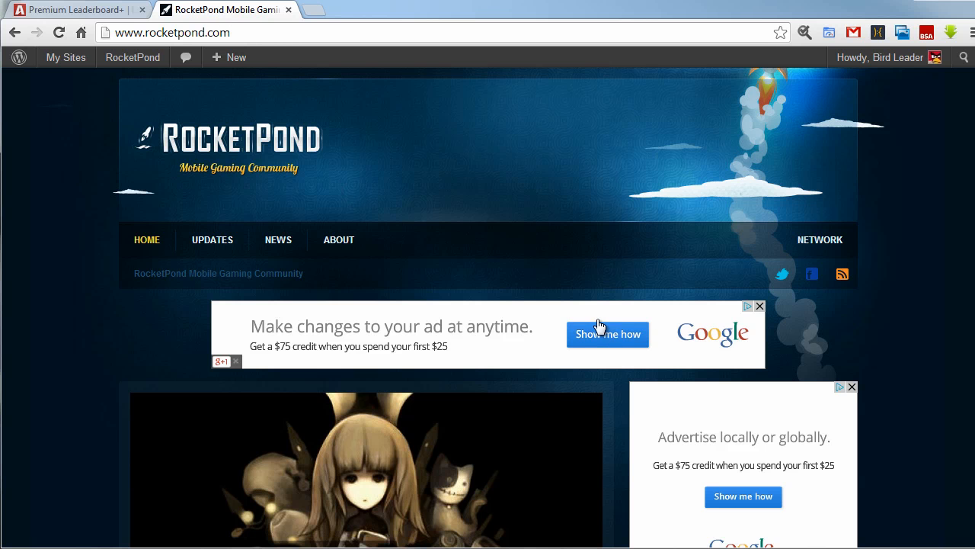
mouse_move(563, 334)
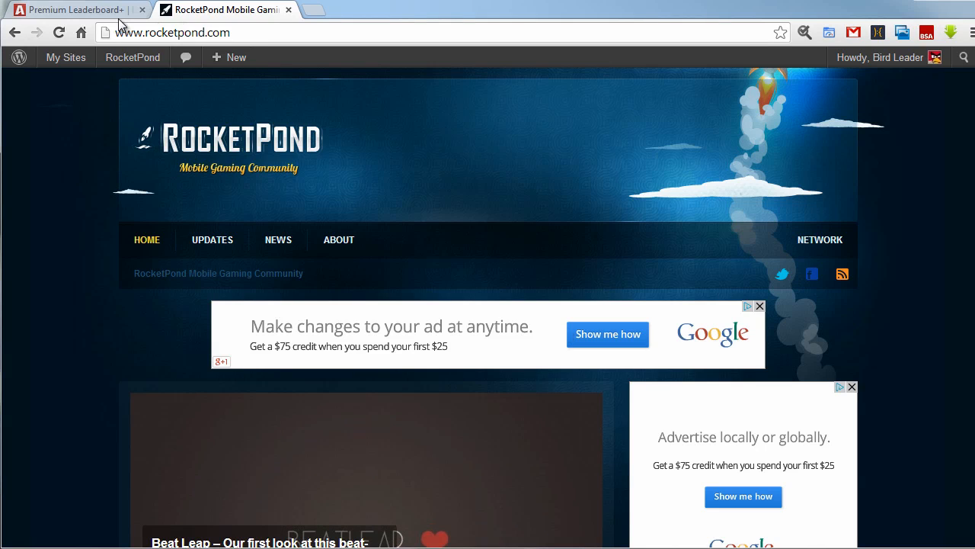
click(72, 9)
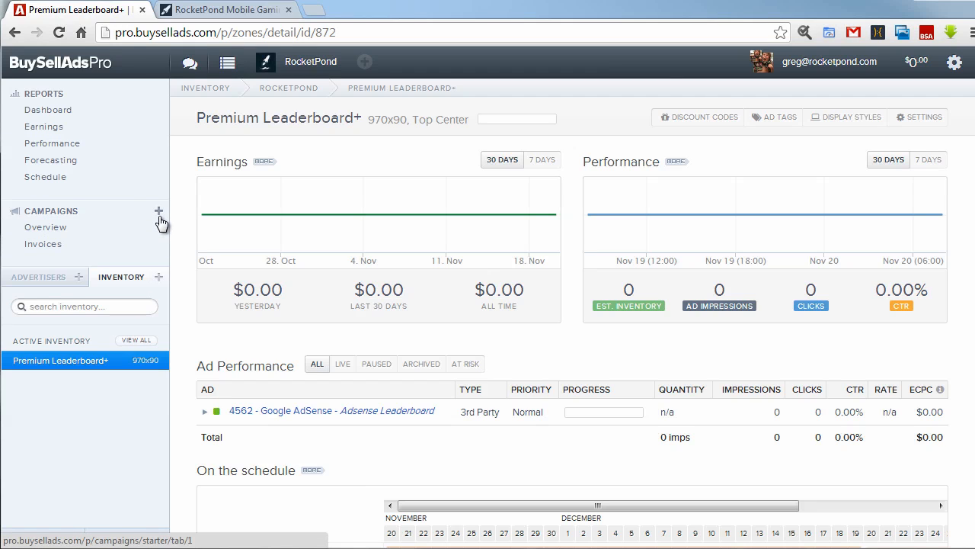
click(158, 211)
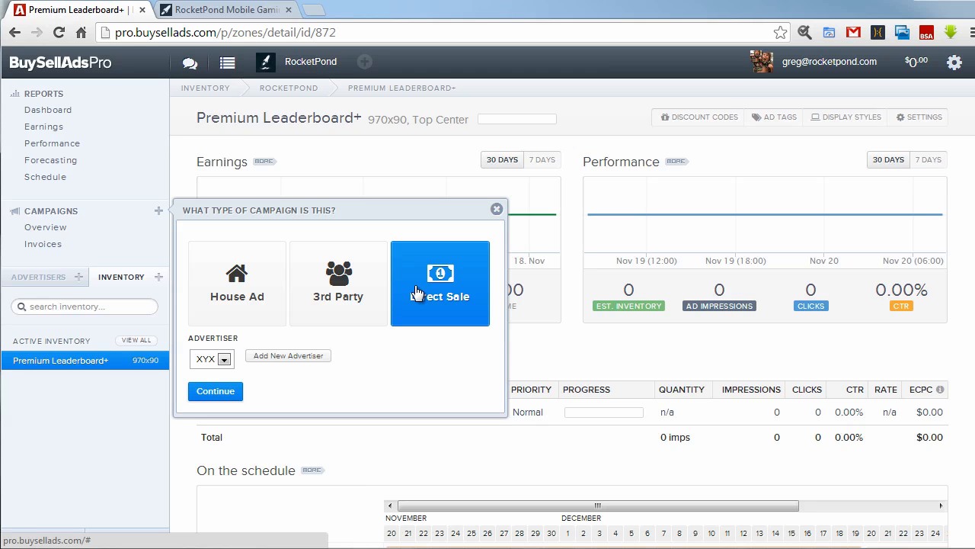
click(497, 208)
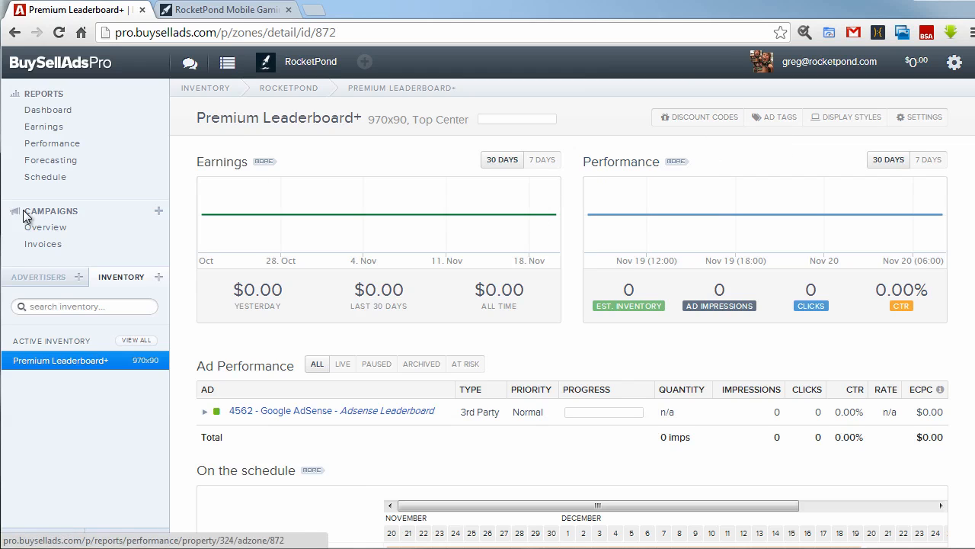
mouse_move(45, 177)
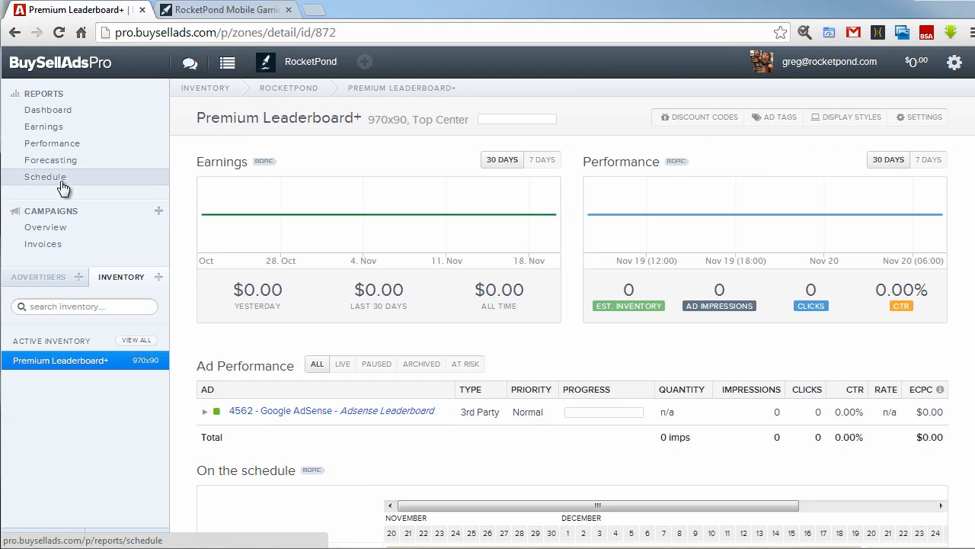
mouse_move(363, 359)
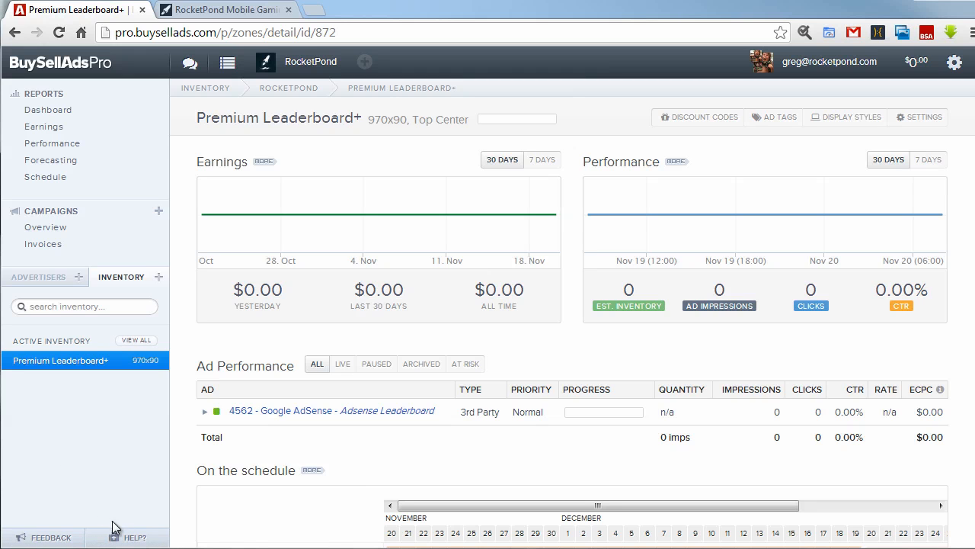
Step: Dismiss the help form, browse the BuySellAds Pro docs, and return to the zone tab
click(131, 537)
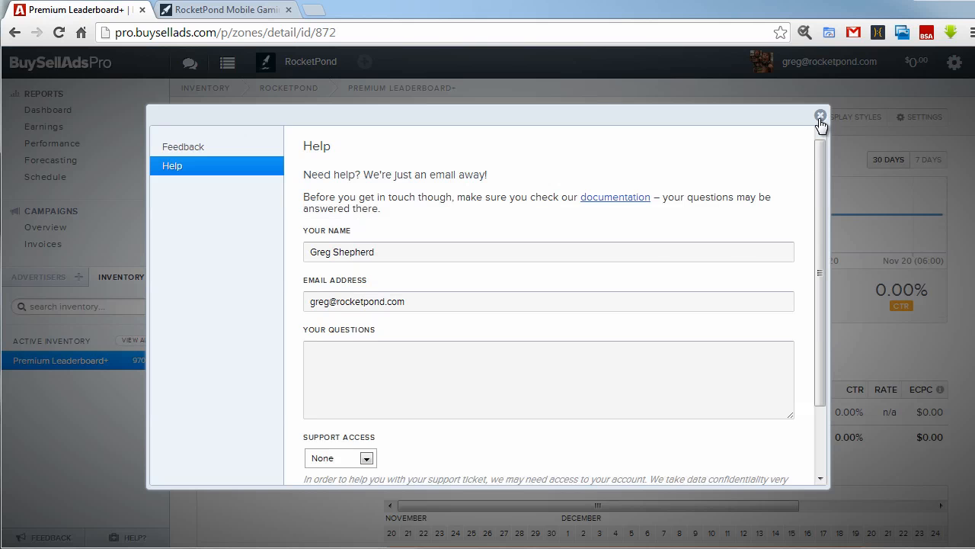
click(820, 116)
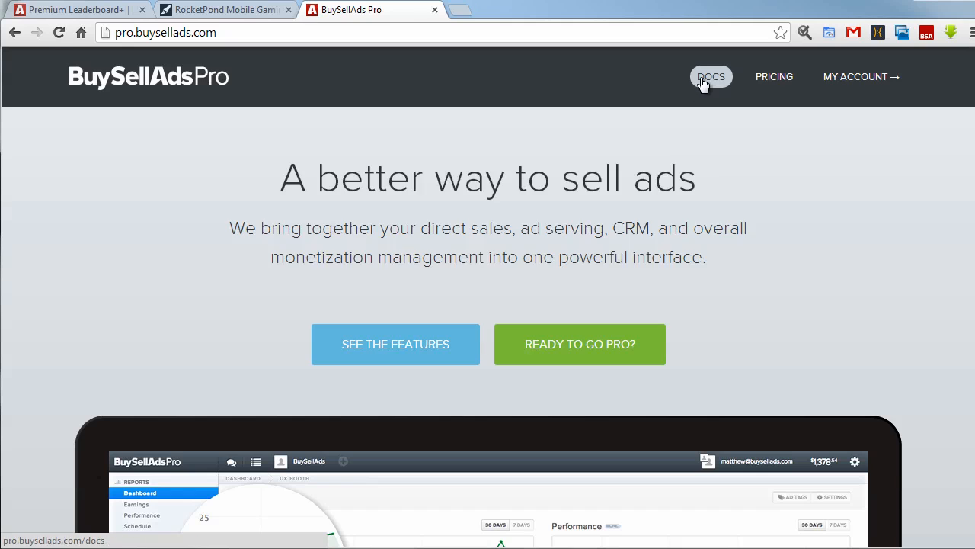
click(711, 76)
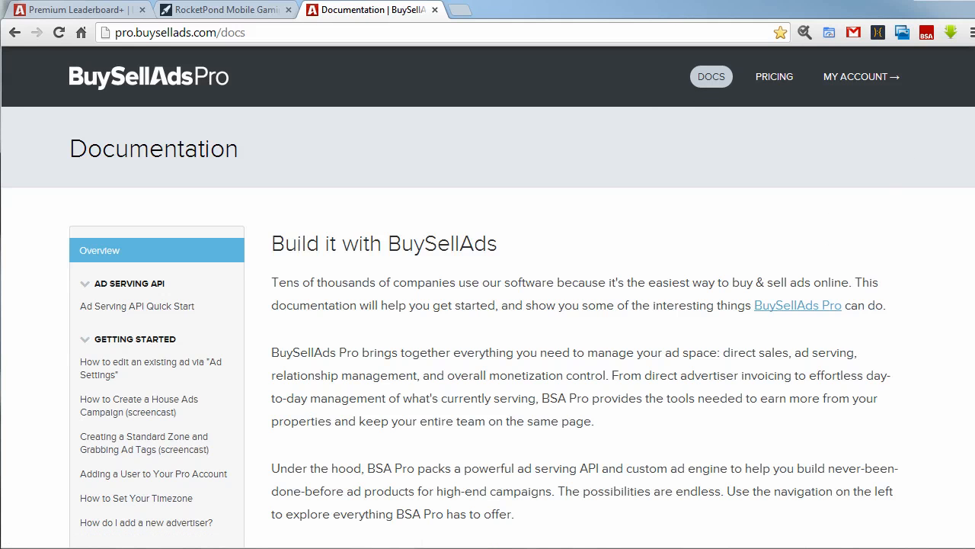
scroll(down, 3)
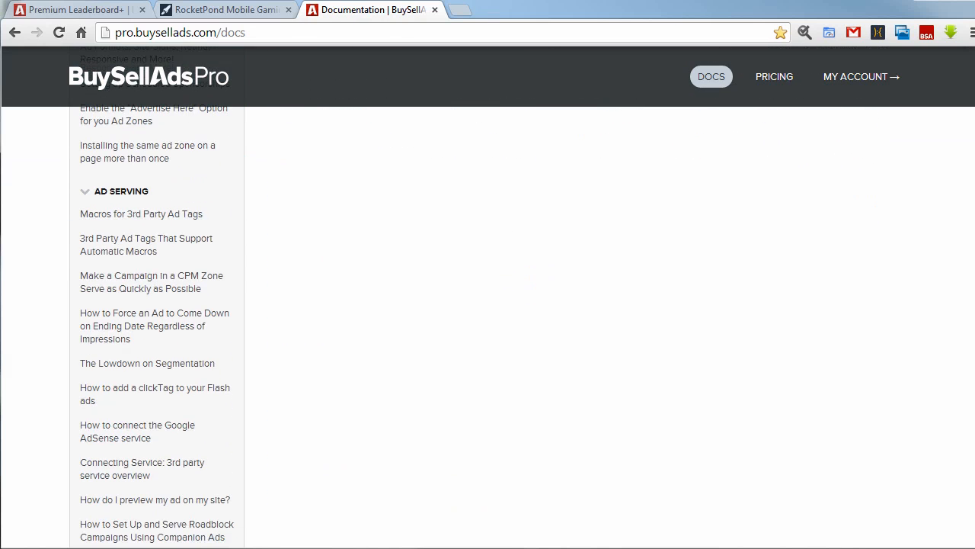
mouse_move(734, 366)
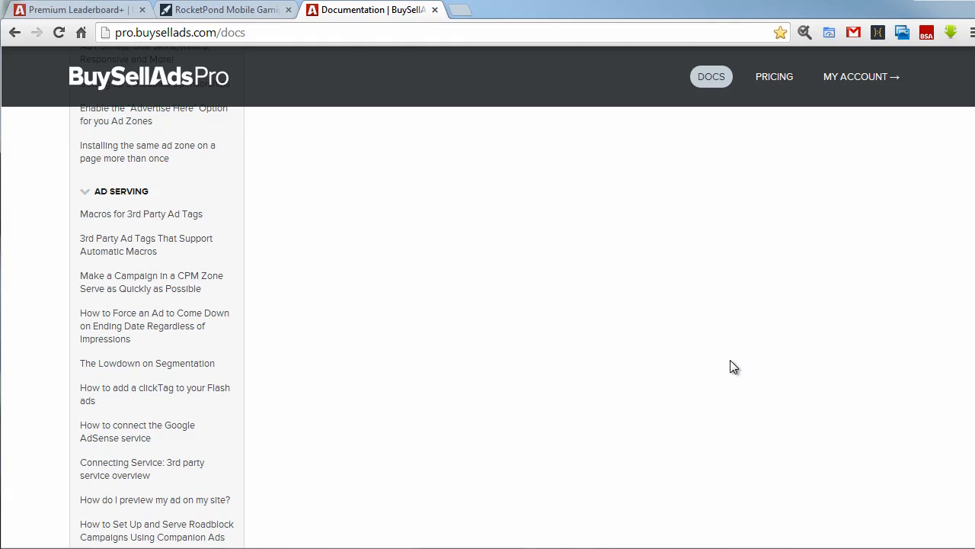
scroll(up, 3)
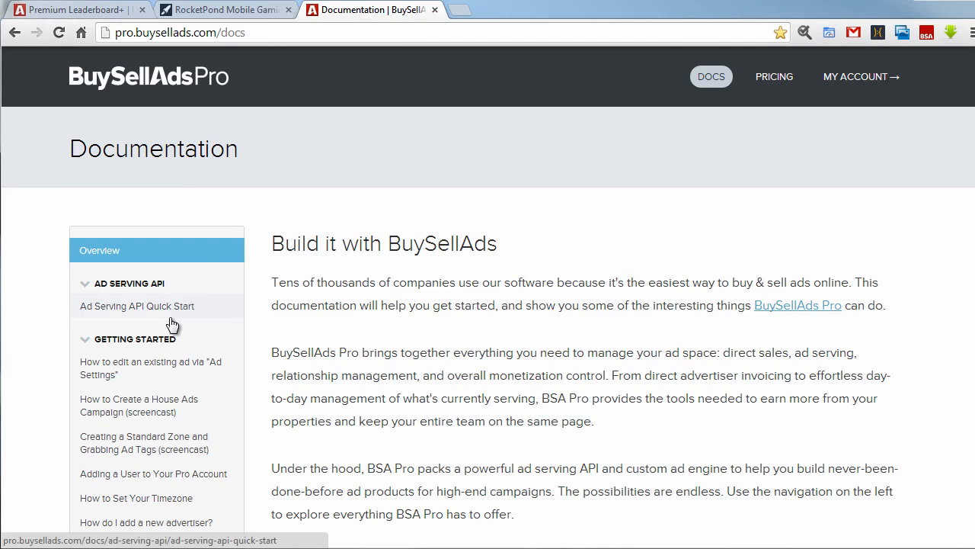
click(72, 9)
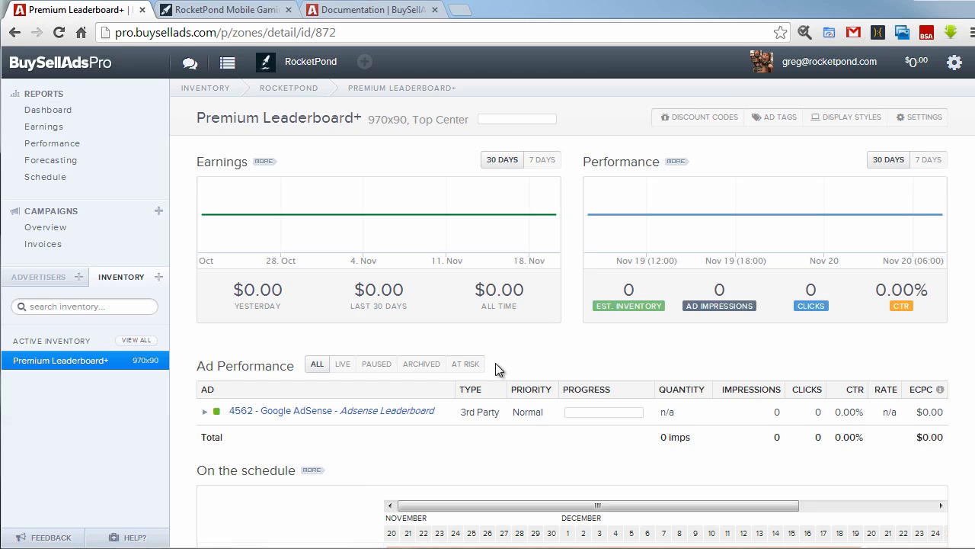